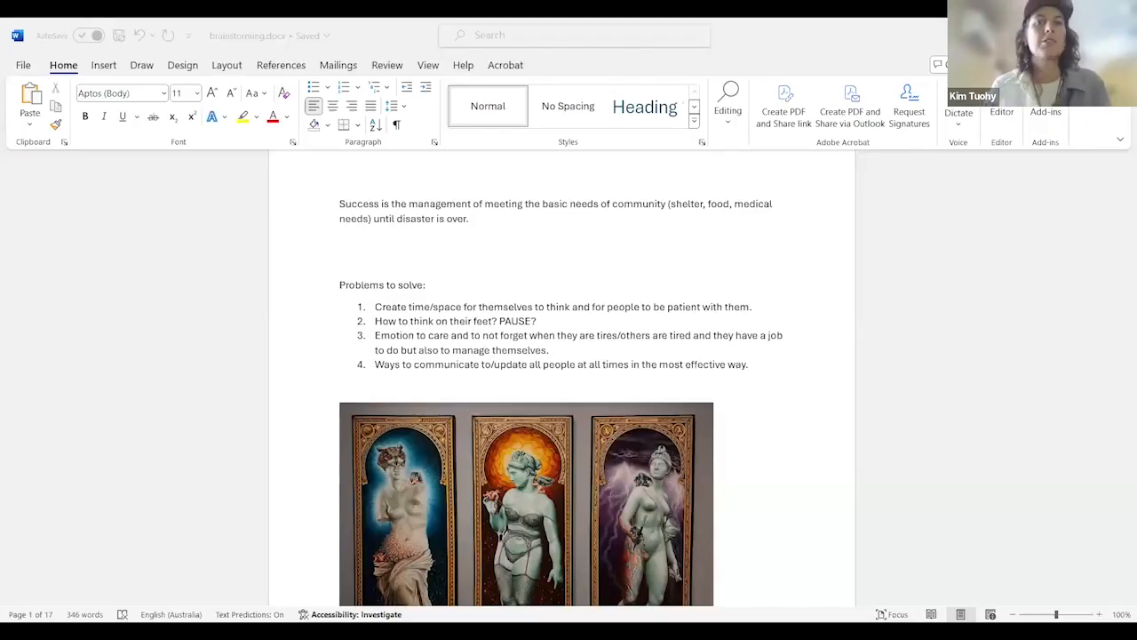
{"action": "mouse_move", "coordinate": [723, 279]}
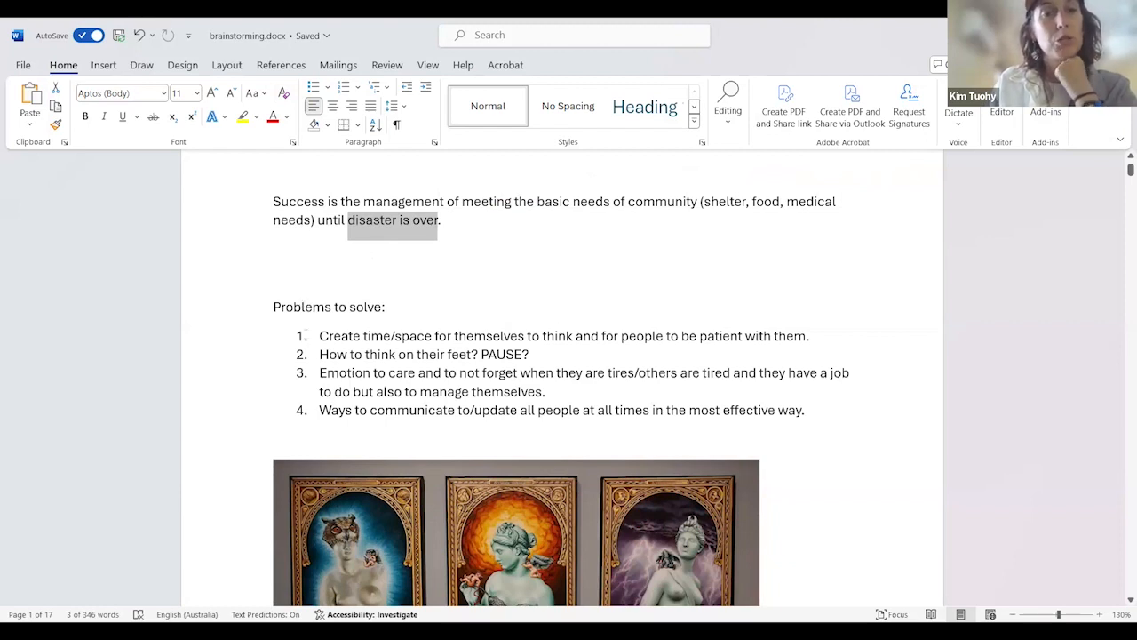
Review the problem list wording and add "(self-care)" after "manage themselves" in problem 3.
{"action": "scroll", "scroll_direction": "down", "scroll_amount": 3}
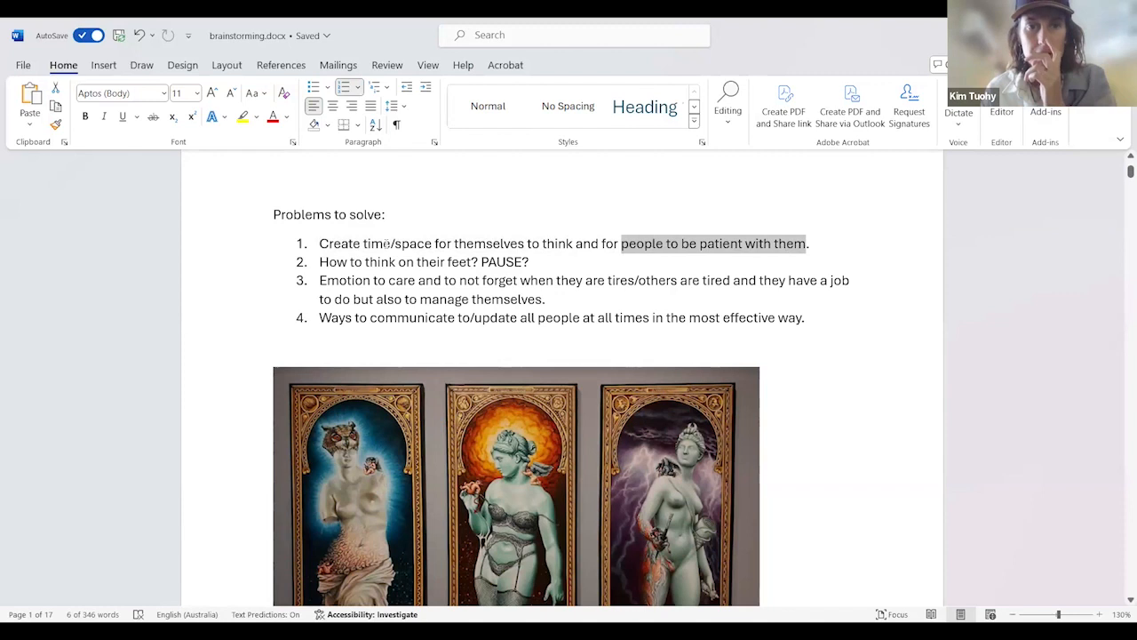
{"action": "double_click", "coordinate": [375, 241]}
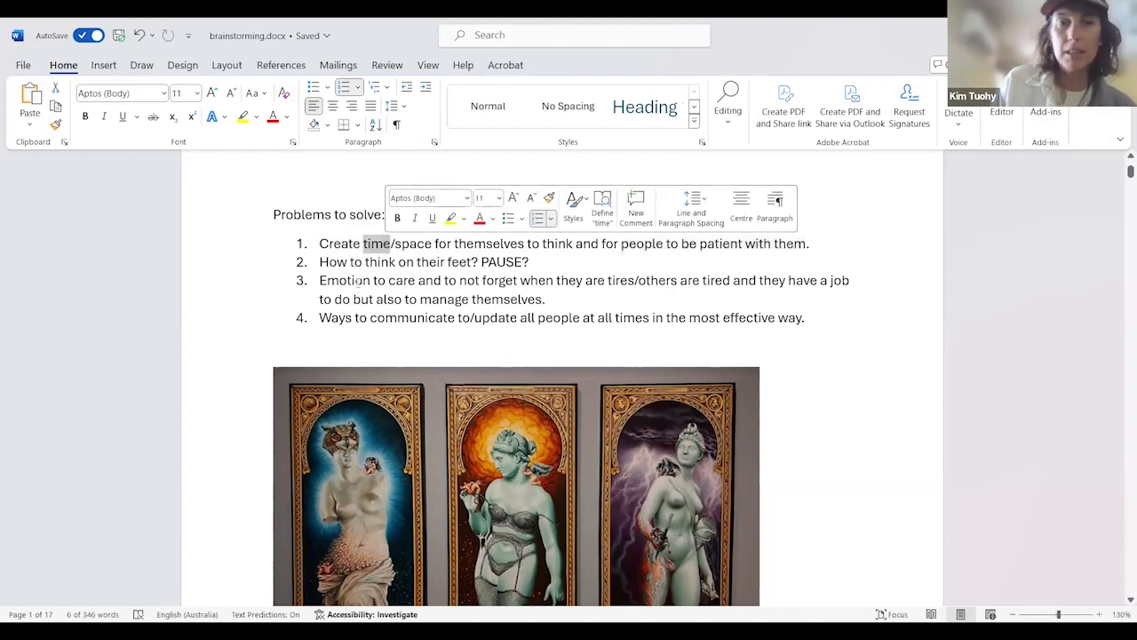
{"action": "double_click", "coordinate": [639, 242]}
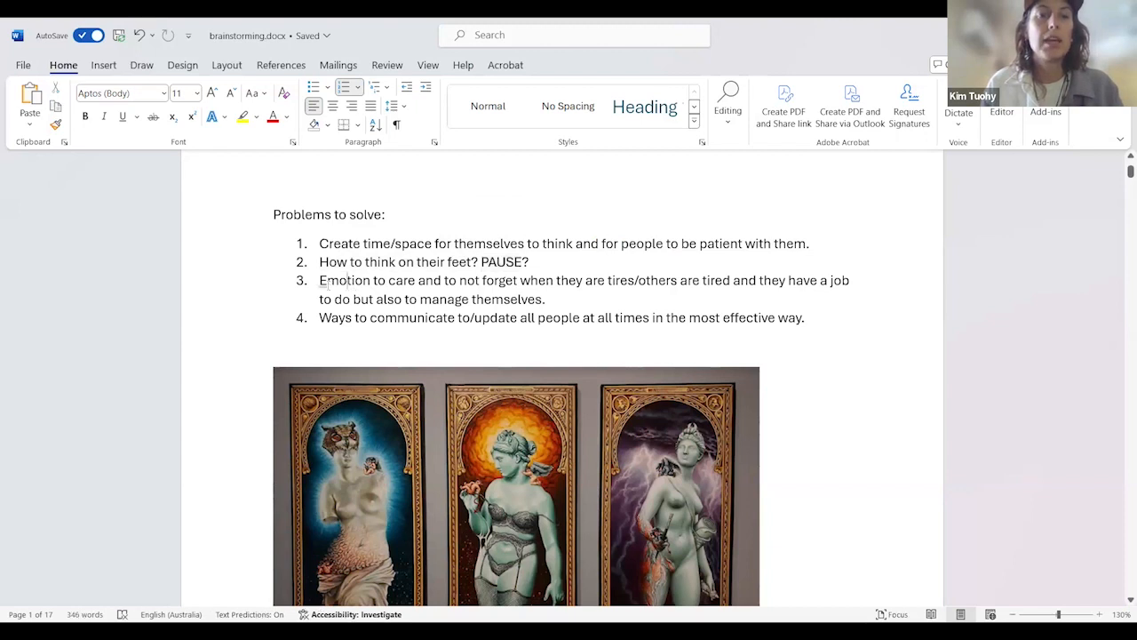
{"action": "left_click_drag", "start_coordinate": [320, 281], "coordinate": [394, 281]}
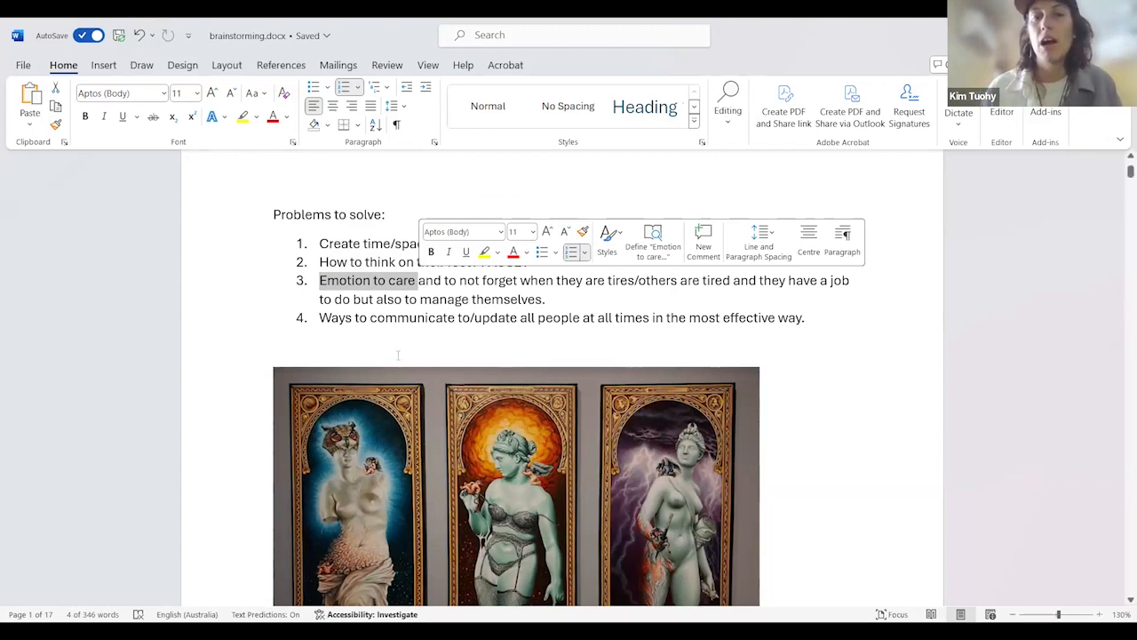
{"action": "mouse_move", "coordinate": [359, 292]}
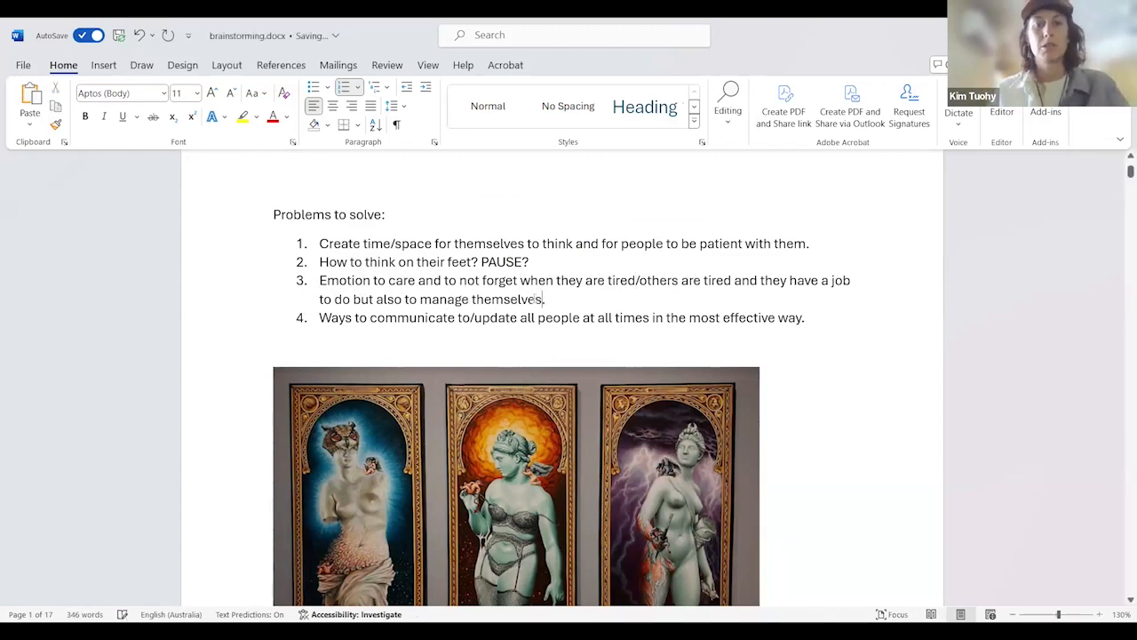
{"action": "type", "text": "(self)"}
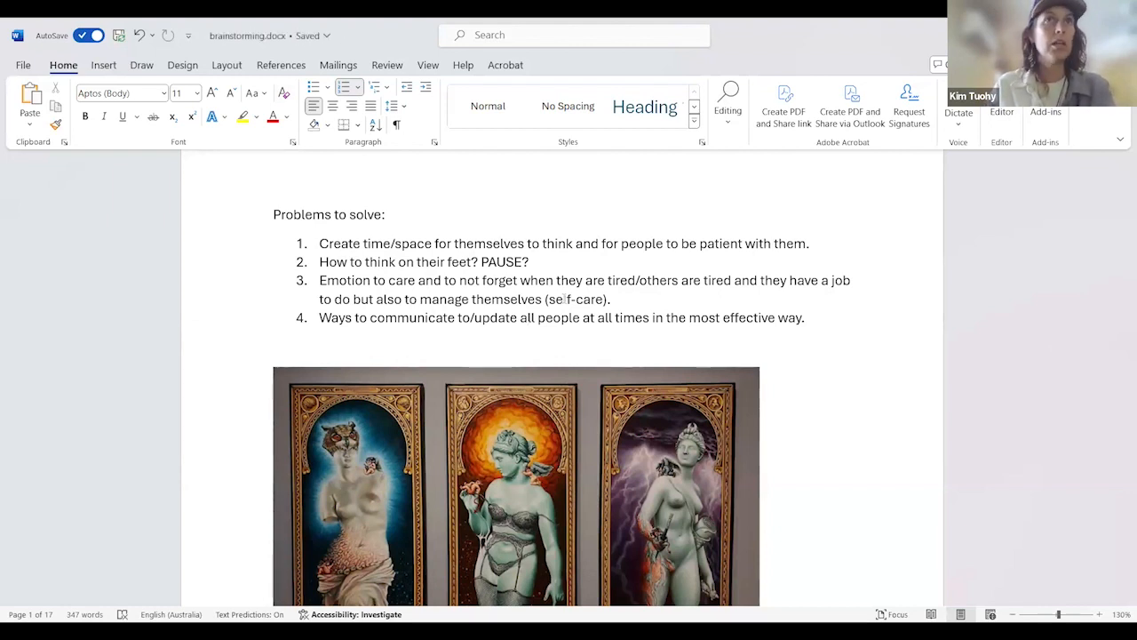
{"action": "scroll", "scroll_direction": "down", "scroll_amount": 3}
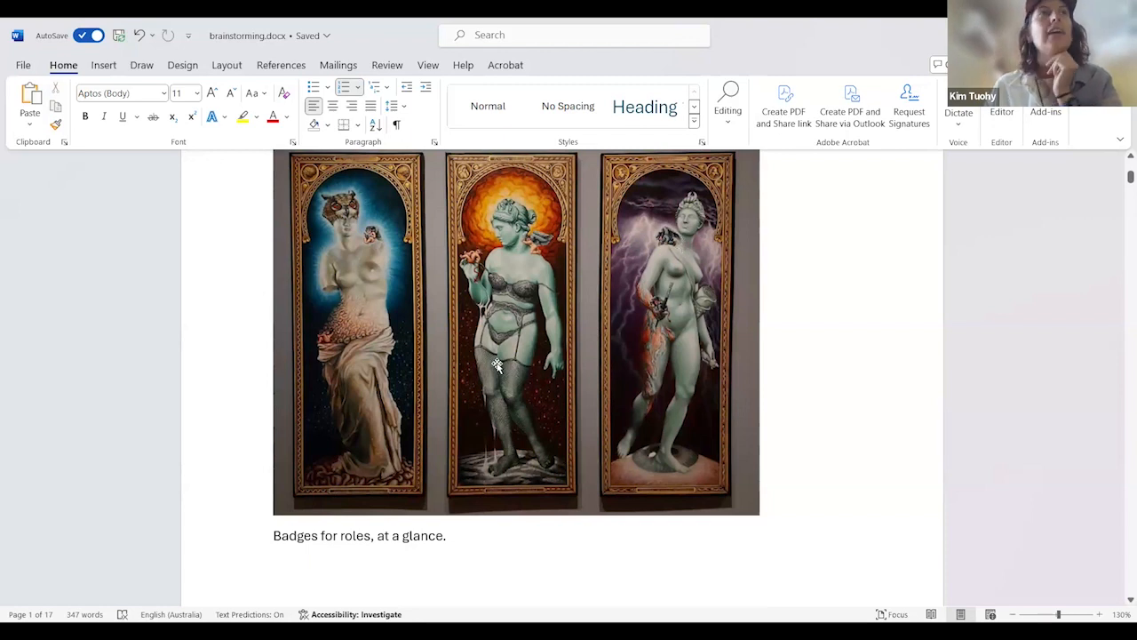
{"action": "mouse_move", "coordinate": [417, 382]}
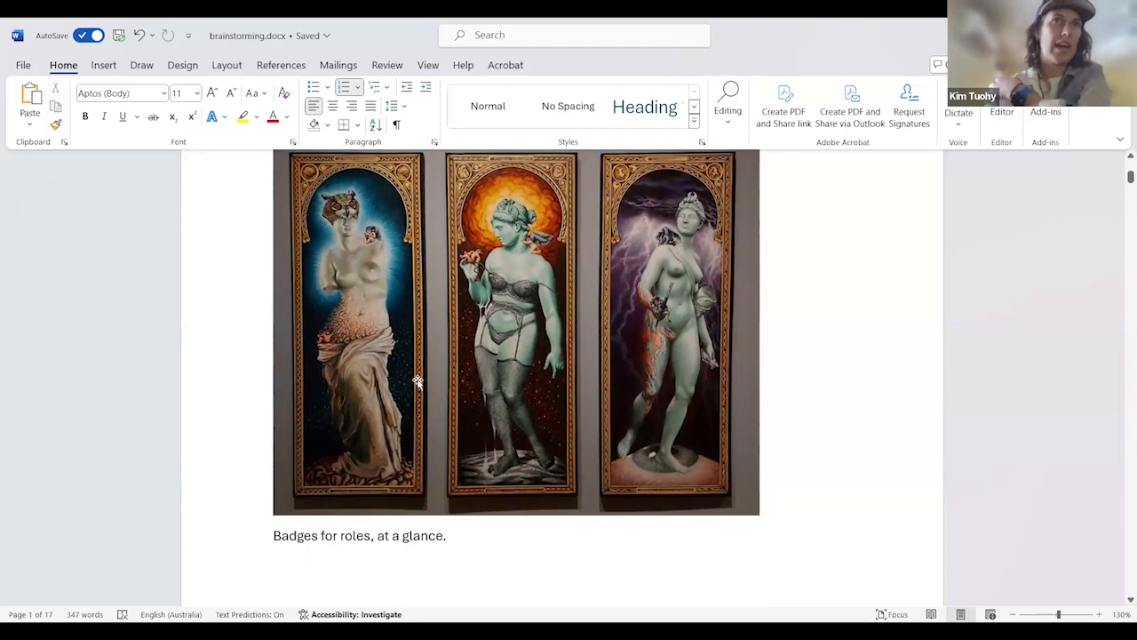
{"action": "mouse_move", "coordinate": [424, 416]}
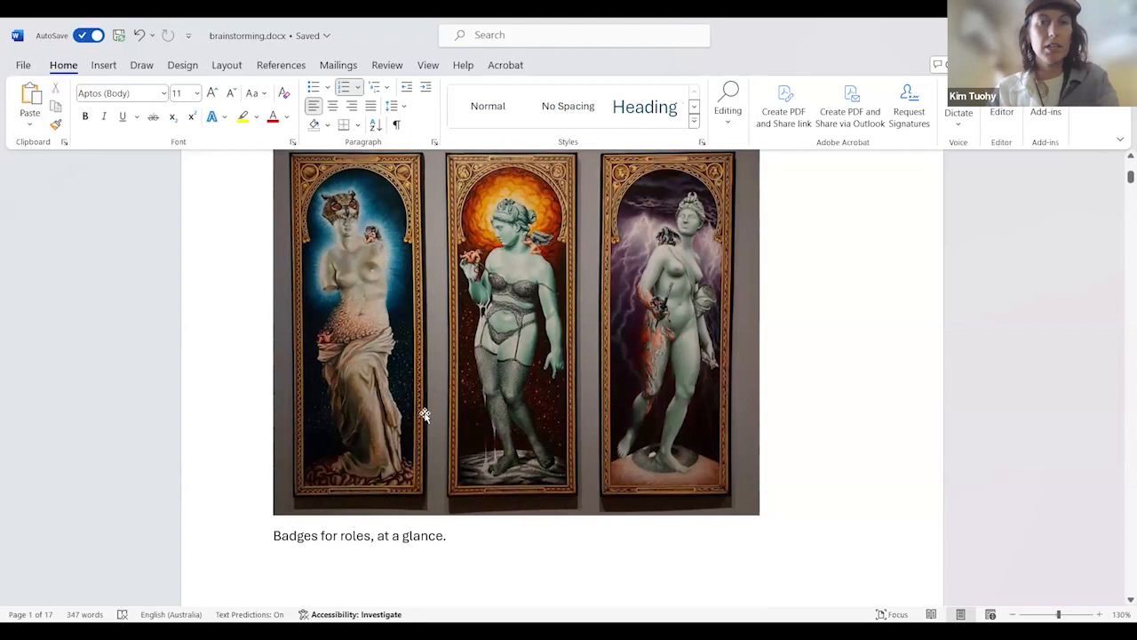
{"action": "mouse_move", "coordinate": [433, 420]}
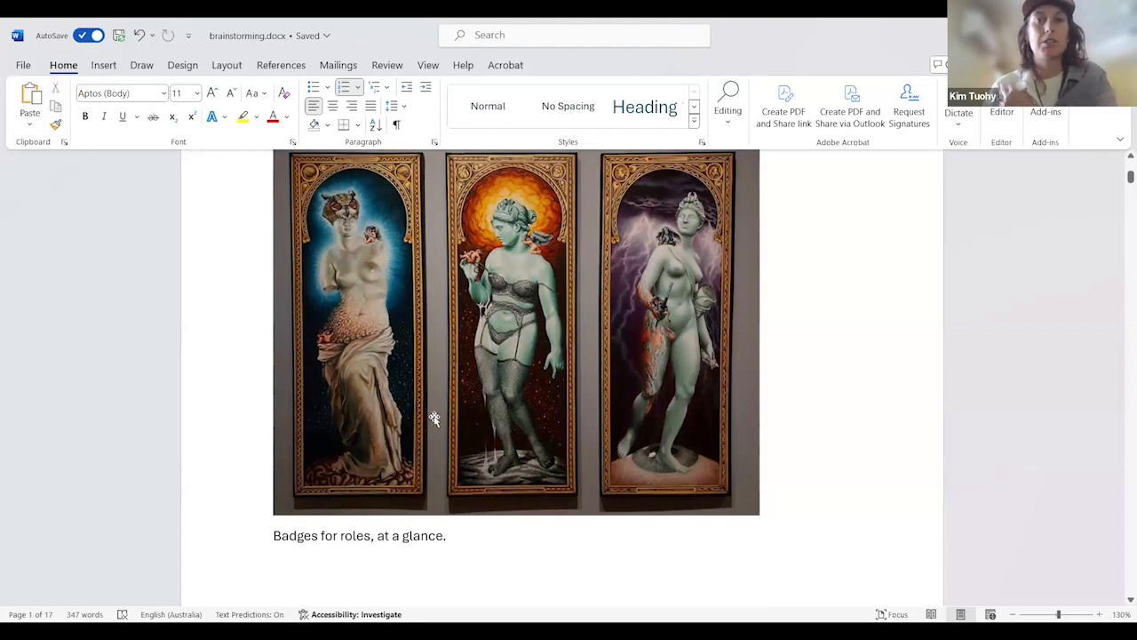
{"action": "mouse_move", "coordinate": [464, 231]}
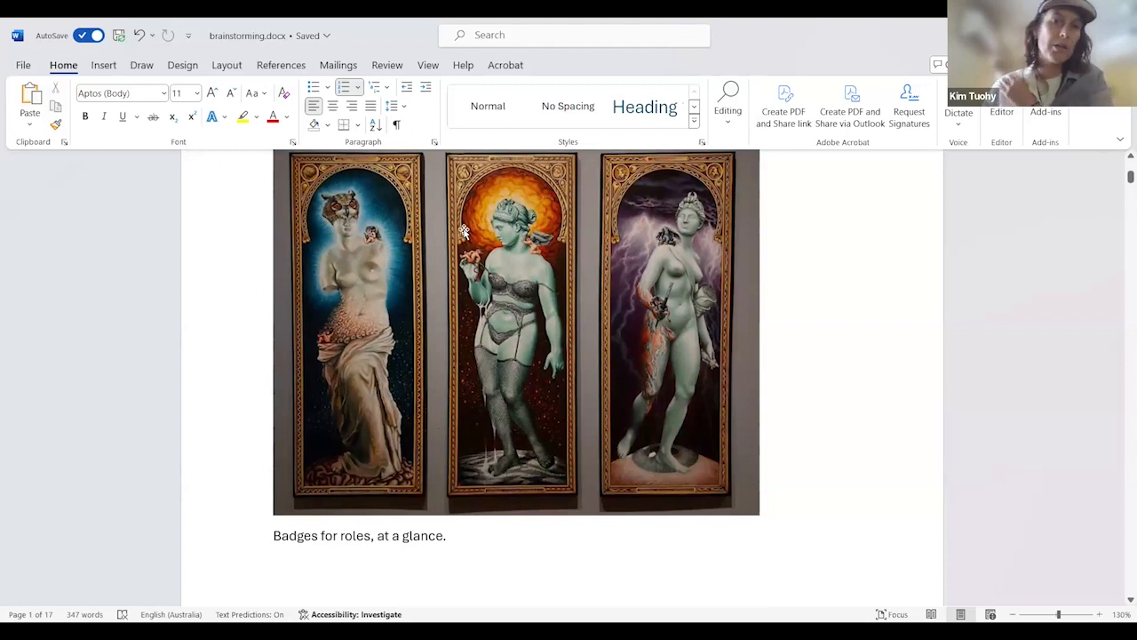
{"action": "mouse_move", "coordinate": [585, 270]}
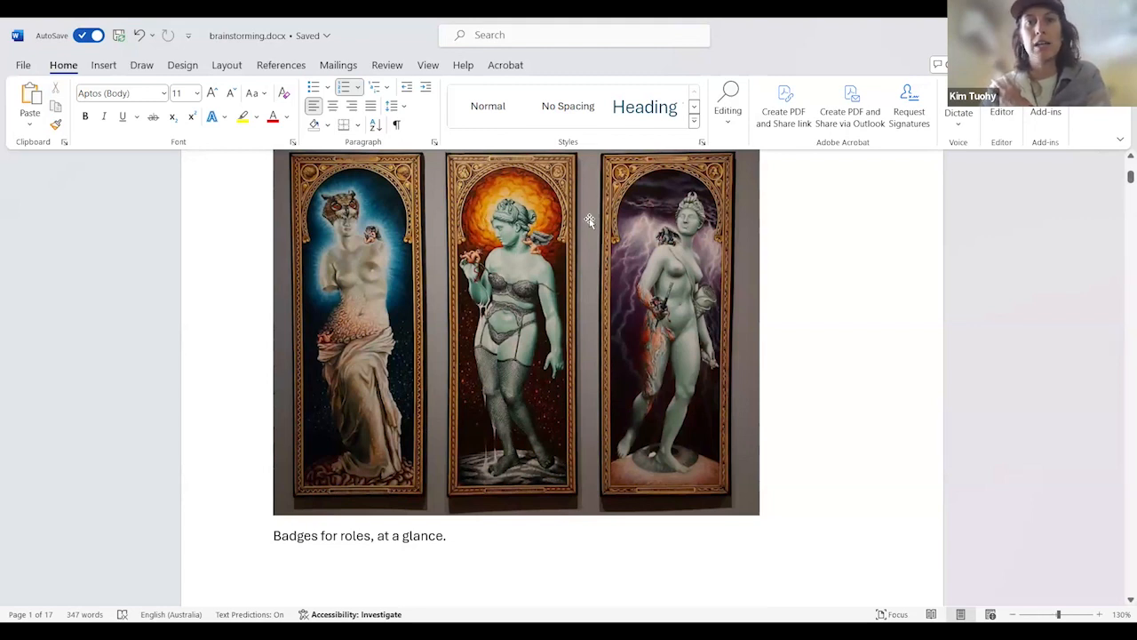
{"action": "mouse_move", "coordinate": [658, 213]}
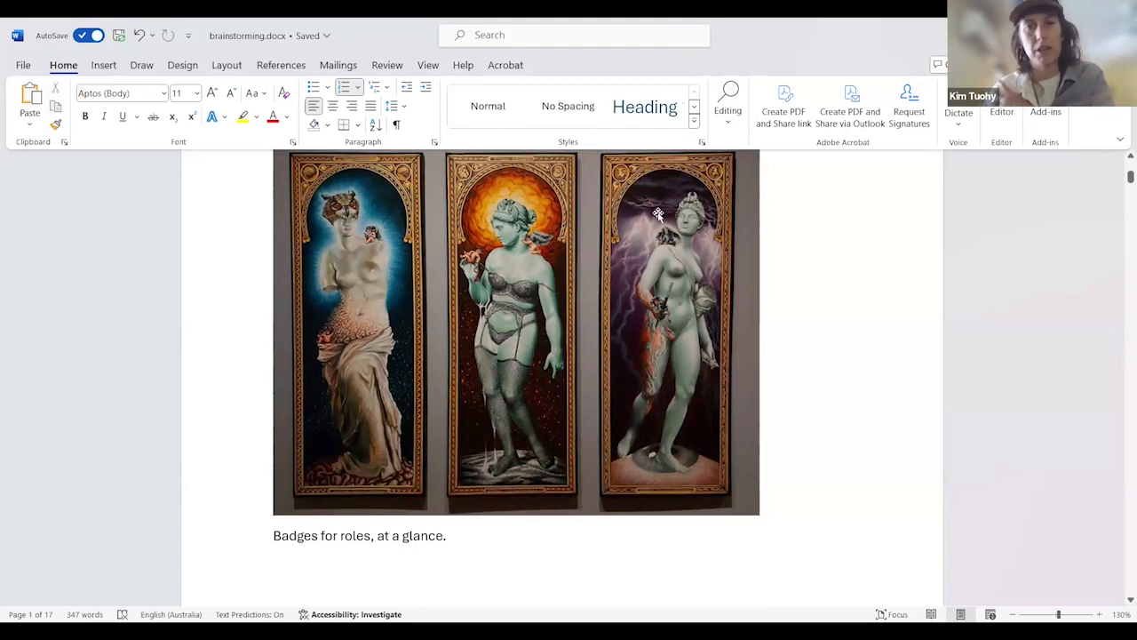
{"action": "mouse_move", "coordinate": [661, 196]}
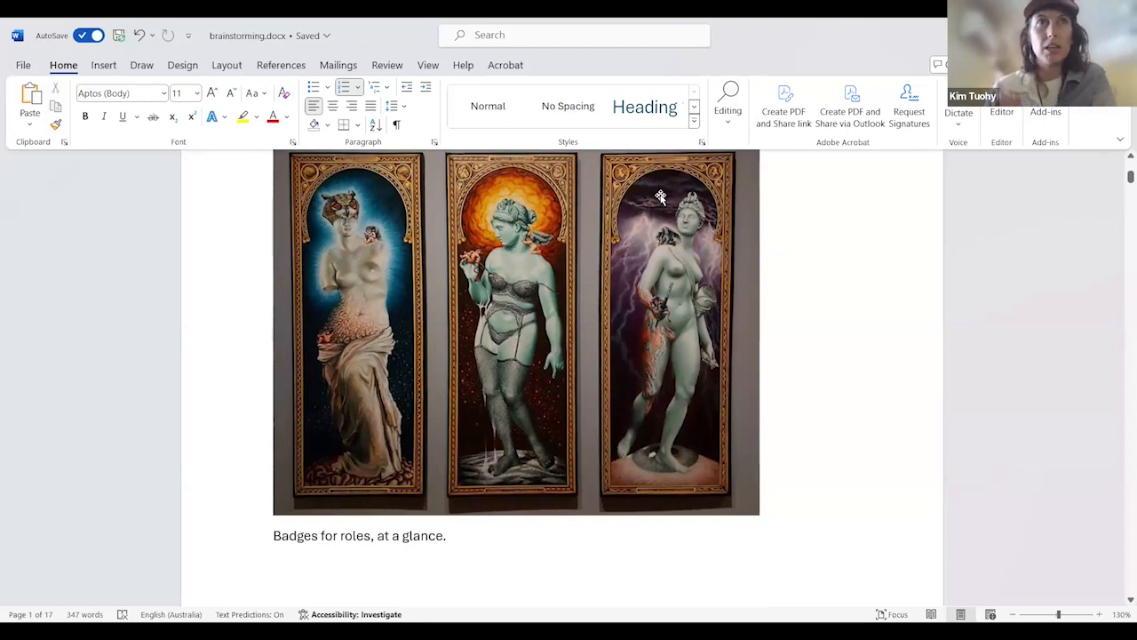
{"action": "mouse_move", "coordinate": [579, 233]}
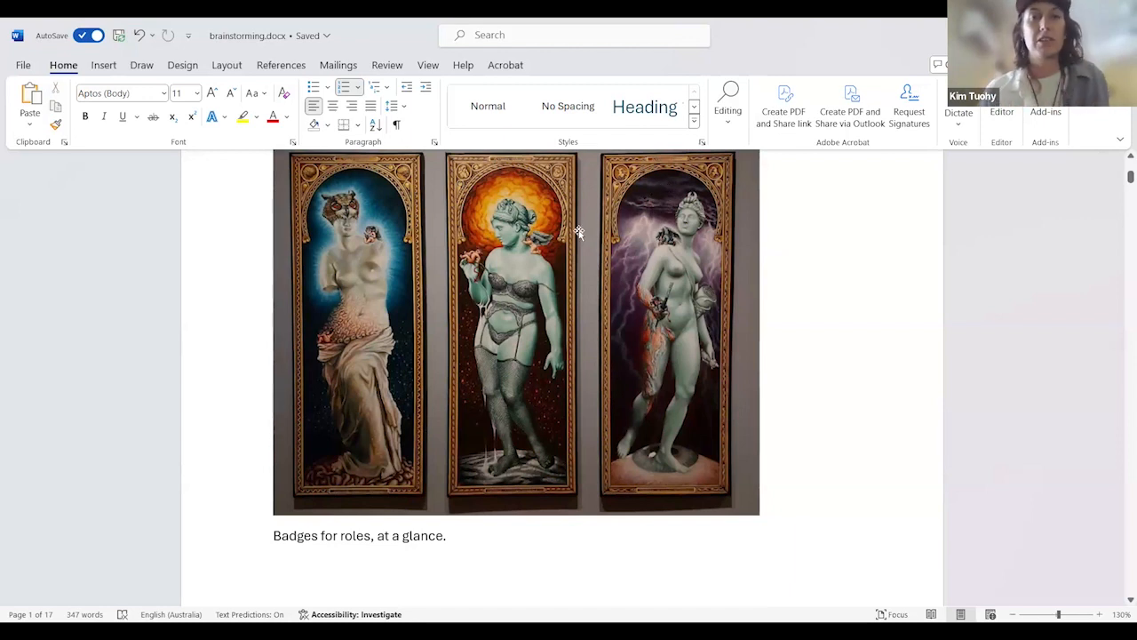
{"action": "scroll", "scroll_direction": "down", "scroll_amount": 3}
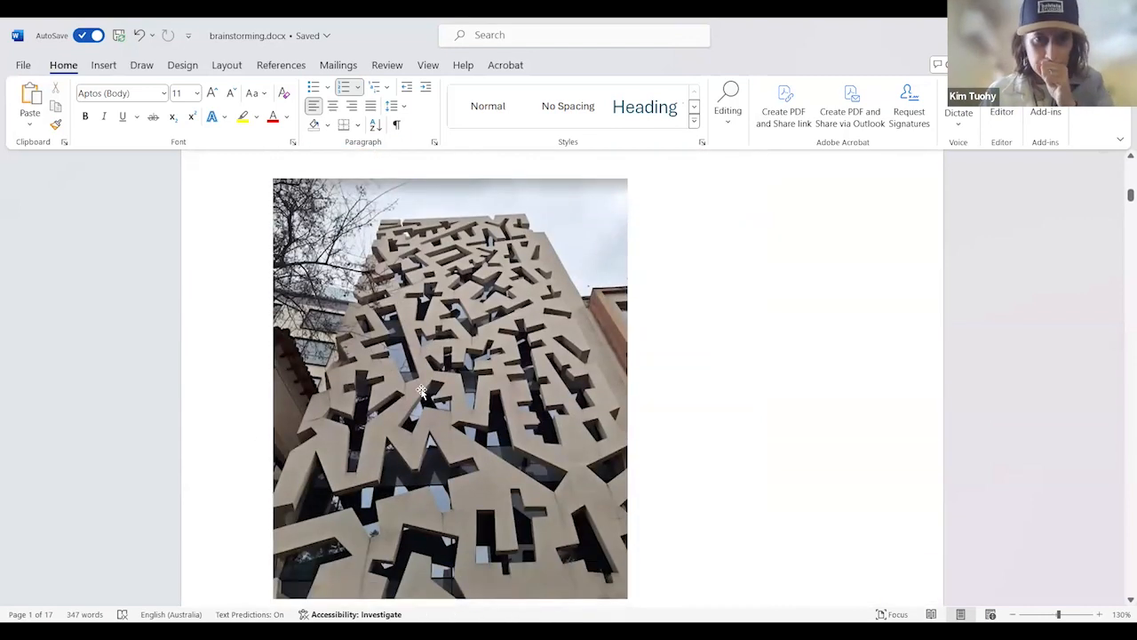
{"action": "scroll", "scroll_direction": "down", "scroll_amount": 3}
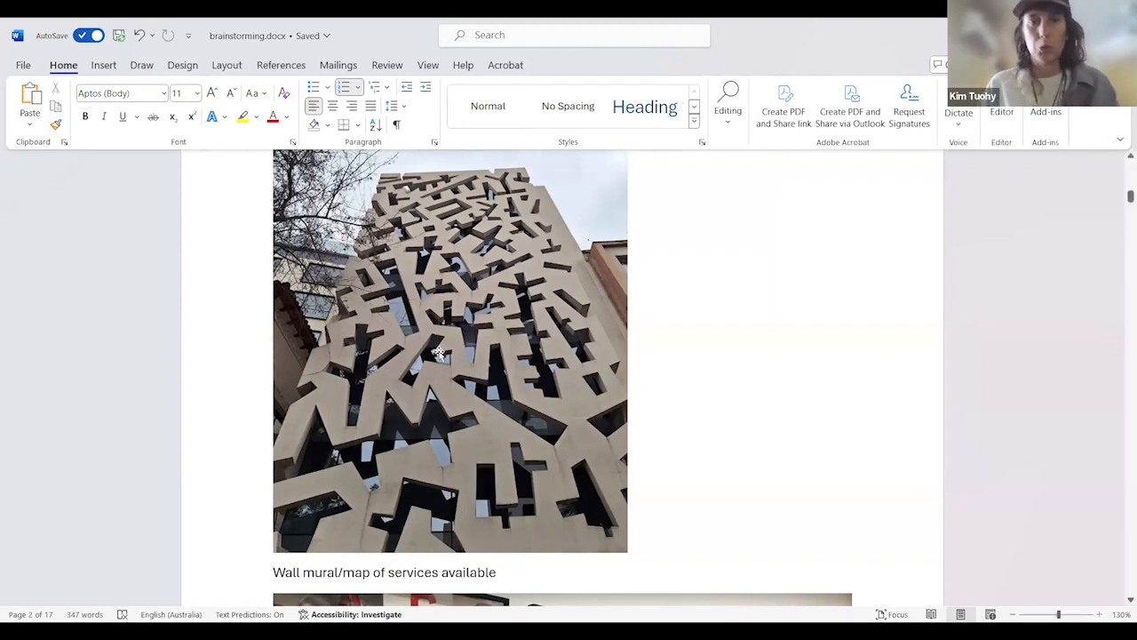
{"action": "scroll", "scroll_direction": "down", "scroll_amount": 3}
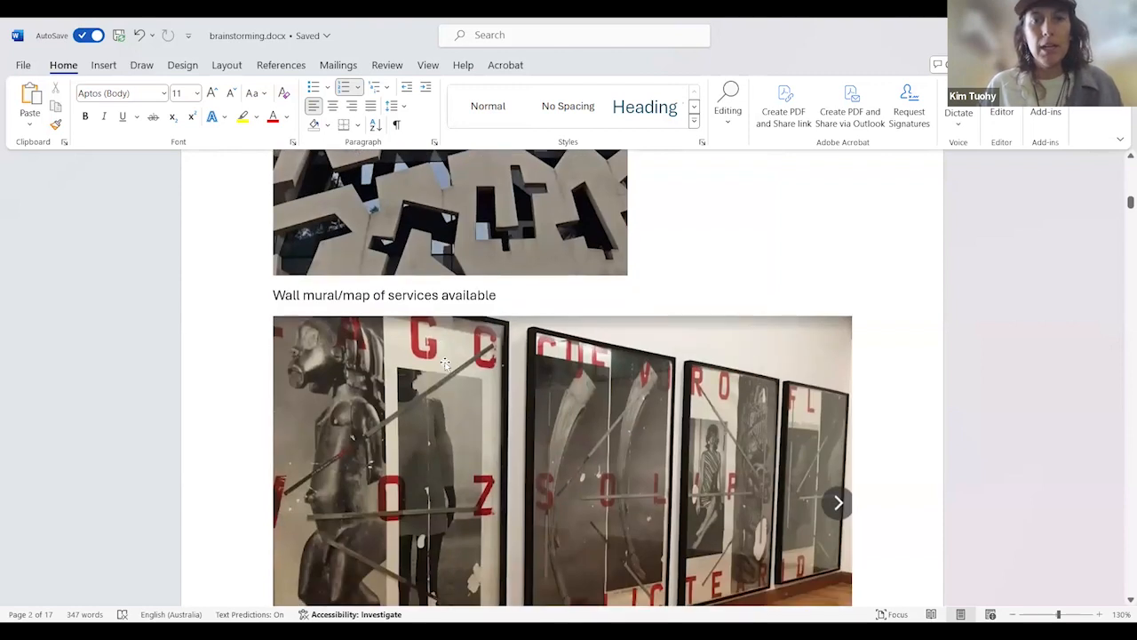
{"action": "scroll", "scroll_direction": "down", "scroll_amount": 3}
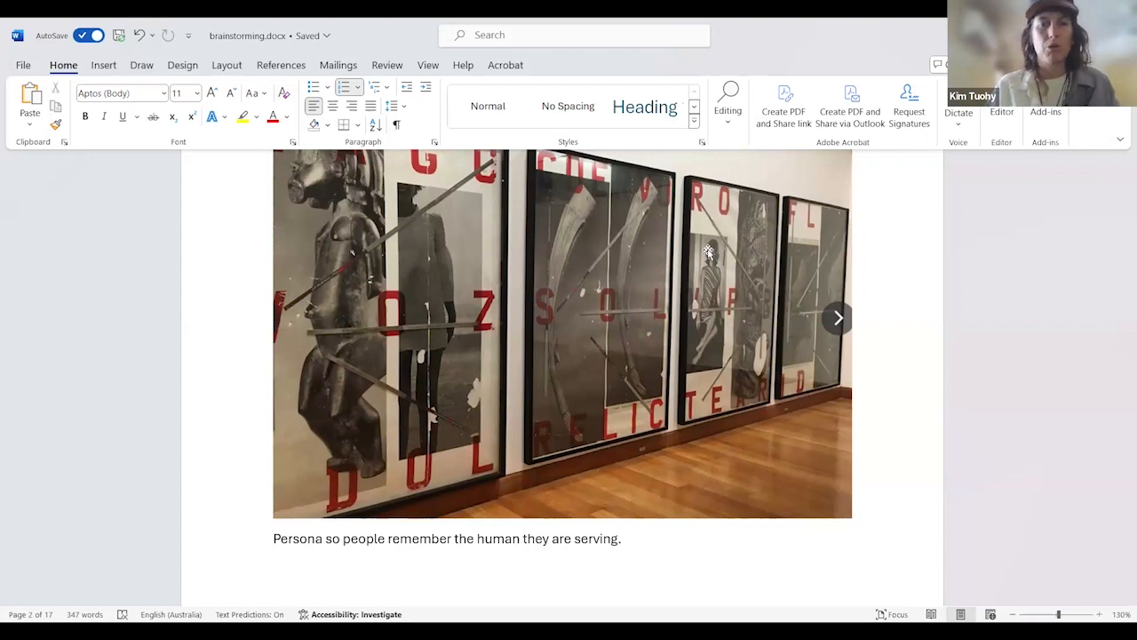
Scroll down to the framed-prints image captioned about personas people are serving.
{"action": "left_click", "coordinate": [837, 318]}
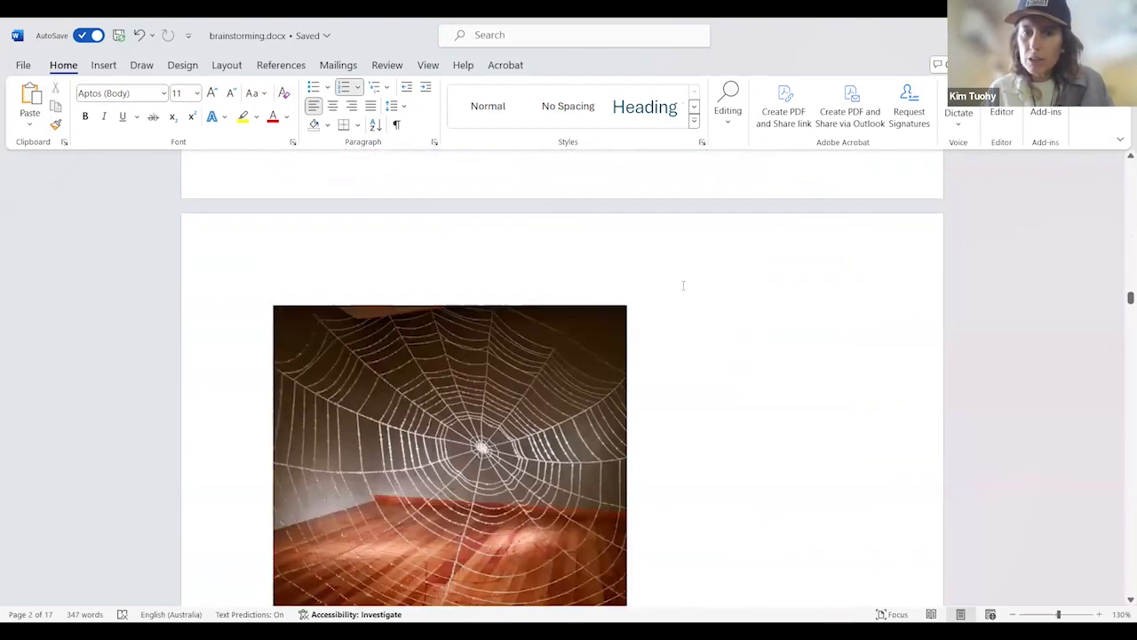
{"action": "scroll", "scroll_direction": "down", "scroll_amount": 3}
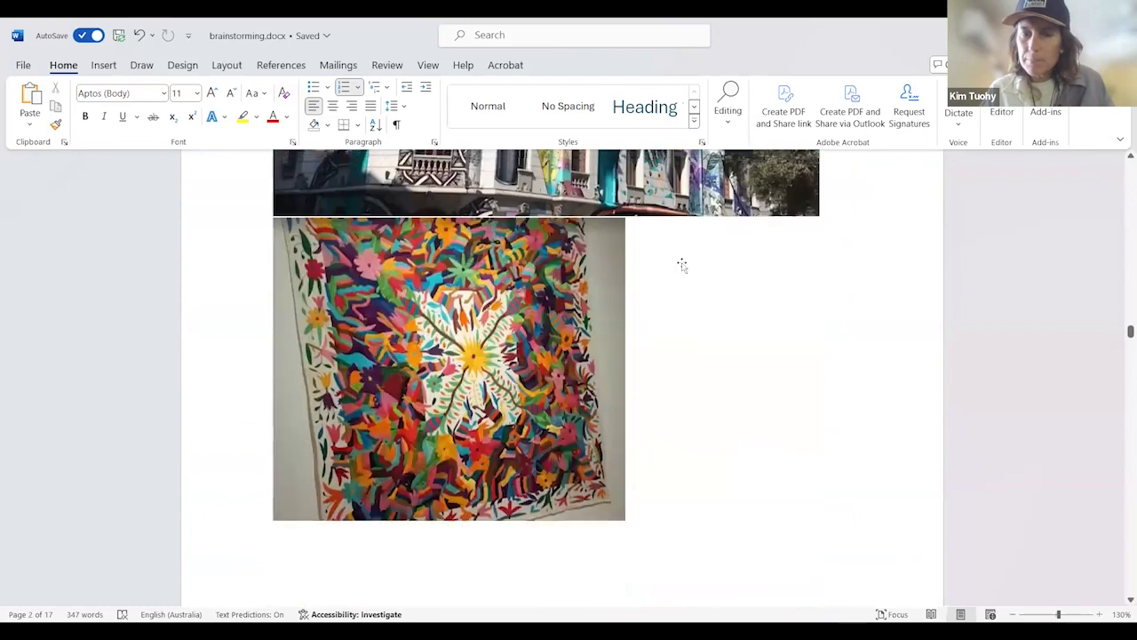
{"action": "scroll", "scroll_direction": "down", "scroll_amount": 3}
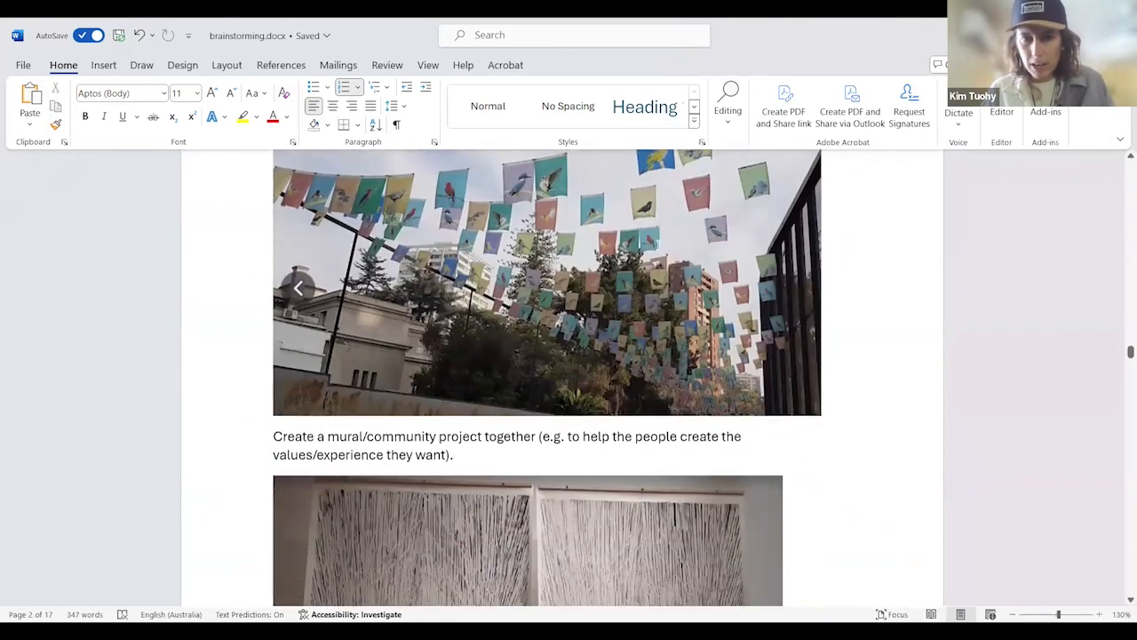
{"action": "scroll", "scroll_direction": "down", "scroll_amount": 3}
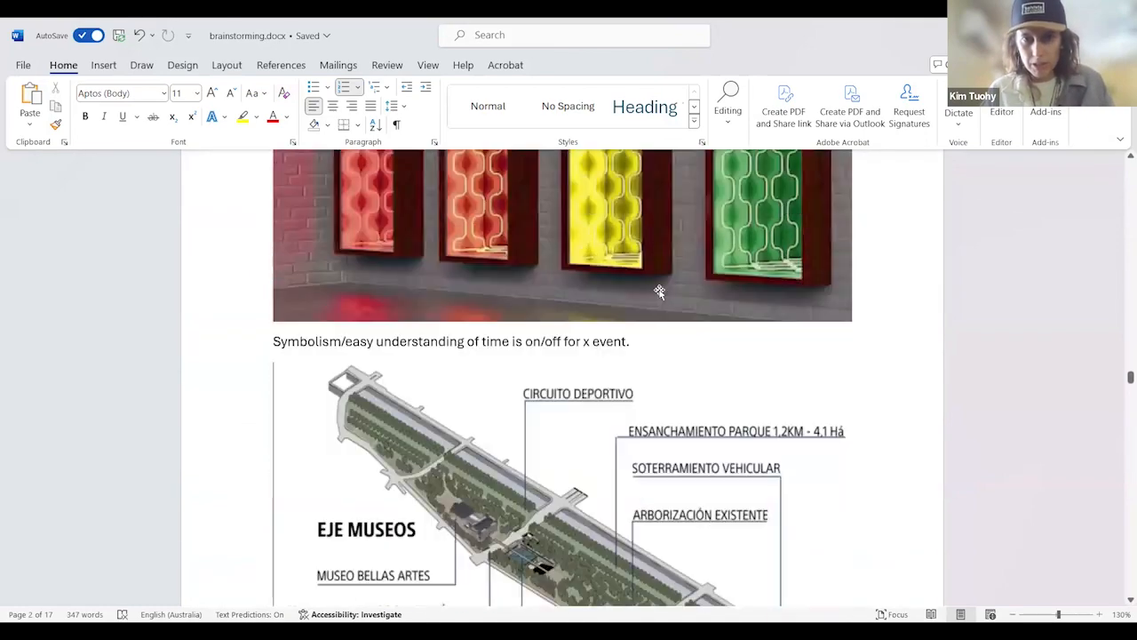
{"action": "scroll", "scroll_direction": "down", "scroll_amount": 3}
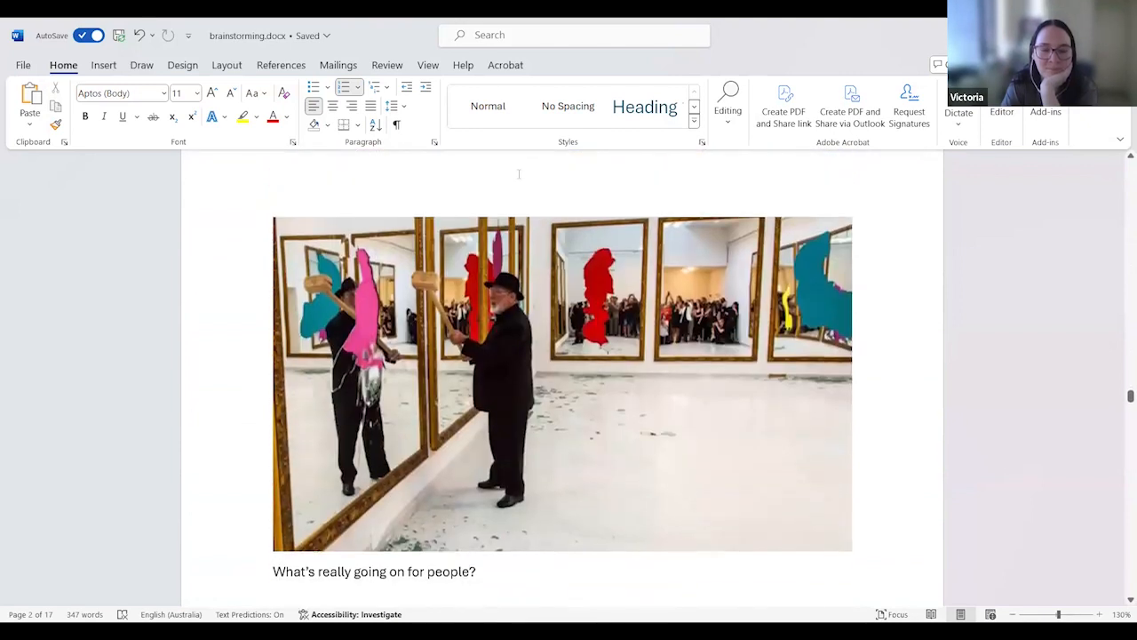
{"action": "scroll", "scroll_direction": "down", "scroll_amount": 3}
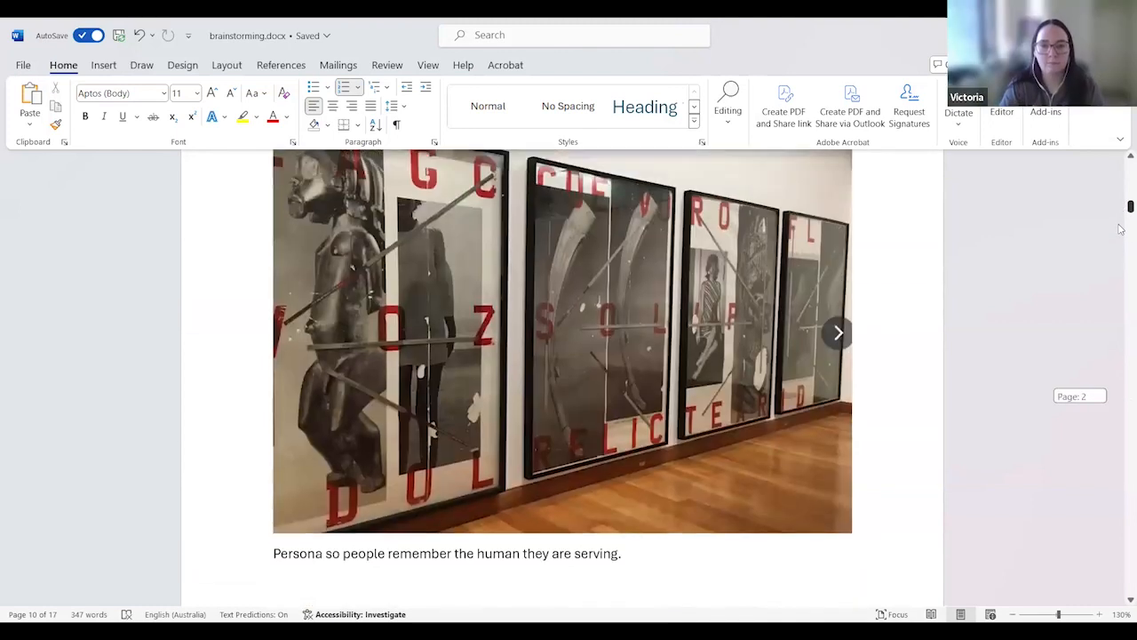
Scroll past the rubble installation to the action-figure image with the Lego mini-city caption.
{"action": "left_click", "coordinate": [835, 332]}
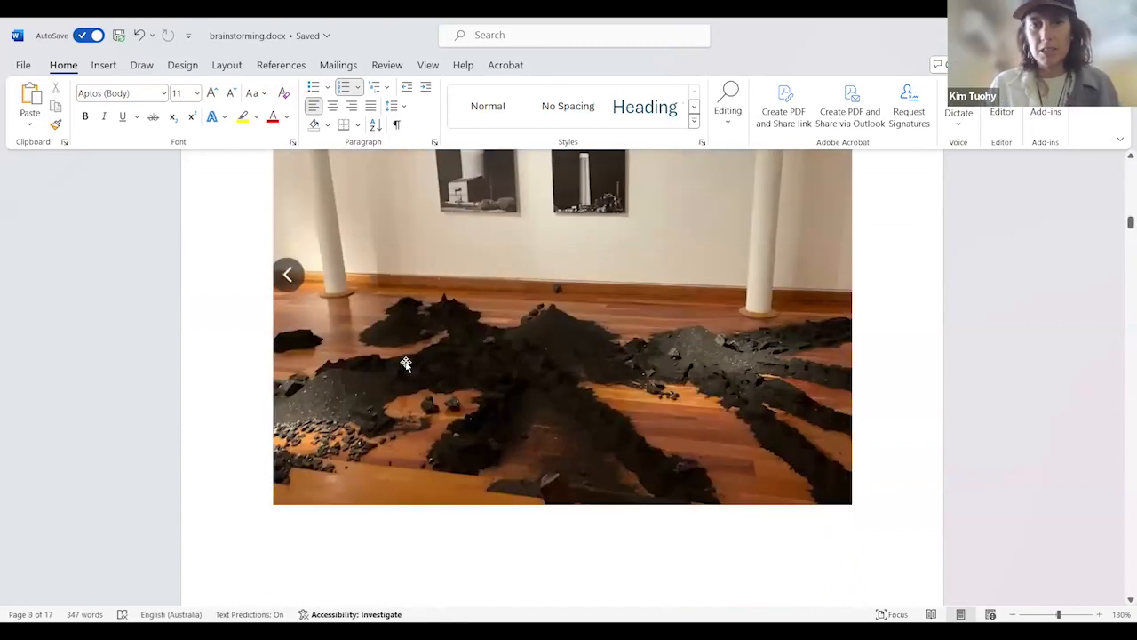
{"action": "mouse_move", "coordinate": [547, 283]}
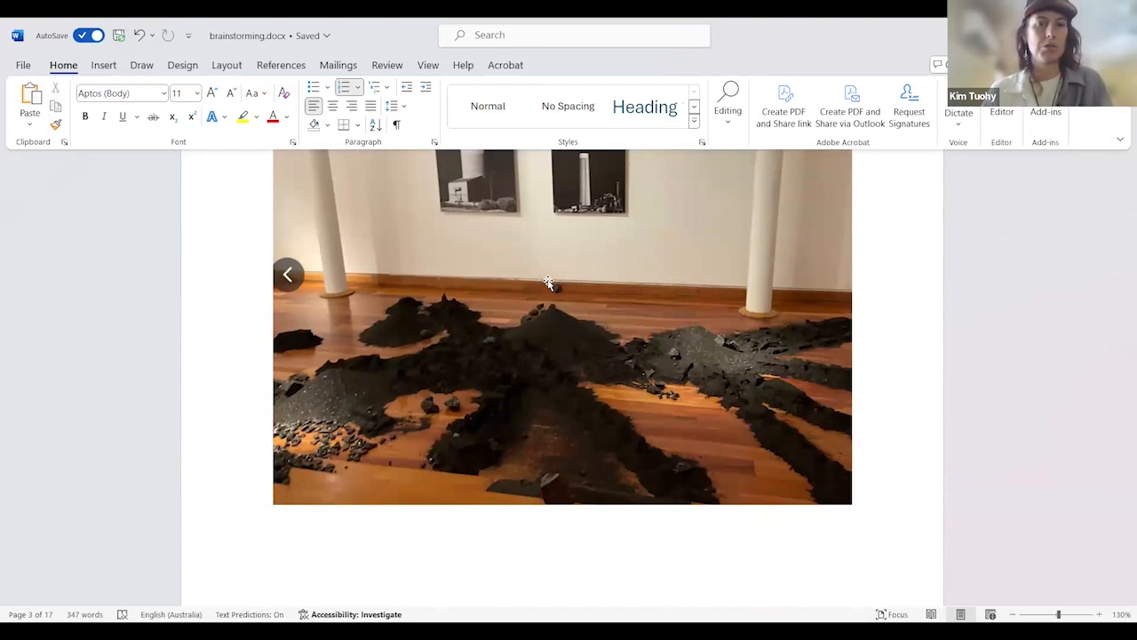
{"action": "scroll", "scroll_direction": "down", "scroll_amount": 3}
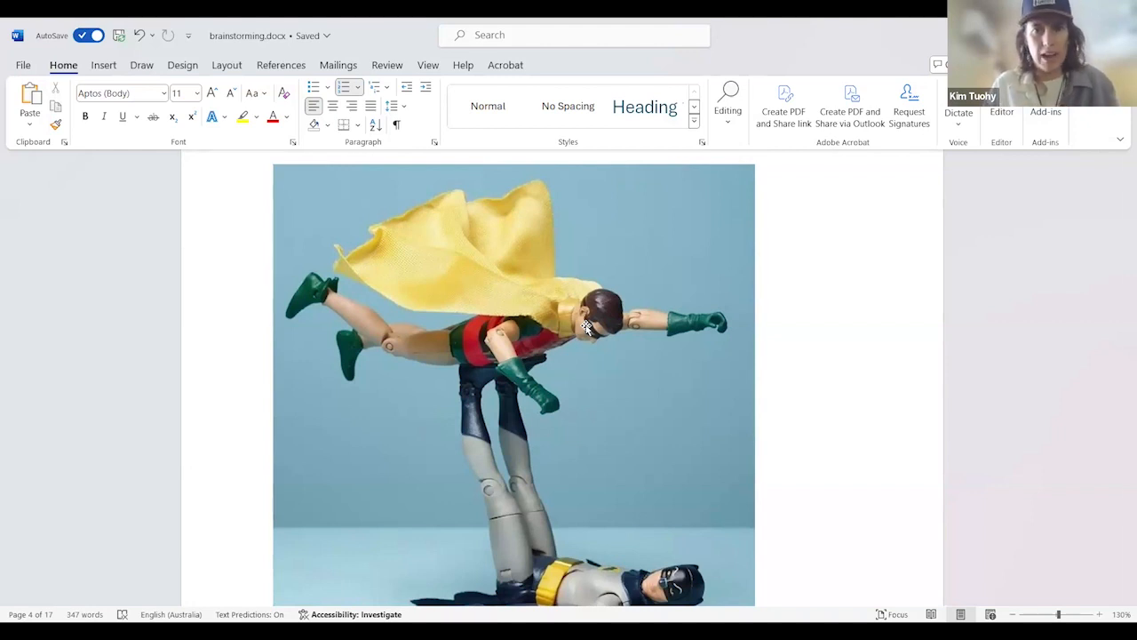
{"action": "scroll", "scroll_direction": "down", "scroll_amount": 3}
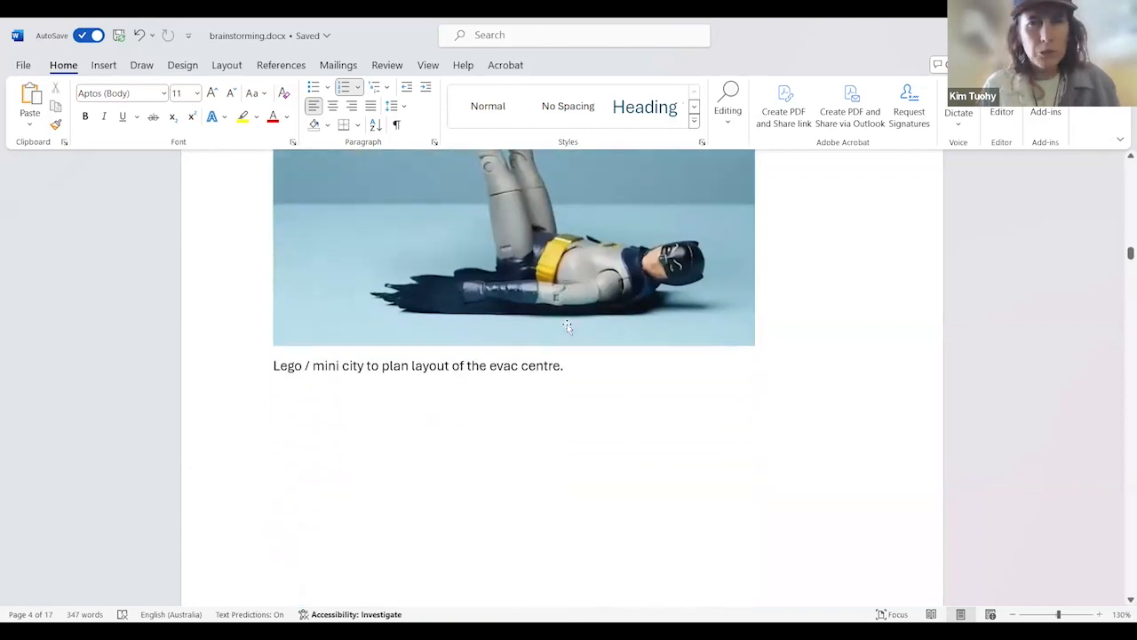
{"action": "mouse_move", "coordinate": [545, 309]}
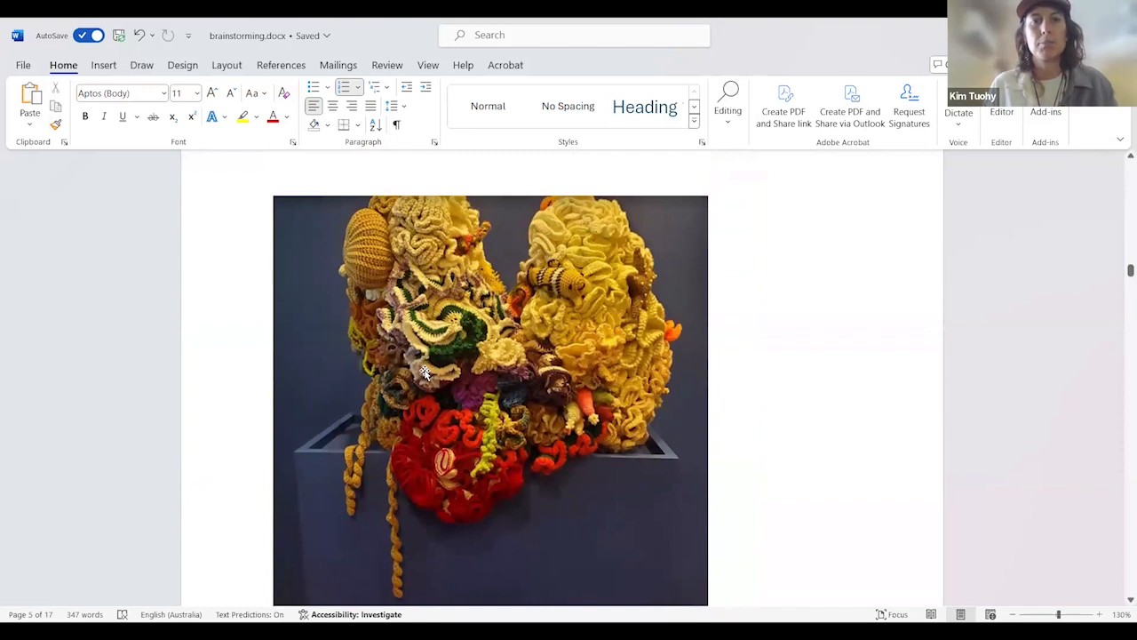
Scroll past the cinema and spider-web images to the mural-covered building photo.
{"action": "scroll", "scroll_direction": "down", "scroll_amount": 3}
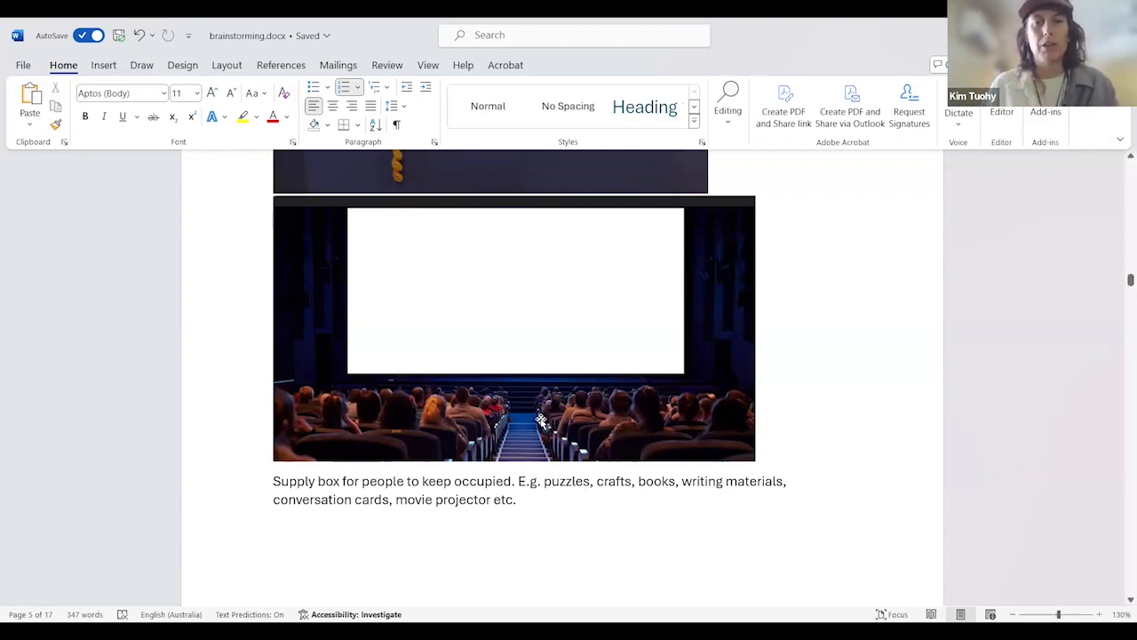
{"action": "scroll", "scroll_direction": "down", "scroll_amount": 3}
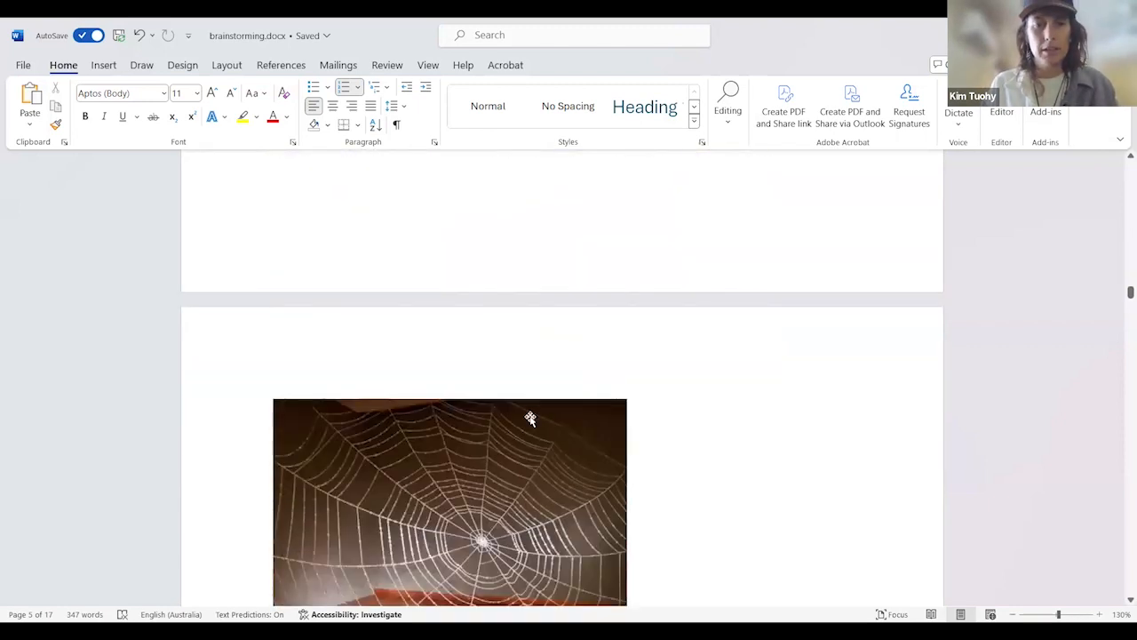
{"action": "scroll", "scroll_direction": "down", "scroll_amount": 3}
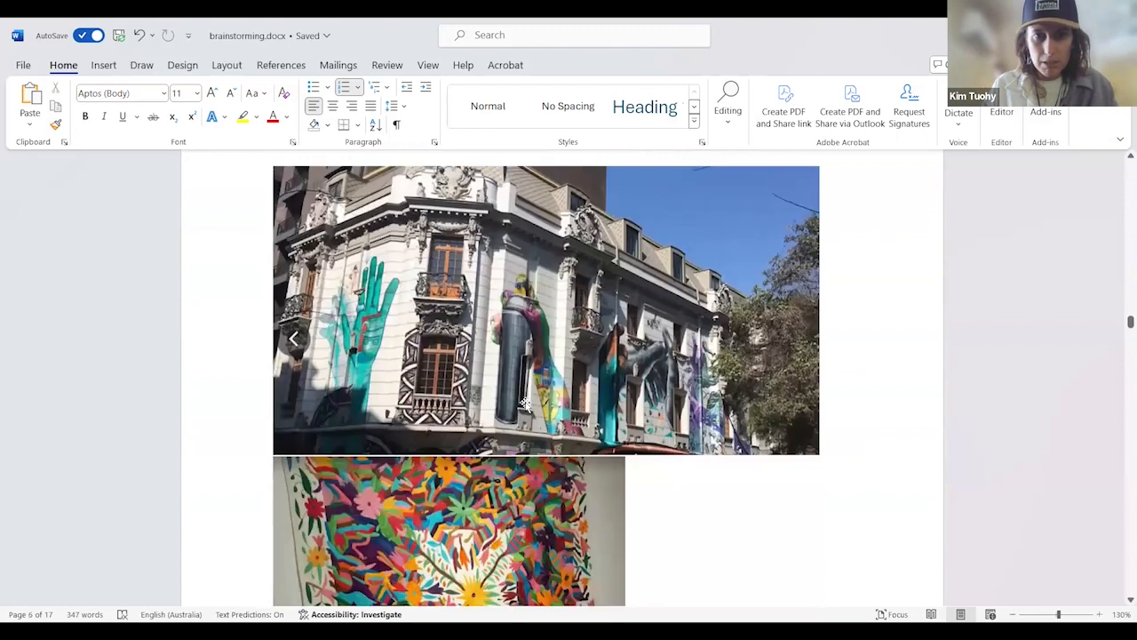
Scroll past the embroidered textile to the bird bunting image and its mural/community project idea.
{"action": "scroll", "scroll_direction": "down", "scroll_amount": 3}
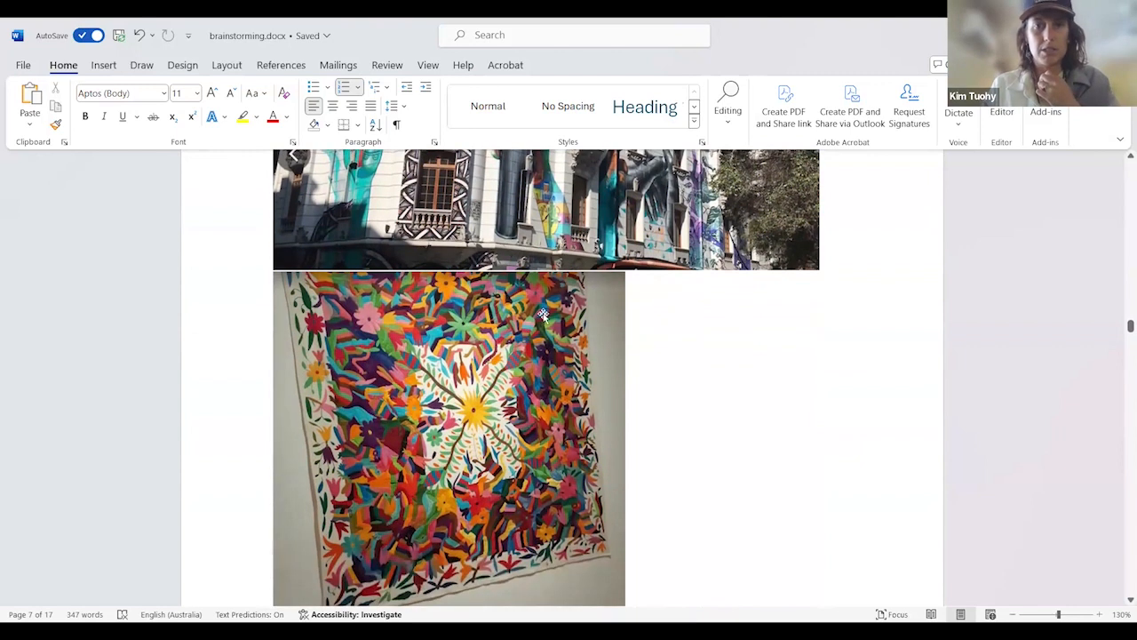
{"action": "scroll", "scroll_direction": "down", "scroll_amount": 3}
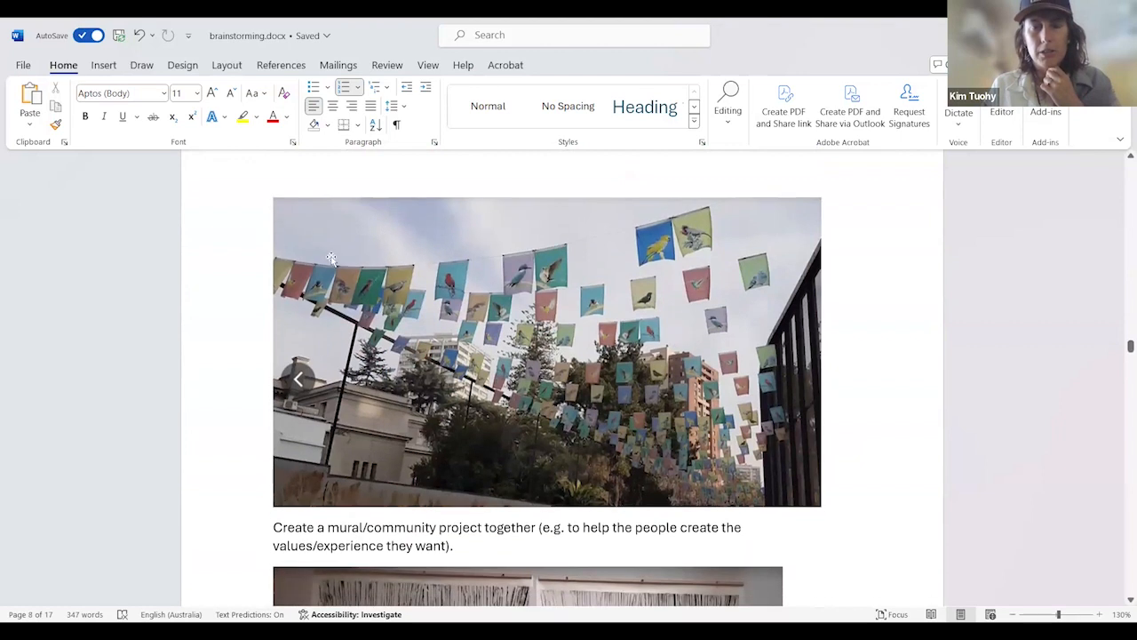
{"action": "mouse_move", "coordinate": [725, 241]}
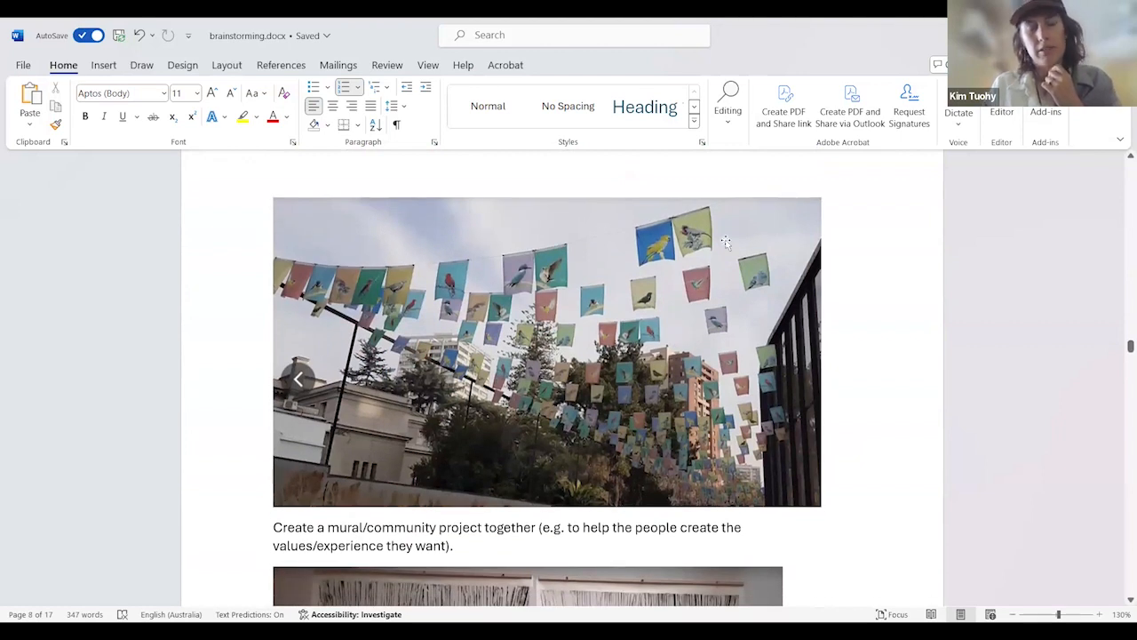
{"action": "scroll", "scroll_direction": "down", "scroll_amount": 3}
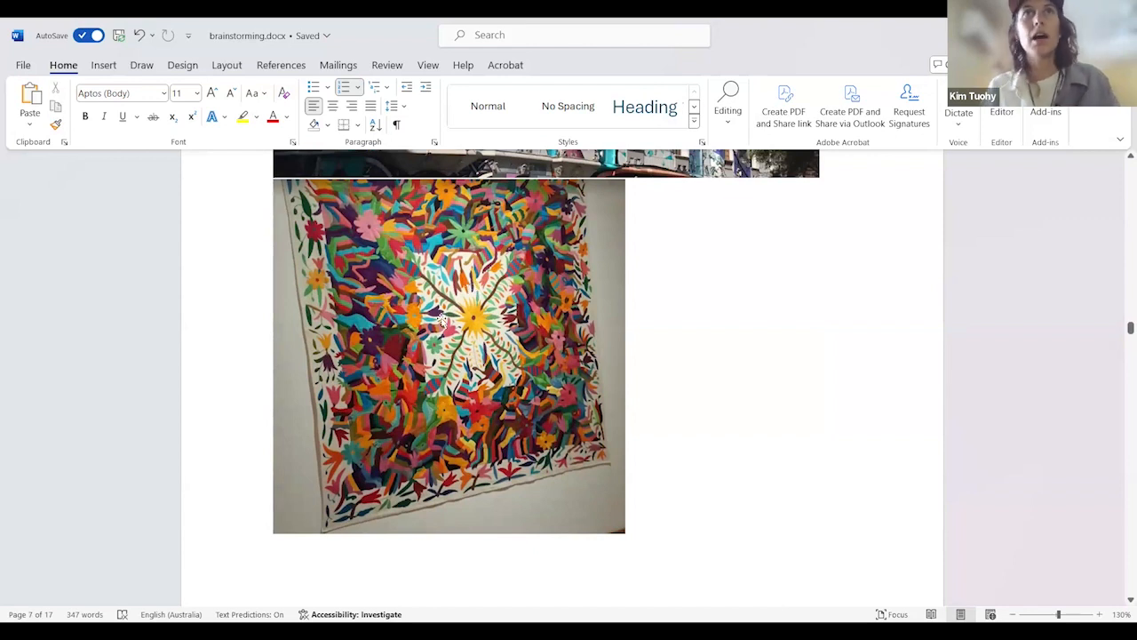
{"action": "scroll", "scroll_direction": "down", "scroll_amount": 3}
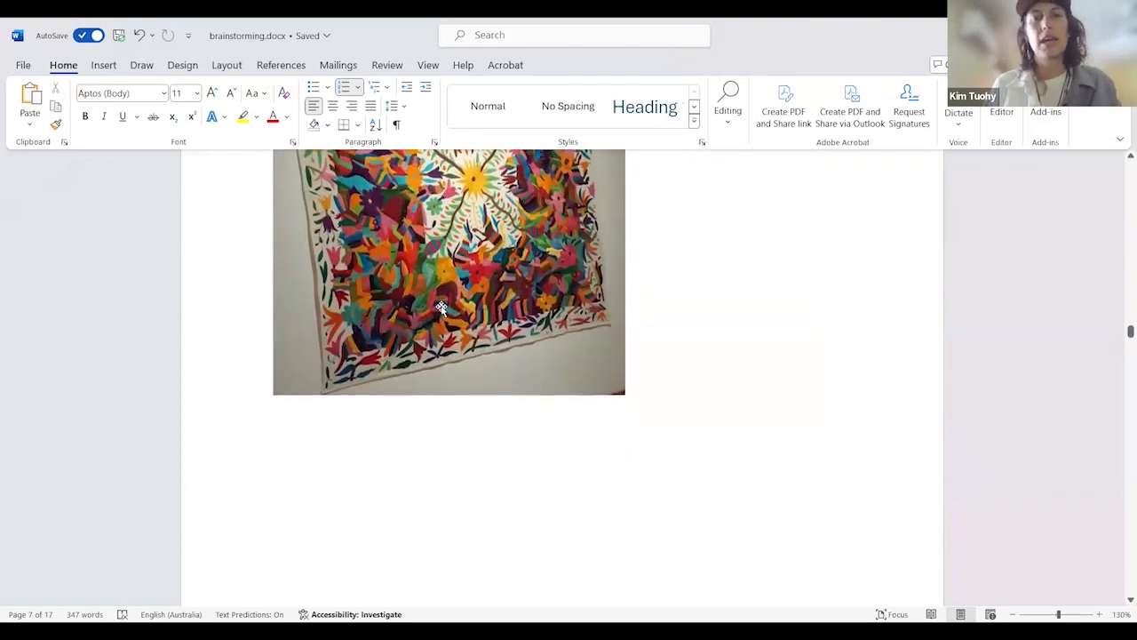
{"action": "scroll", "scroll_direction": "down", "scroll_amount": 3}
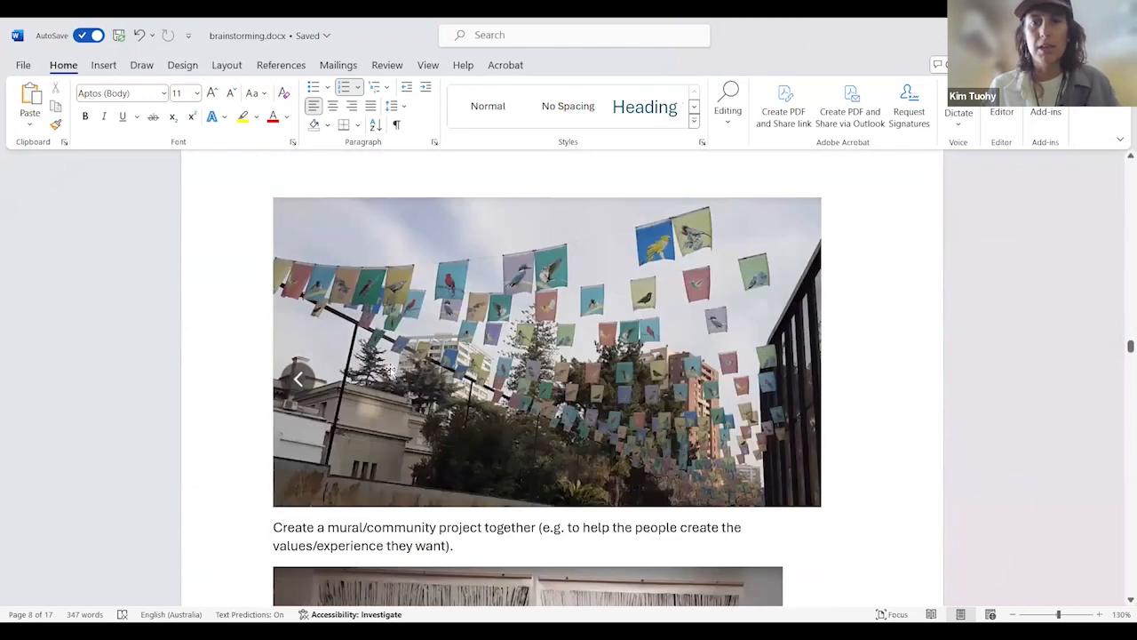
{"action": "mouse_move", "coordinate": [407, 281]}
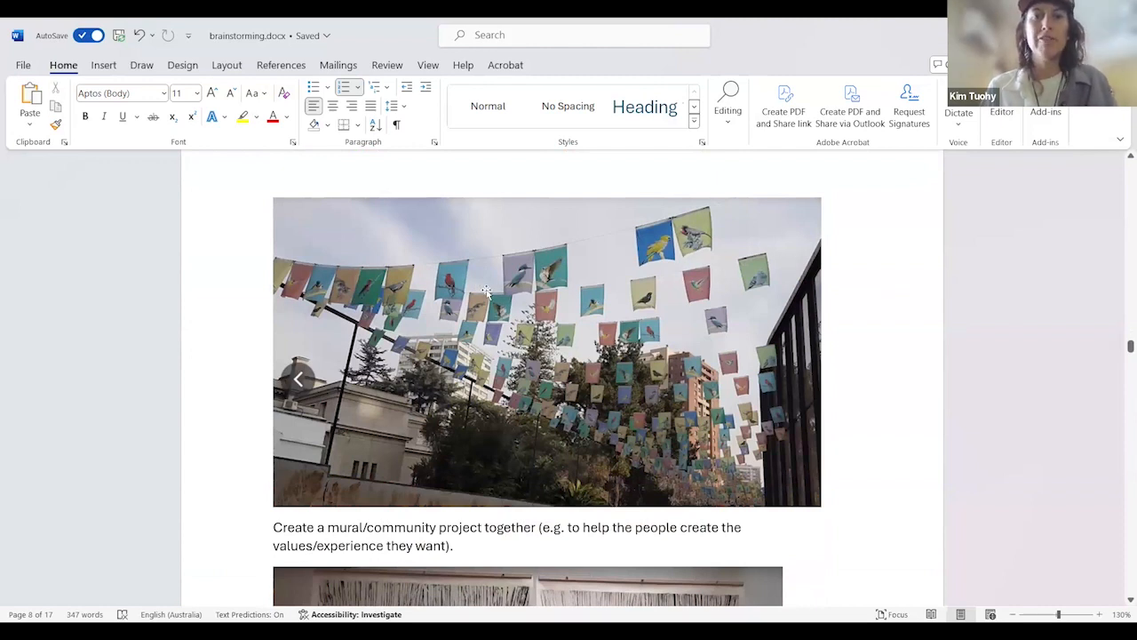
{"action": "mouse_move", "coordinate": [807, 246]}
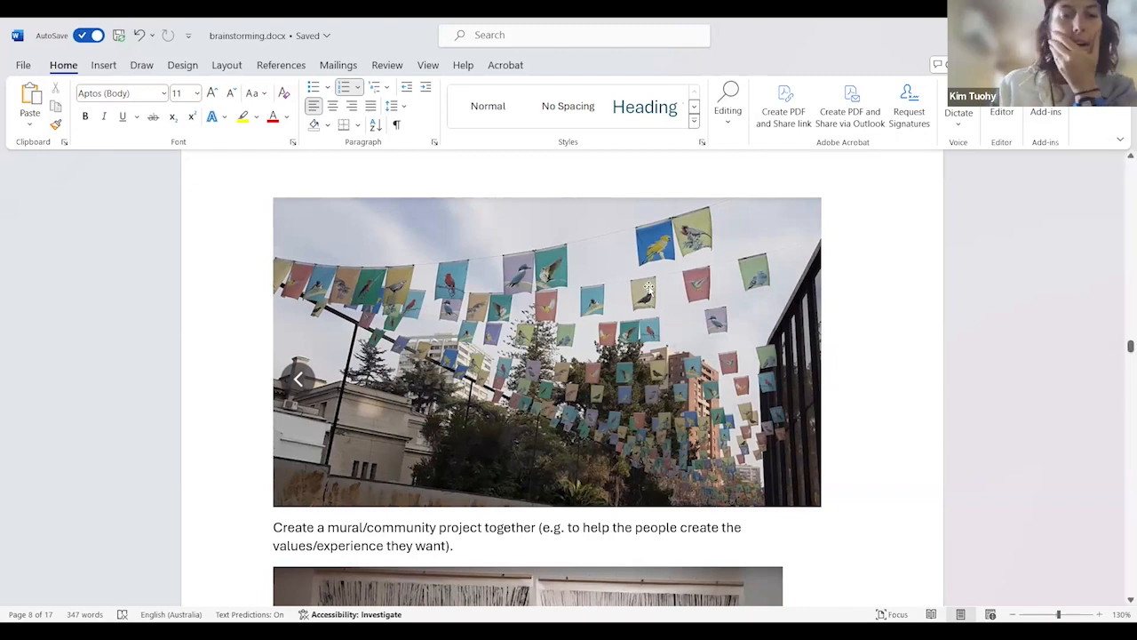
Scroll to the mirror-painting artwork captioned "What's really going on for people?".
{"action": "scroll", "scroll_direction": "down", "scroll_amount": 3}
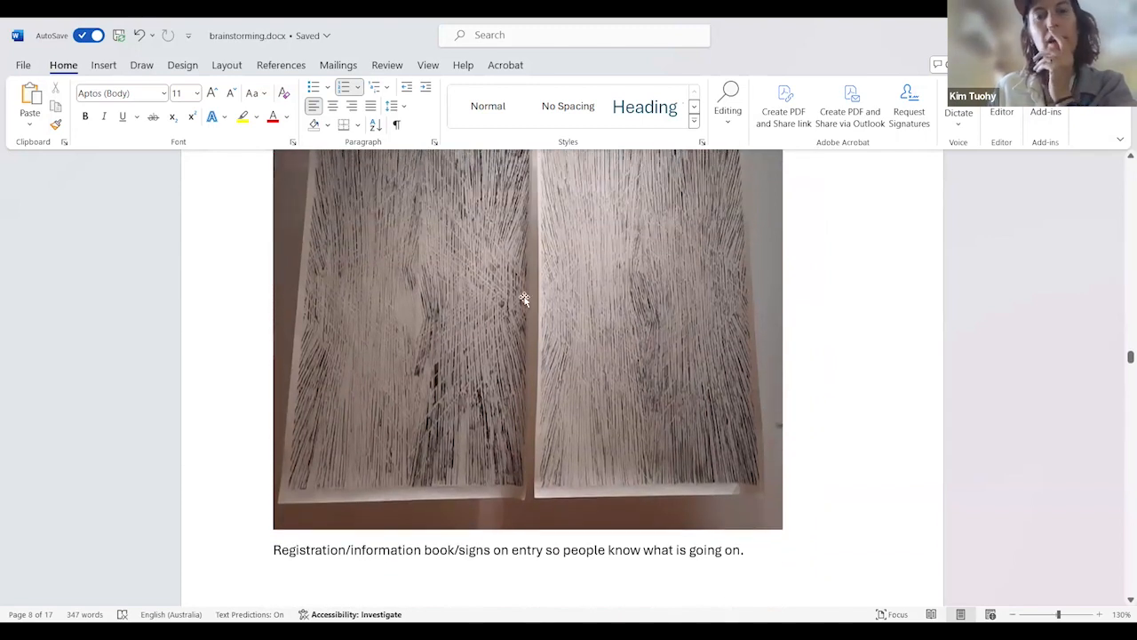
{"action": "scroll", "scroll_direction": "down", "scroll_amount": 3}
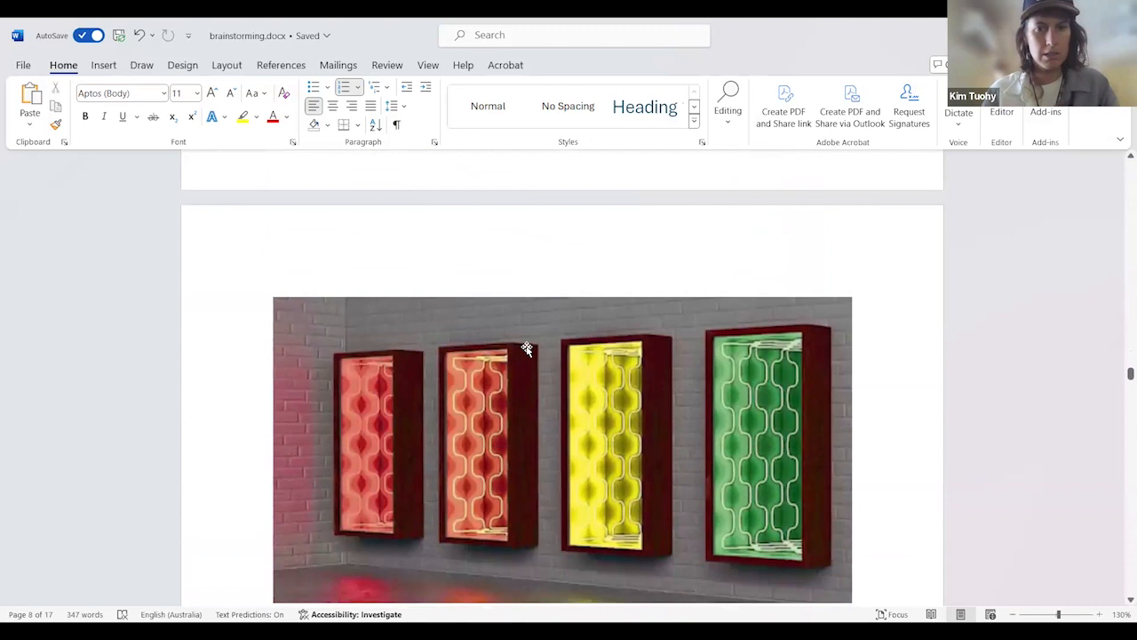
{"action": "scroll", "scroll_direction": "down", "scroll_amount": 3}
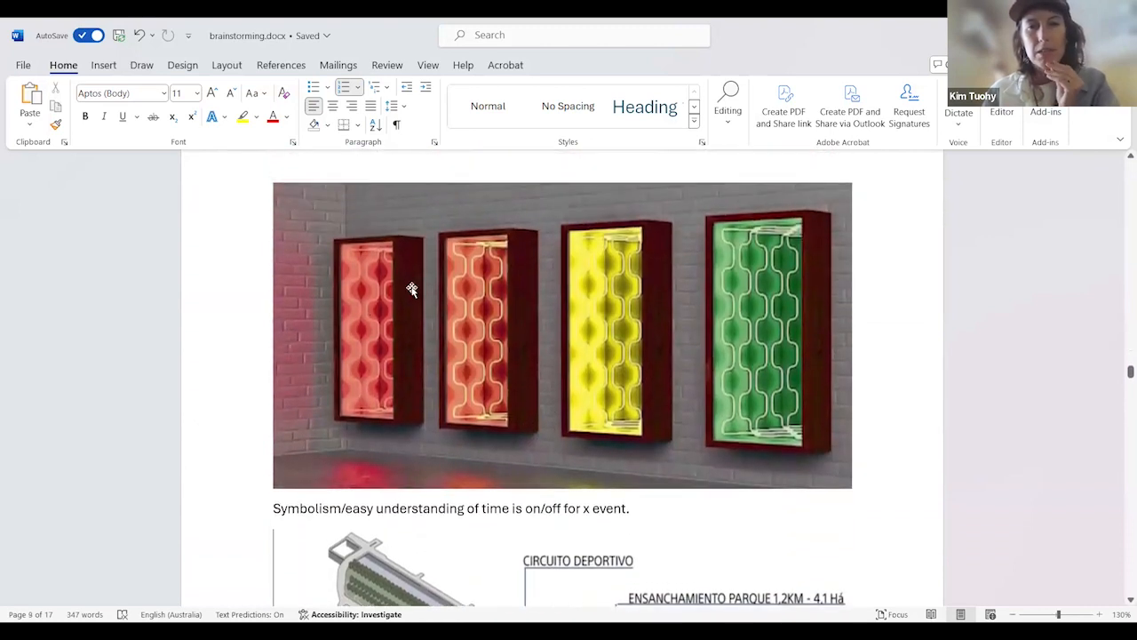
{"action": "mouse_move", "coordinate": [372, 351]}
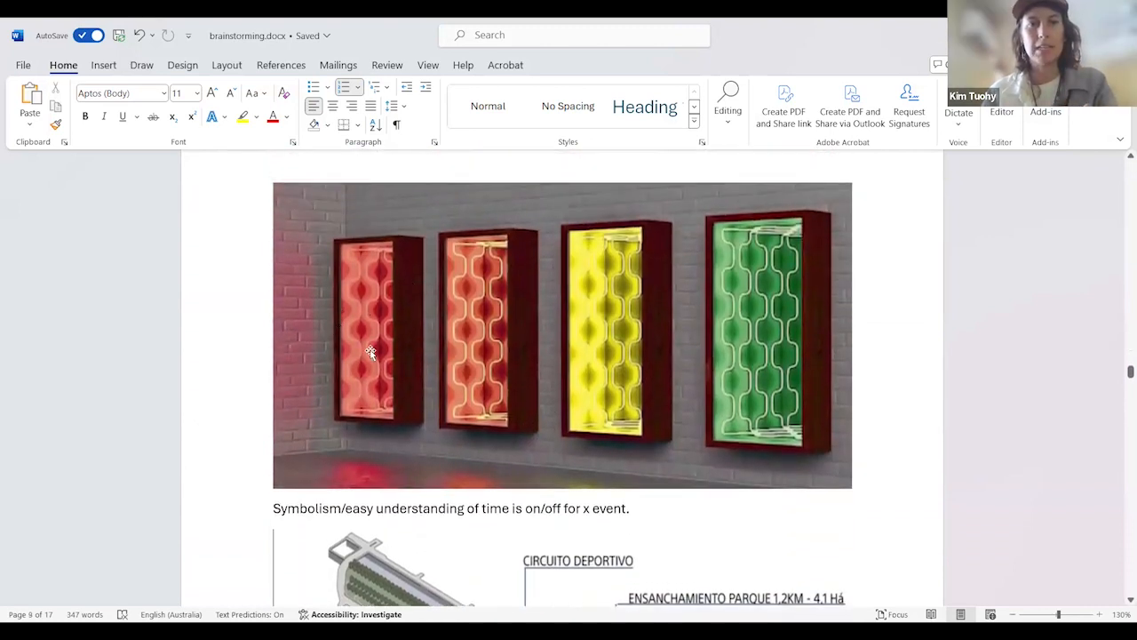
{"action": "mouse_move", "coordinate": [537, 342]}
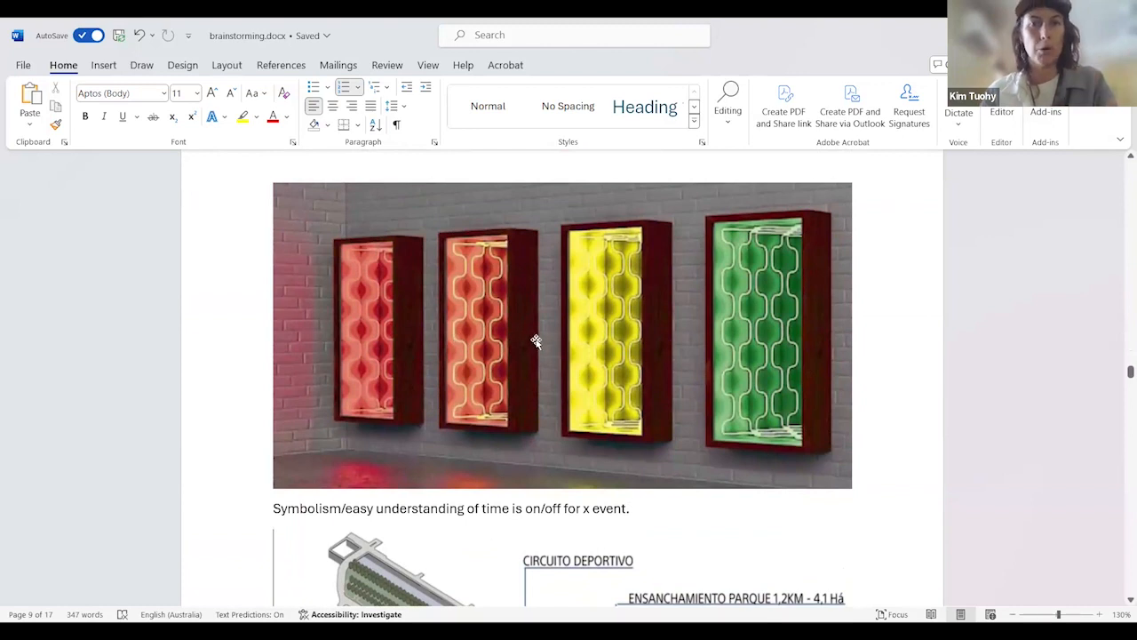
{"action": "mouse_move", "coordinate": [554, 332]}
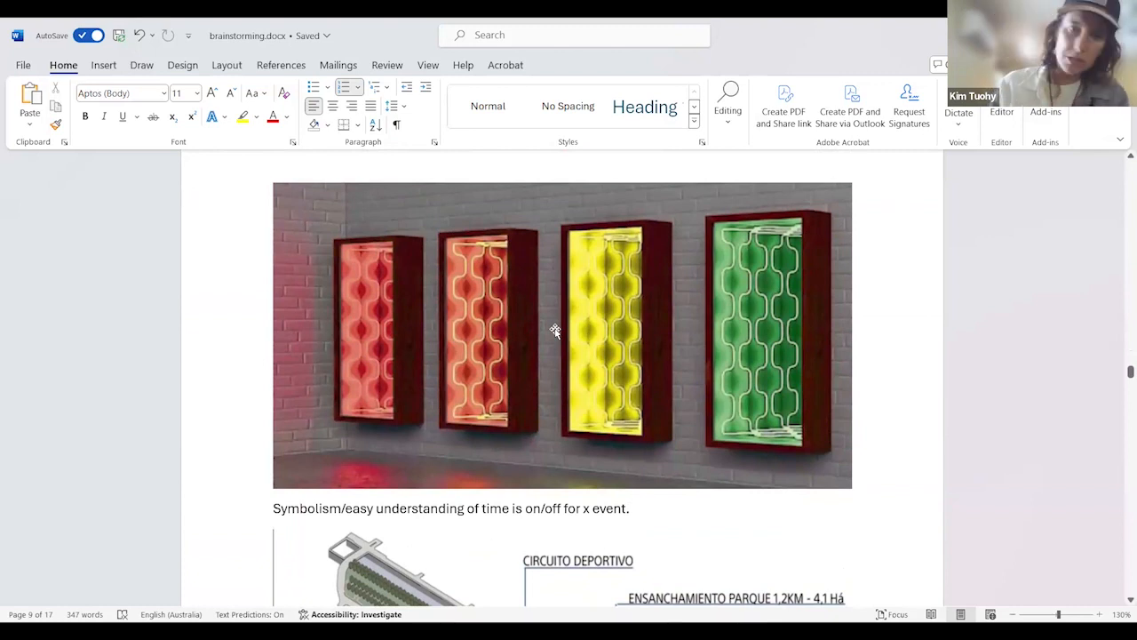
{"action": "scroll", "scroll_direction": "down", "scroll_amount": 3}
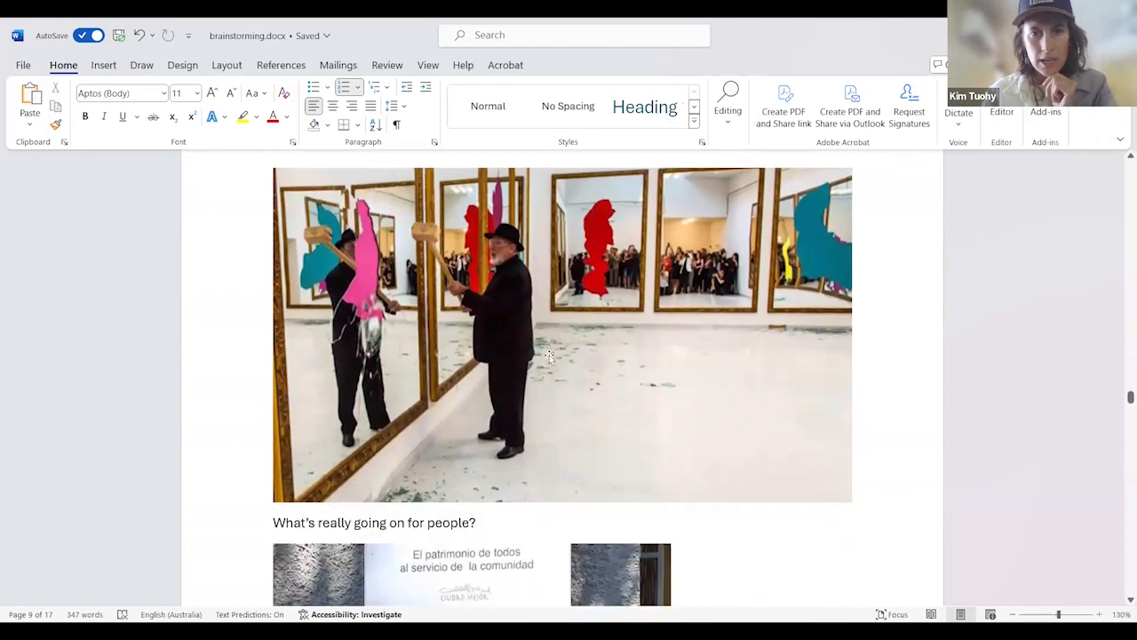
Scroll past the Pablo Neruda plaque to the moon-and-stars artwork with its "Tell a story" idea.
{"action": "scroll", "scroll_direction": "down", "scroll_amount": 3}
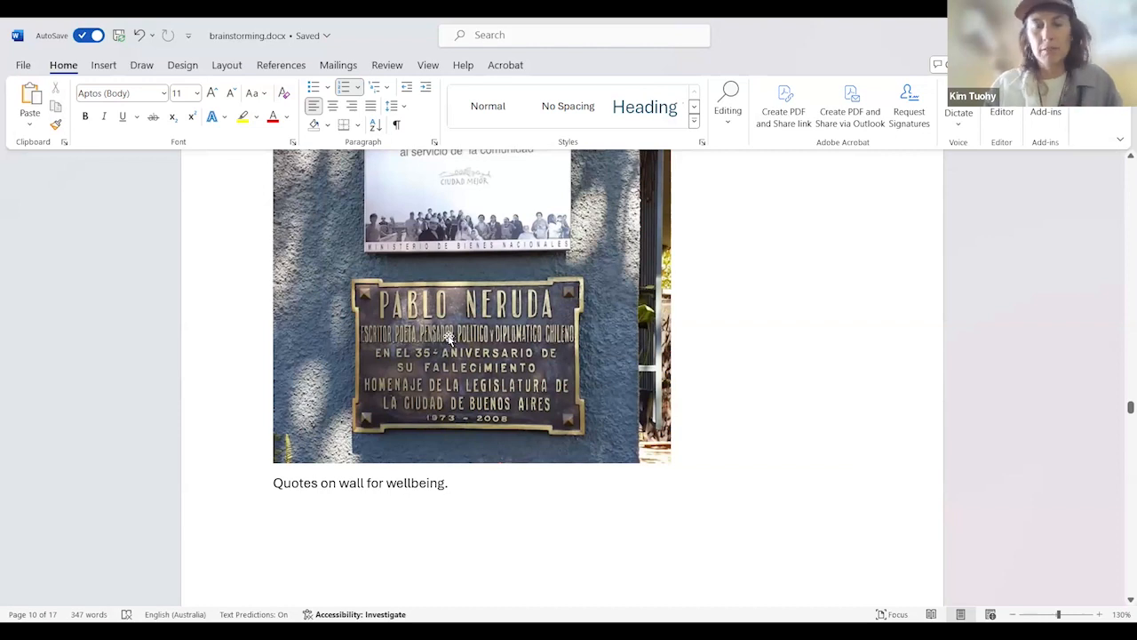
{"action": "scroll", "scroll_direction": "down", "scroll_amount": 3}
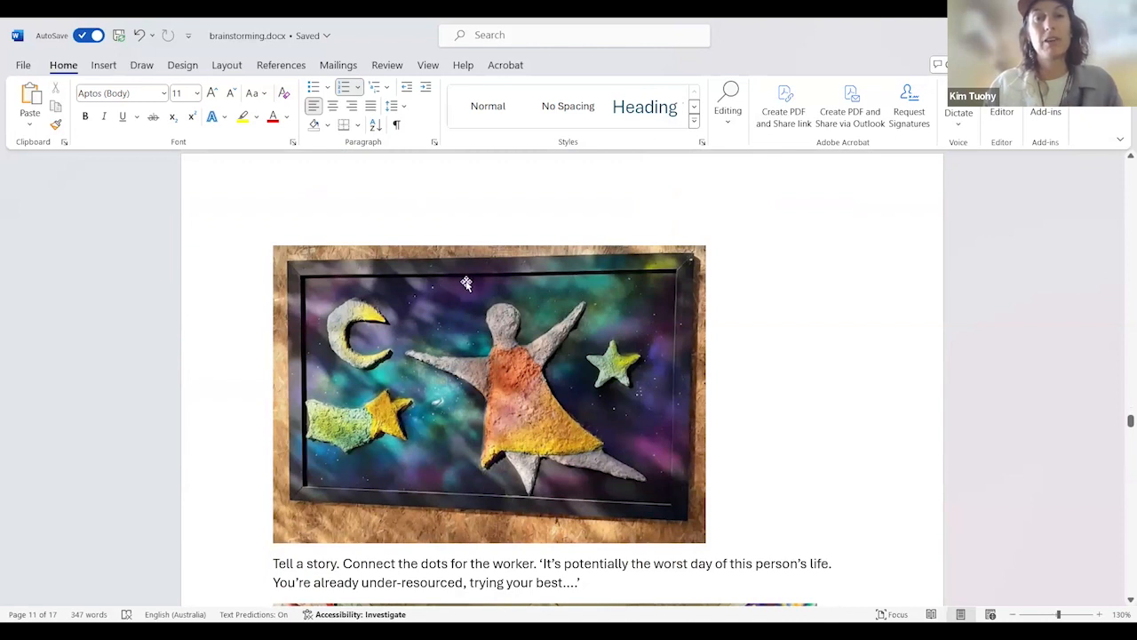
{"action": "mouse_move", "coordinate": [326, 391]}
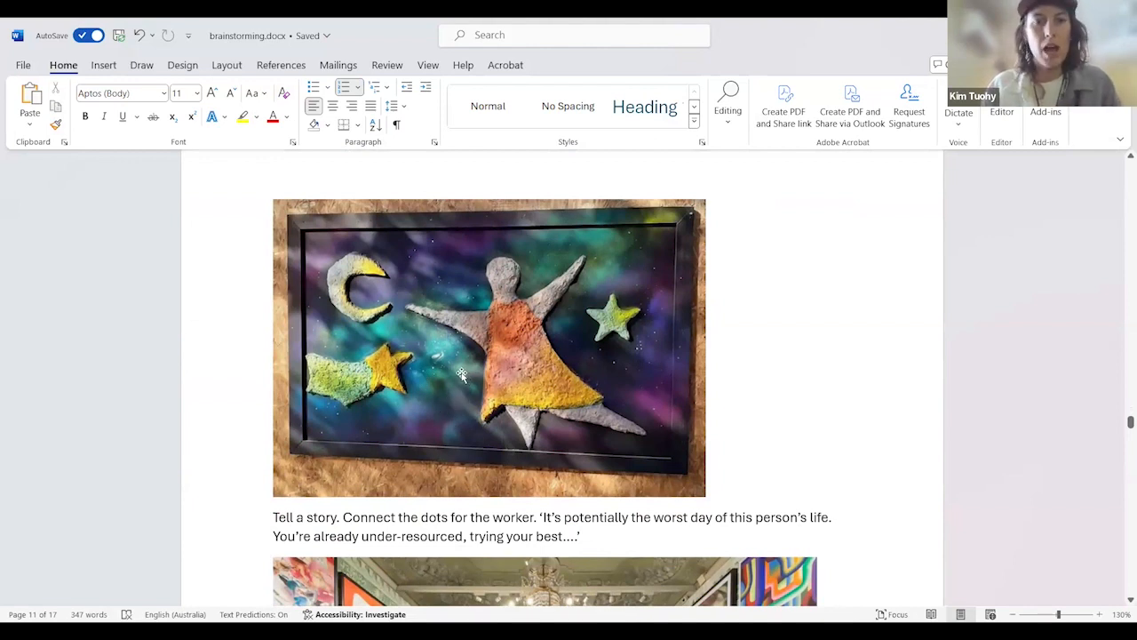
{"action": "mouse_move", "coordinate": [434, 359]}
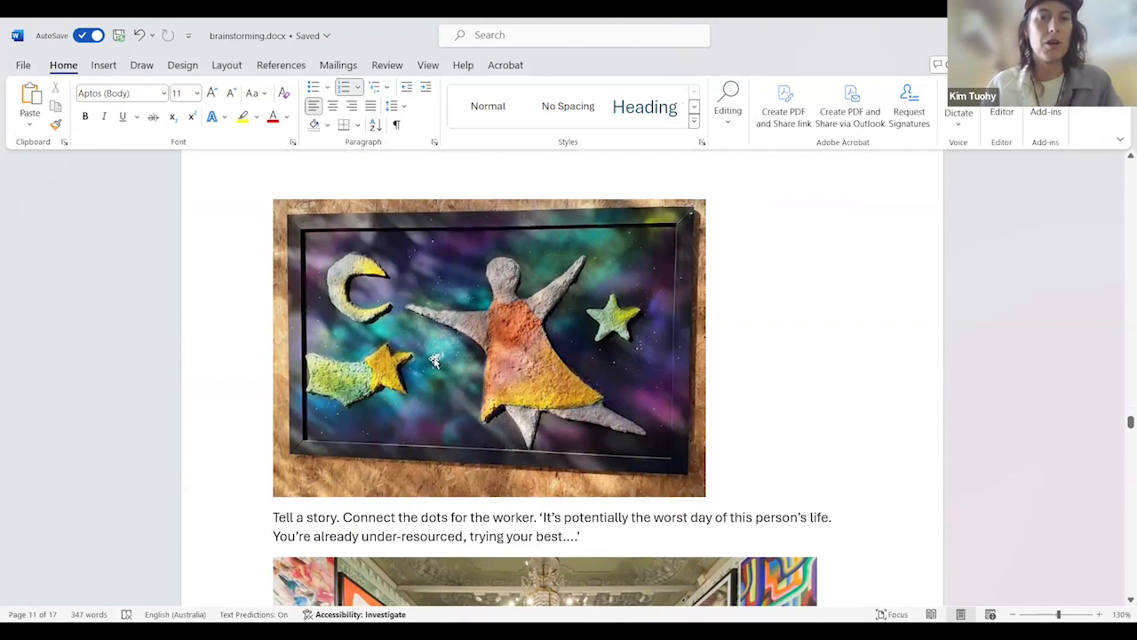
{"action": "mouse_move", "coordinate": [304, 359]}
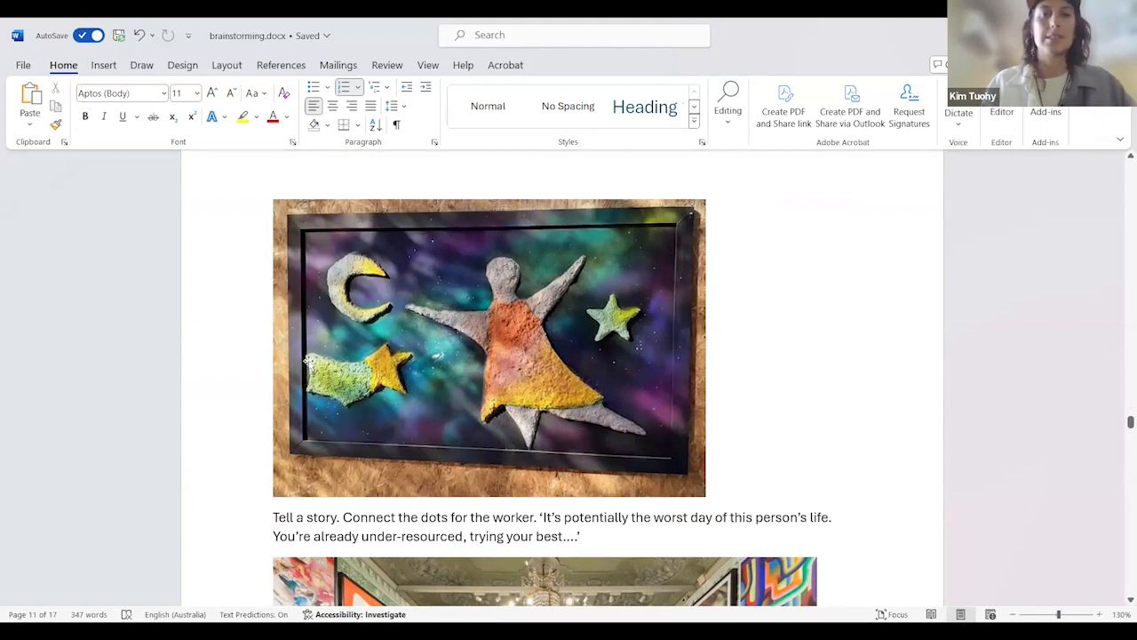
Scroll to the gallery-room image captioned about interactive video/photos pinpointing what works.
{"action": "scroll", "scroll_direction": "down", "scroll_amount": 3}
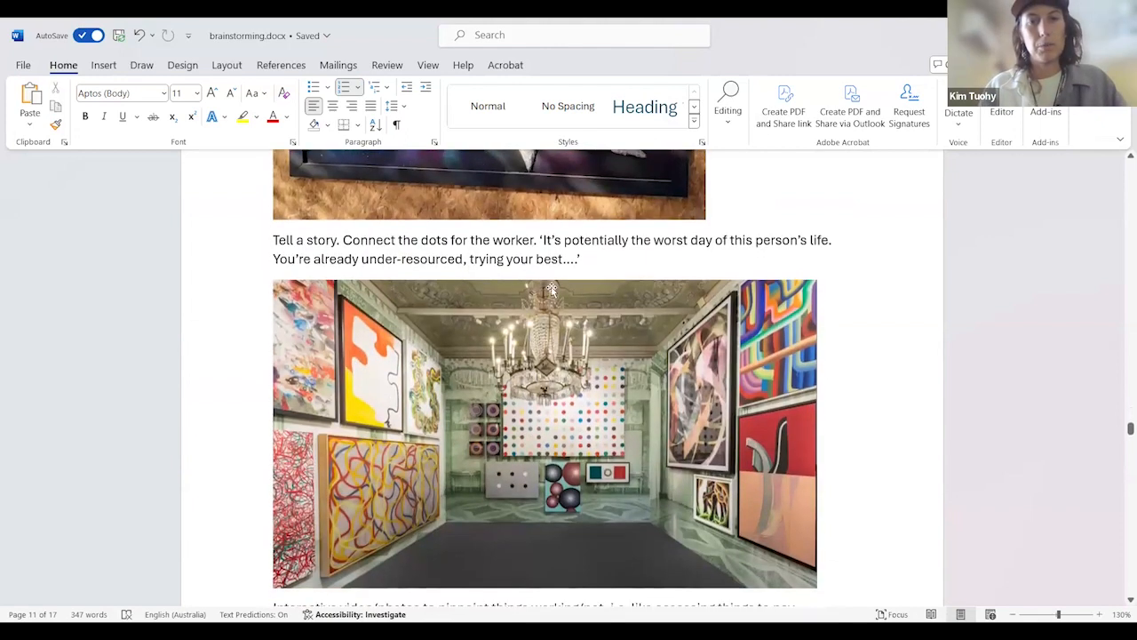
{"action": "scroll", "scroll_direction": "down", "scroll_amount": 3}
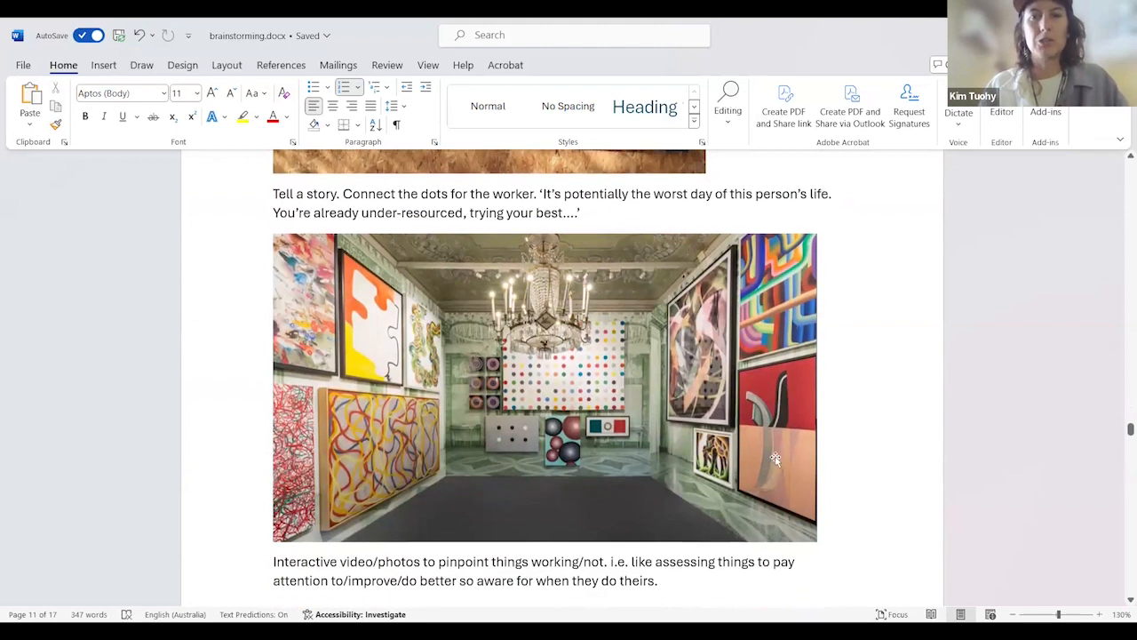
{"action": "mouse_move", "coordinate": [577, 423]}
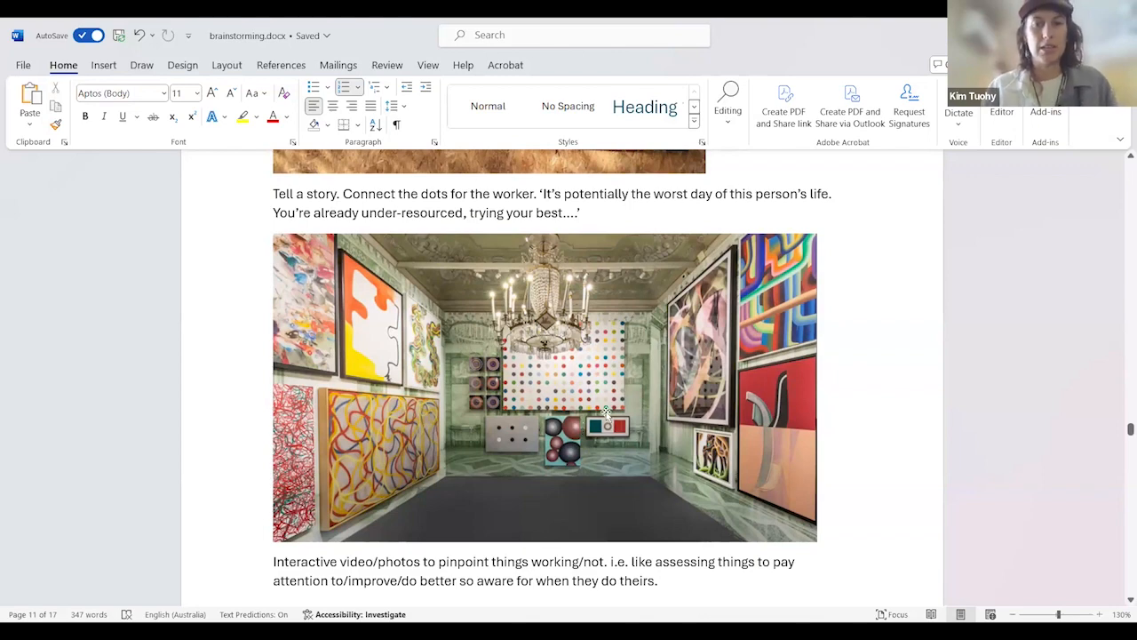
{"action": "scroll", "scroll_direction": "down", "scroll_amount": 3}
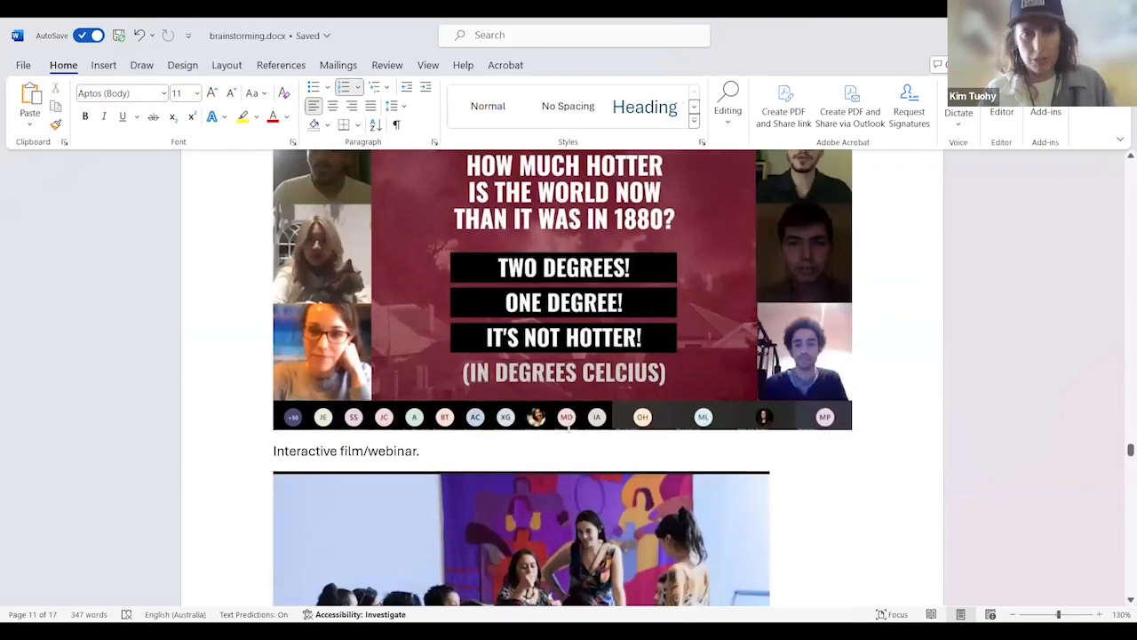
{"action": "scroll", "scroll_direction": "down", "scroll_amount": 3}
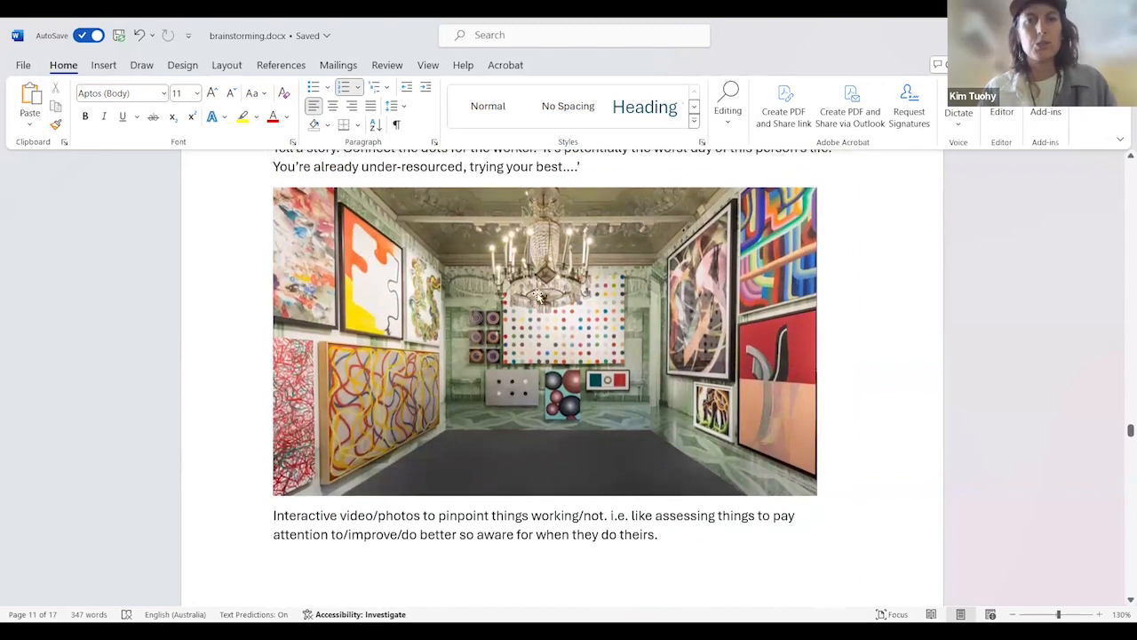
{"action": "mouse_move", "coordinate": [636, 336]}
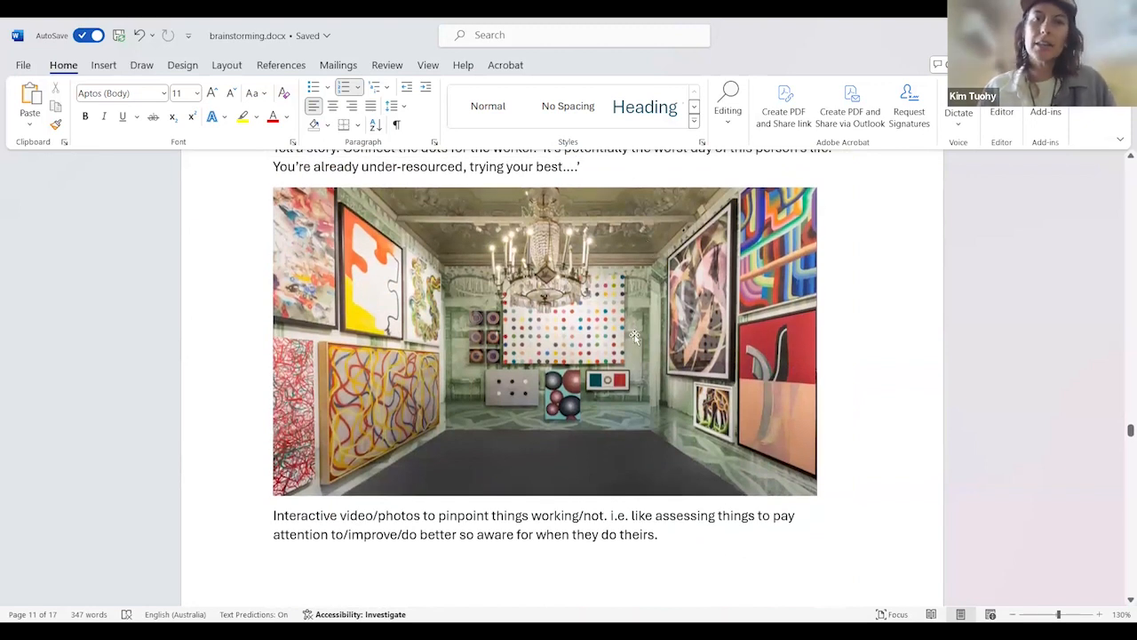
{"action": "mouse_move", "coordinate": [558, 249]}
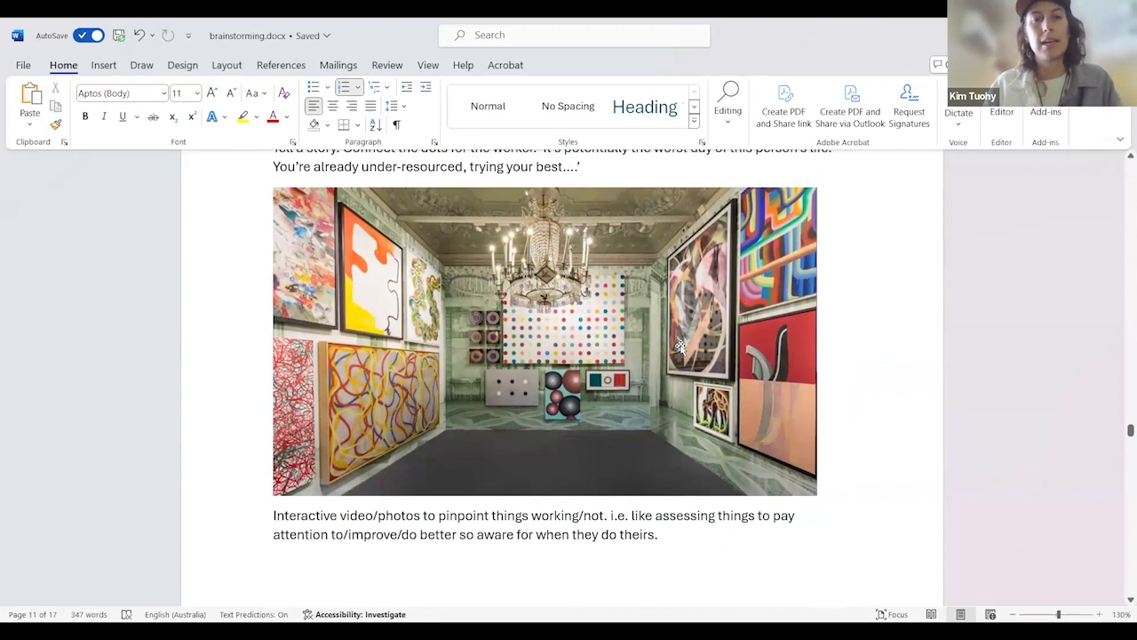
{"action": "mouse_move", "coordinate": [772, 494]}
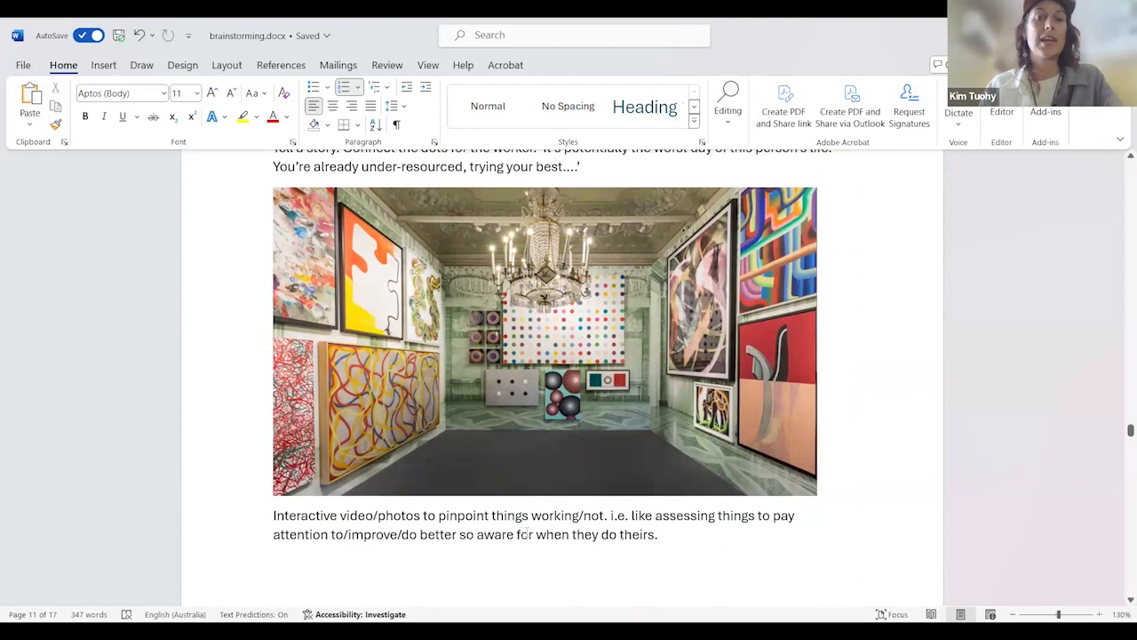
{"action": "scroll", "scroll_direction": "down", "scroll_amount": 3}
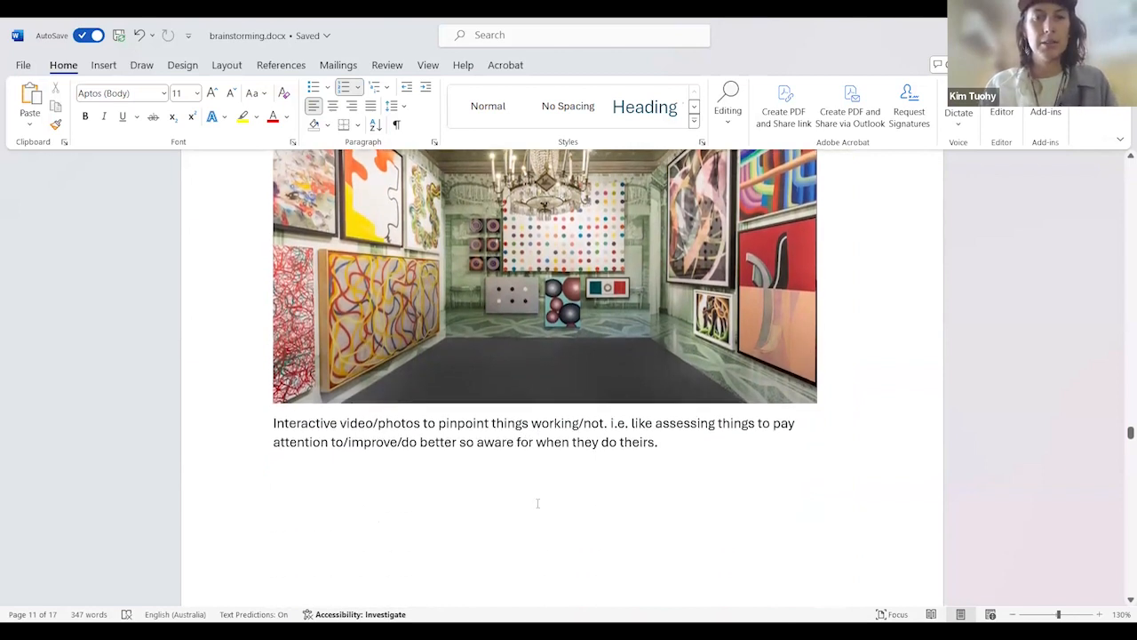
Scroll past the webinar slide to the community-of-practice gathering photo.
{"action": "scroll", "scroll_direction": "down", "scroll_amount": 3}
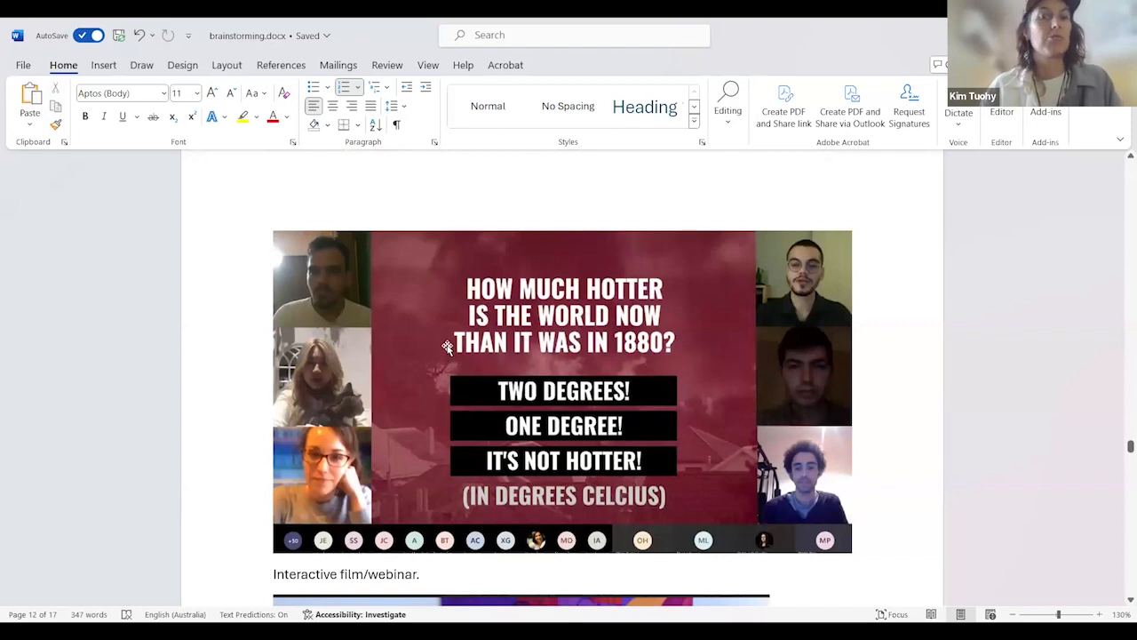
{"action": "mouse_move", "coordinate": [371, 259]}
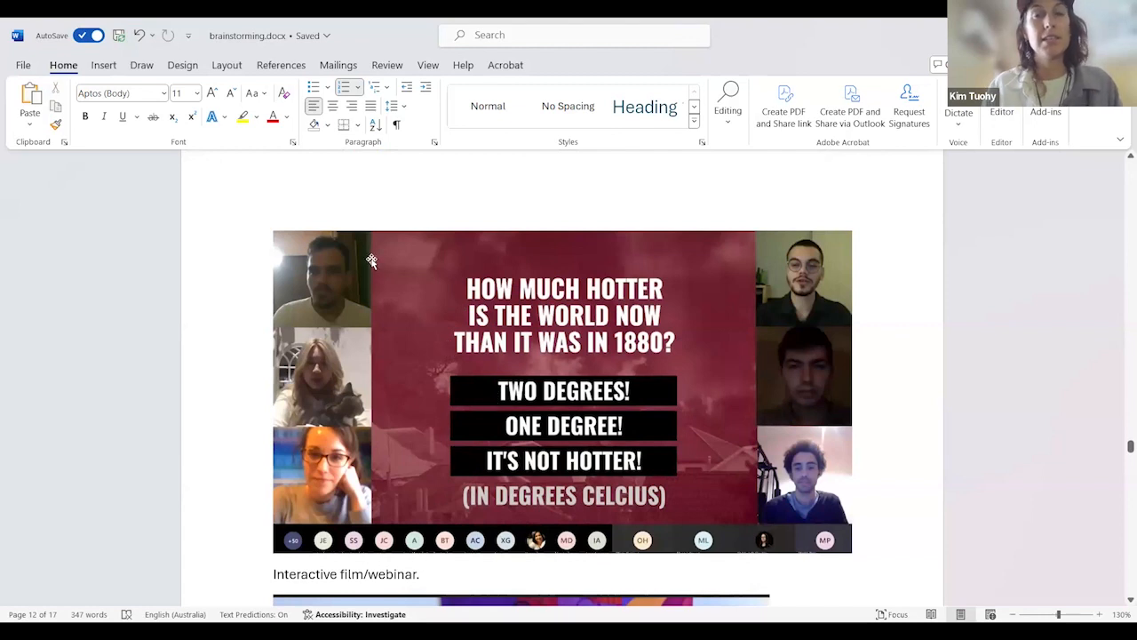
{"action": "mouse_move", "coordinate": [583, 277]}
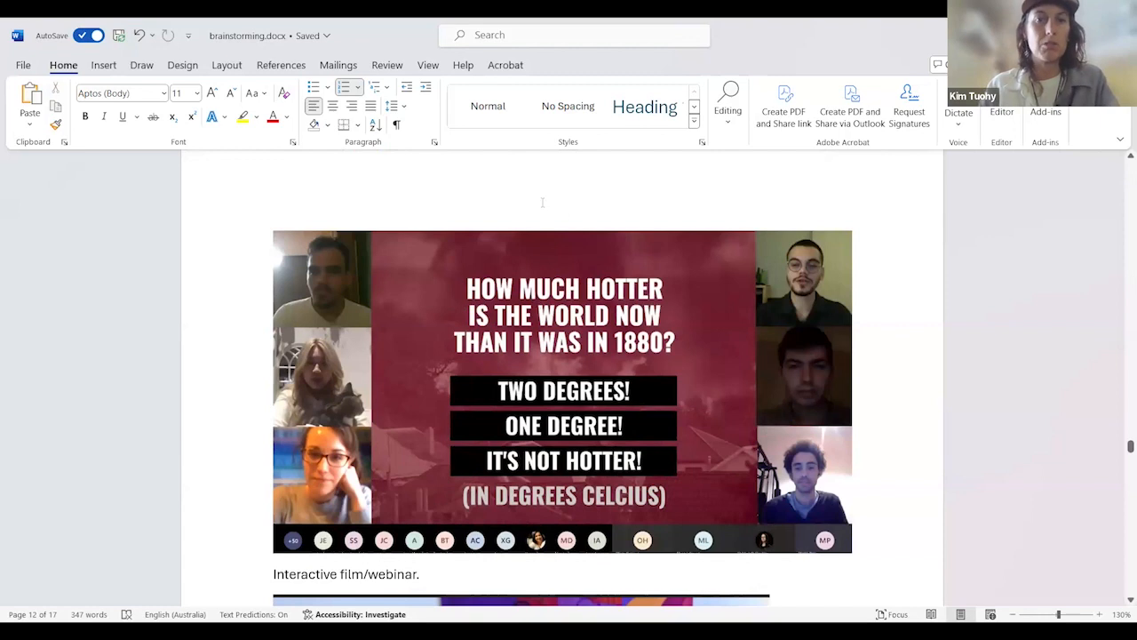
{"action": "mouse_move", "coordinate": [466, 423]}
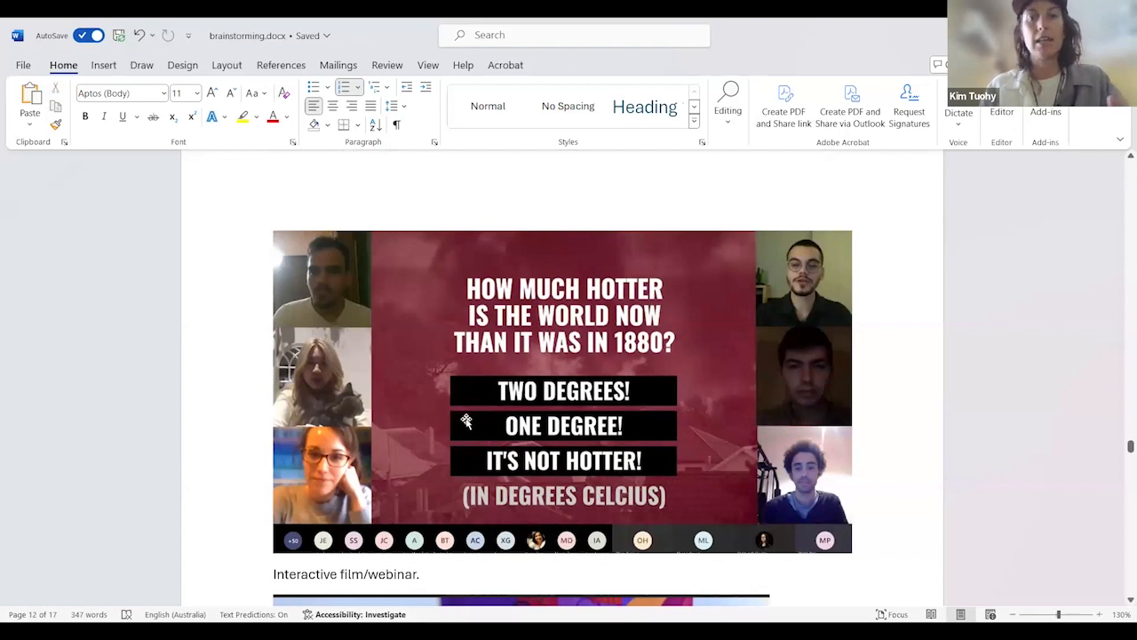
{"action": "mouse_move", "coordinate": [483, 391]}
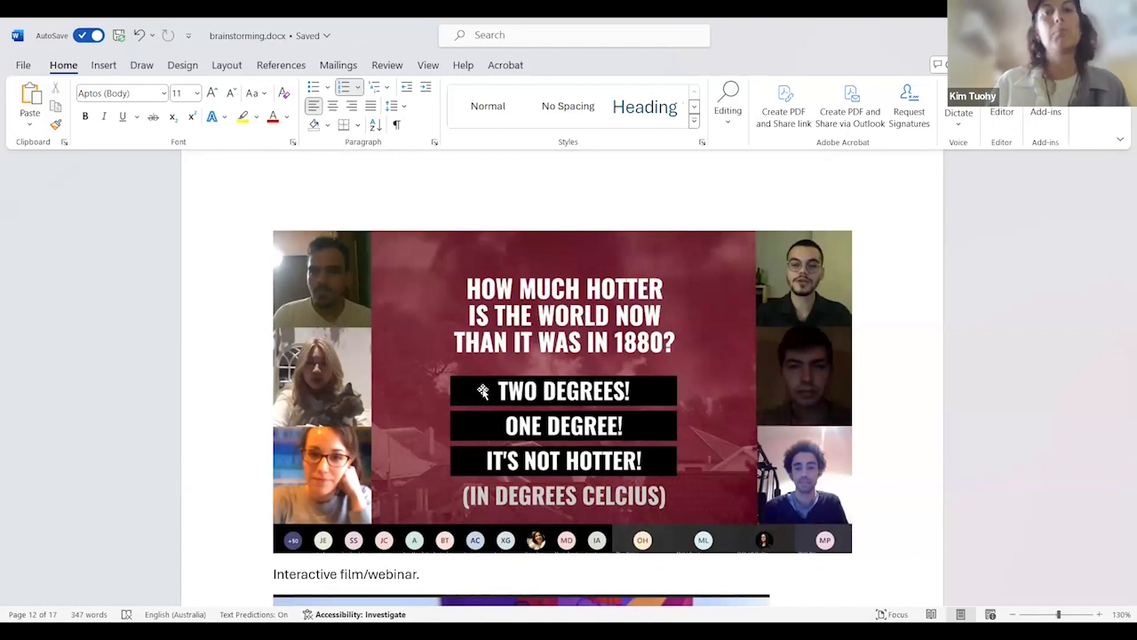
{"action": "scroll", "scroll_direction": "down", "scroll_amount": 3}
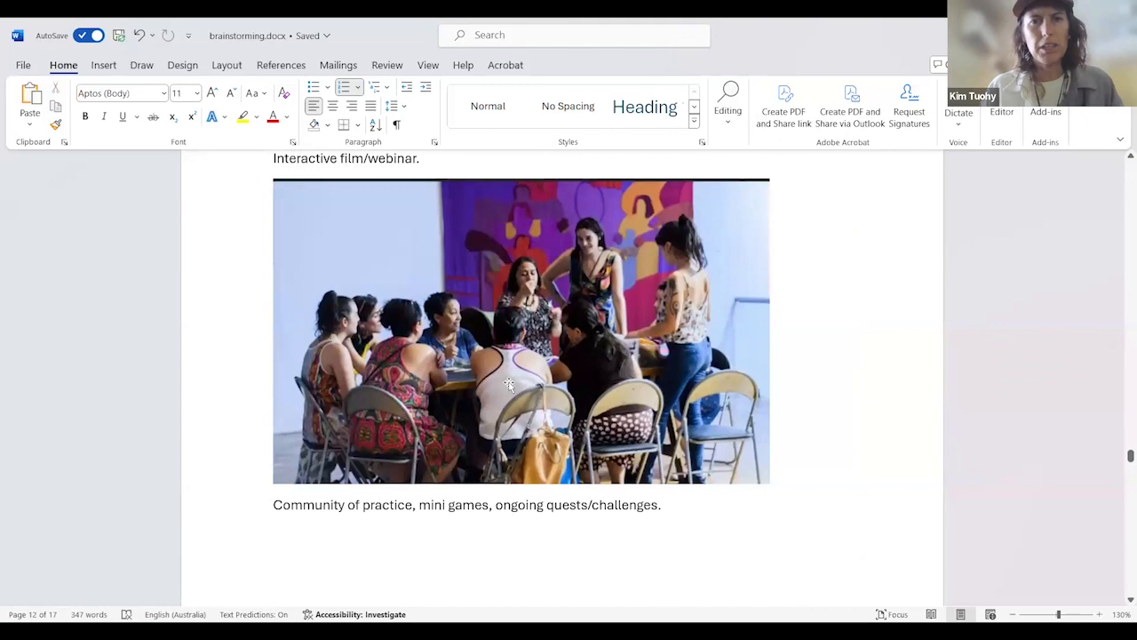
{"action": "mouse_move", "coordinate": [414, 398]}
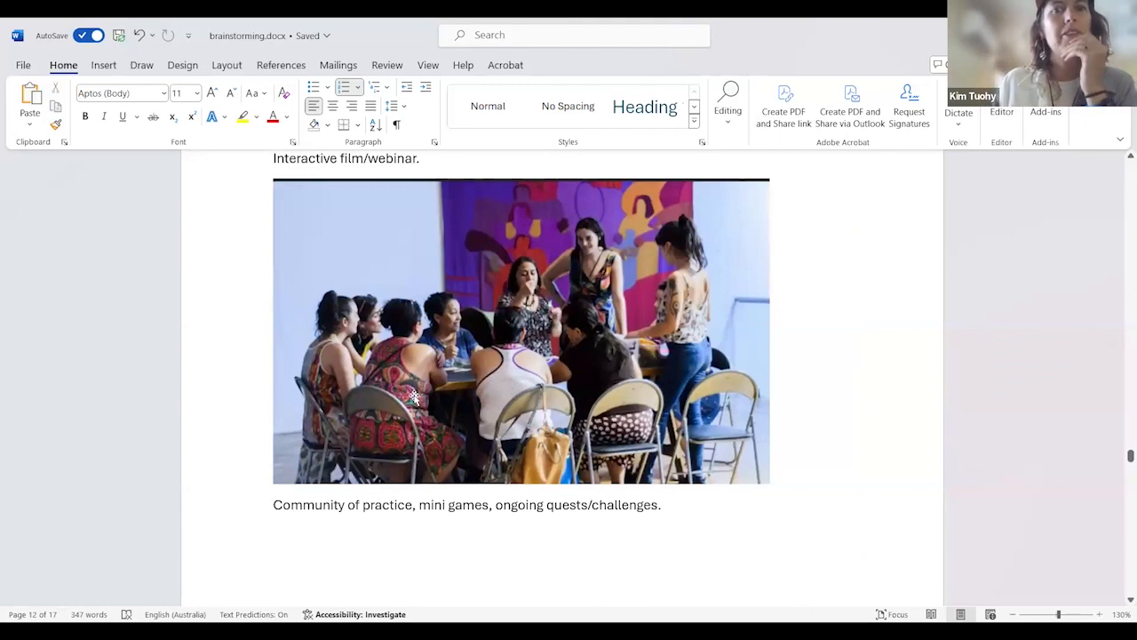
{"action": "mouse_move", "coordinate": [487, 363]}
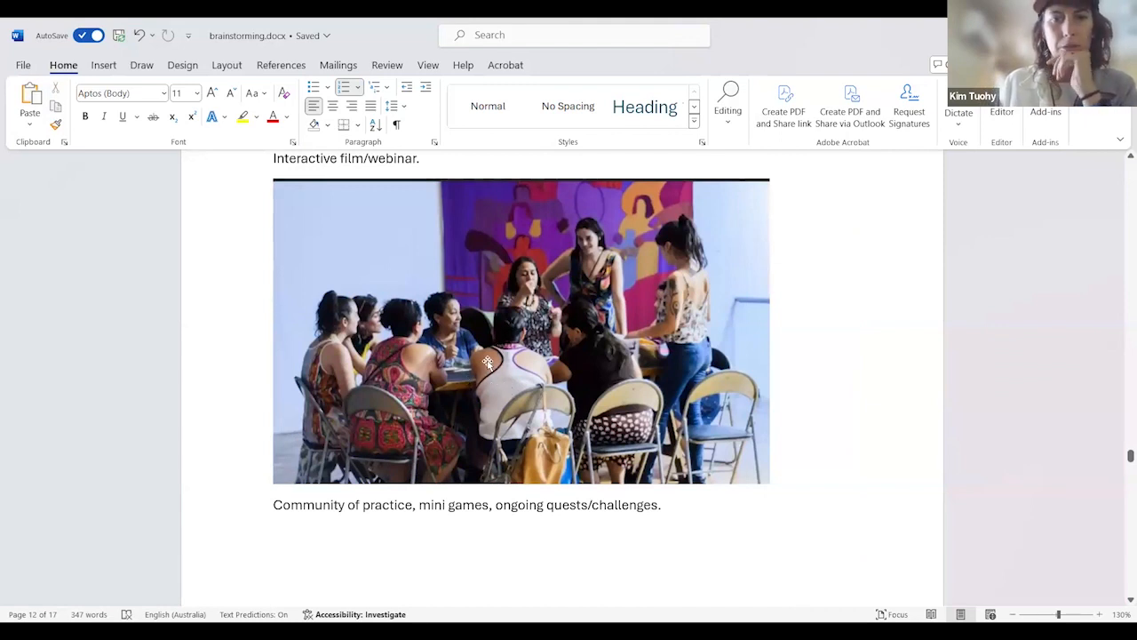
Scroll to the robot image with its chatbot tips/testing knowledge idea.
{"action": "scroll", "scroll_direction": "down", "scroll_amount": 3}
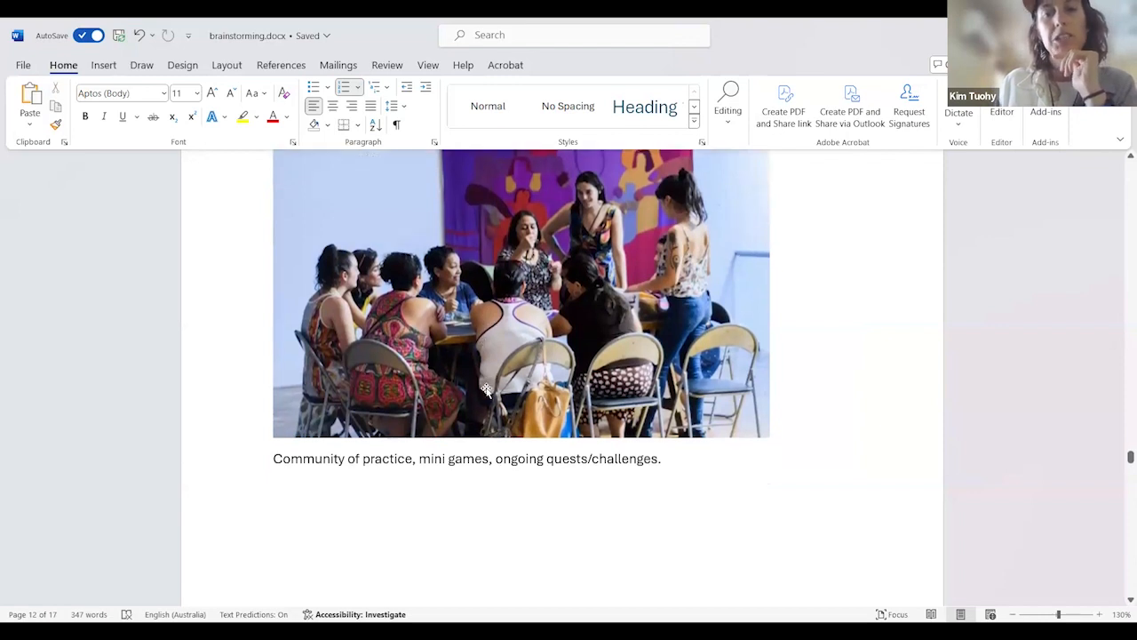
{"action": "mouse_move", "coordinate": [473, 380]}
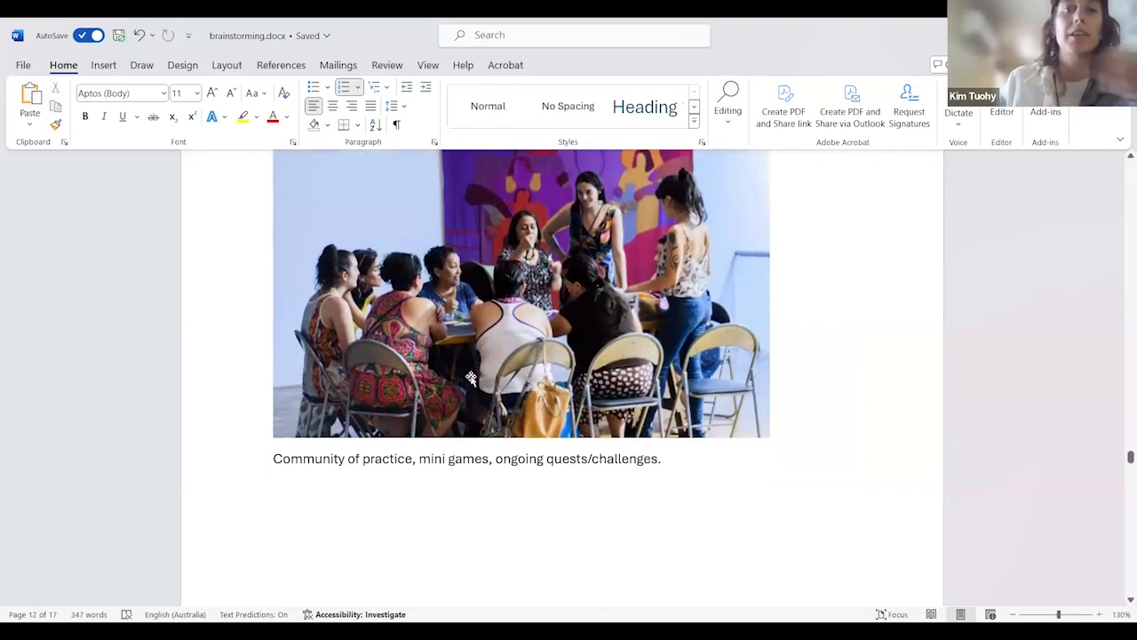
{"action": "mouse_move", "coordinate": [437, 352]}
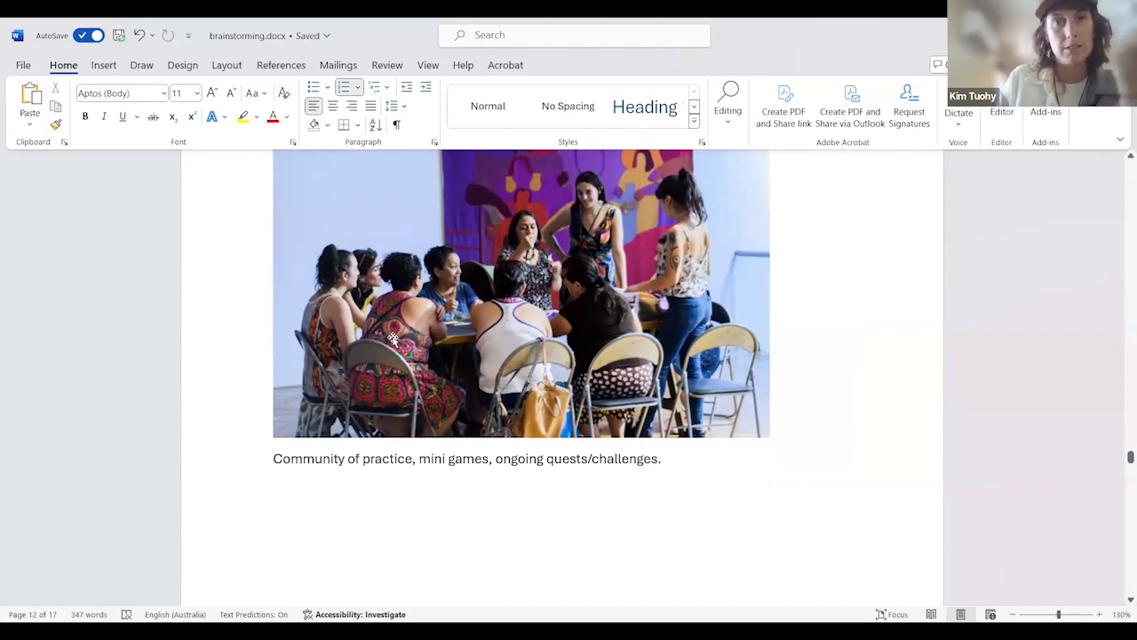
{"action": "scroll", "scroll_direction": "down", "scroll_amount": 3}
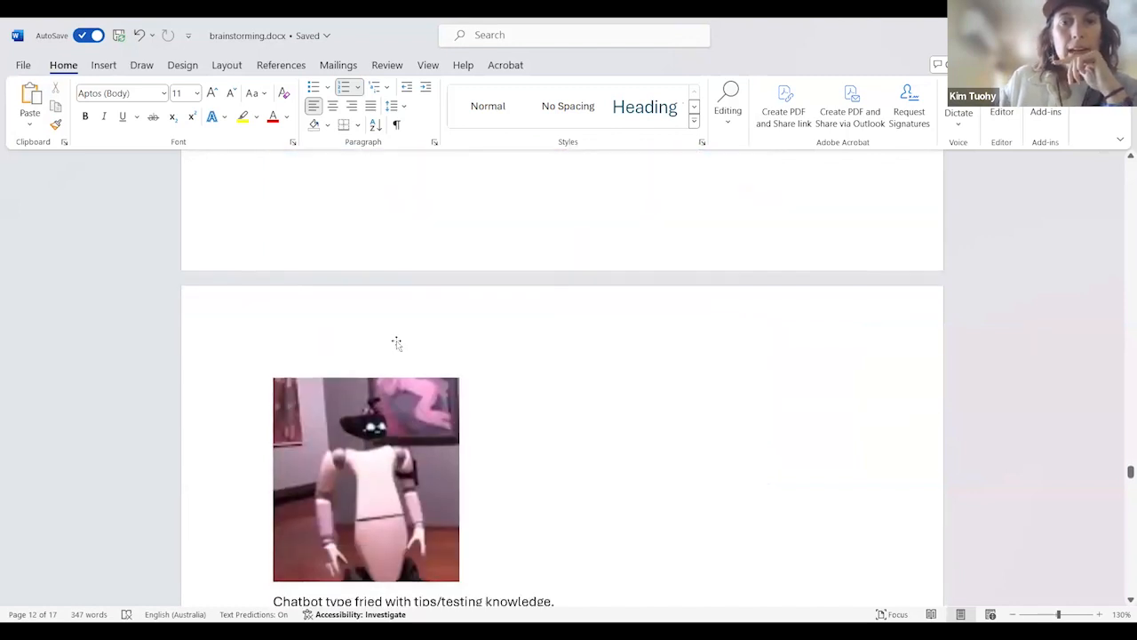
Scroll down past the escape room and aerial silk images to the board game pictures.
{"action": "scroll", "scroll_direction": "down", "scroll_amount": 3}
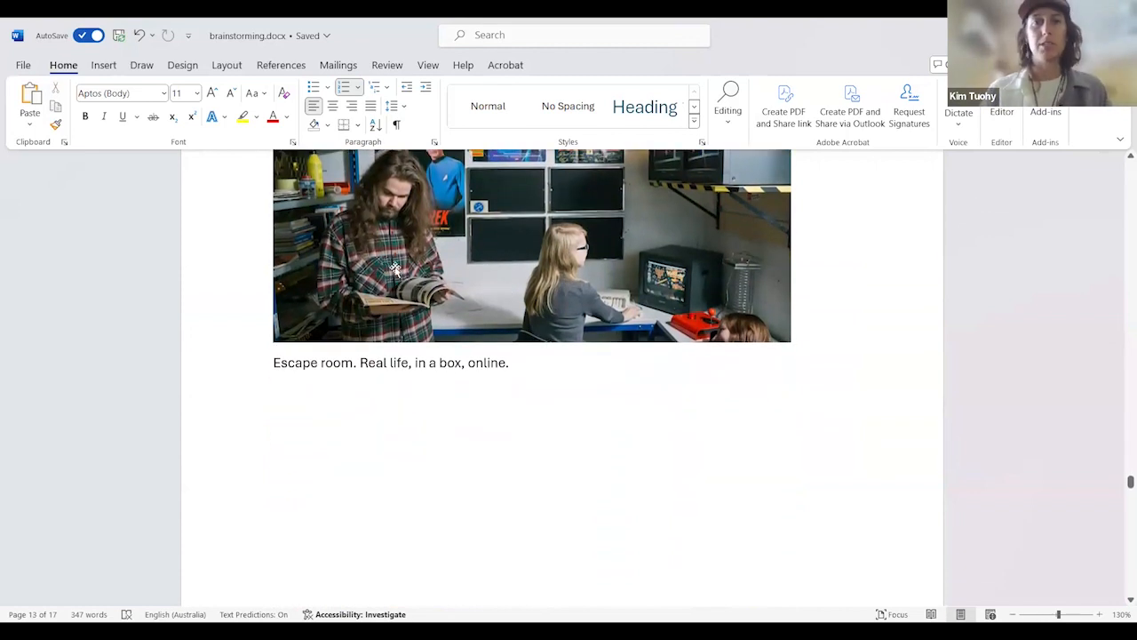
{"action": "scroll", "scroll_direction": "down", "scroll_amount": 3}
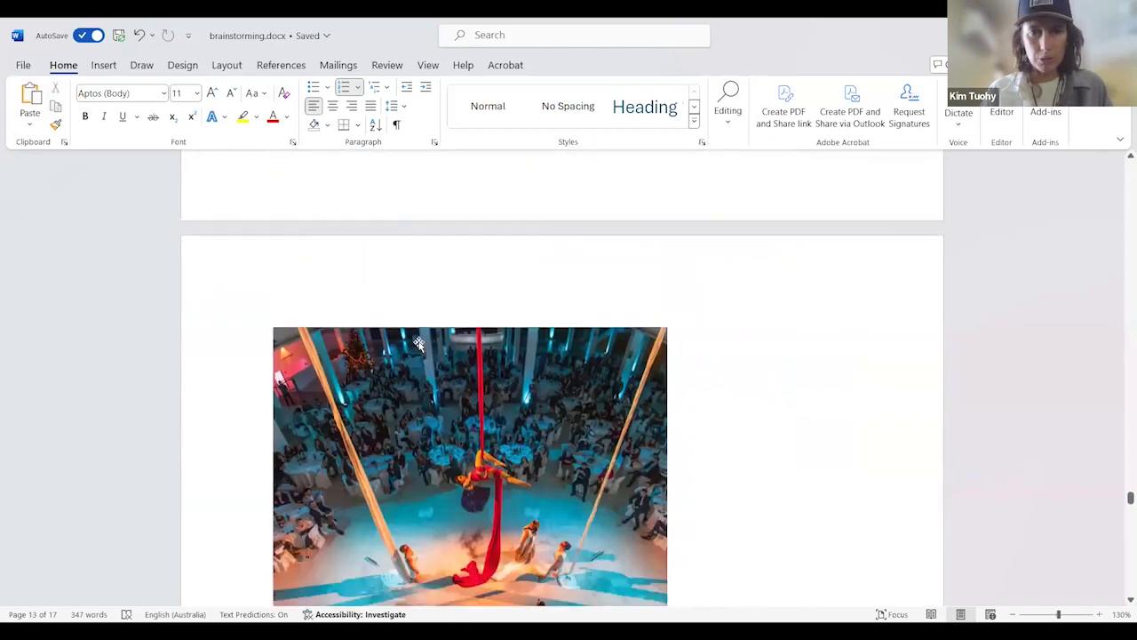
{"action": "scroll", "scroll_direction": "down", "scroll_amount": 3}
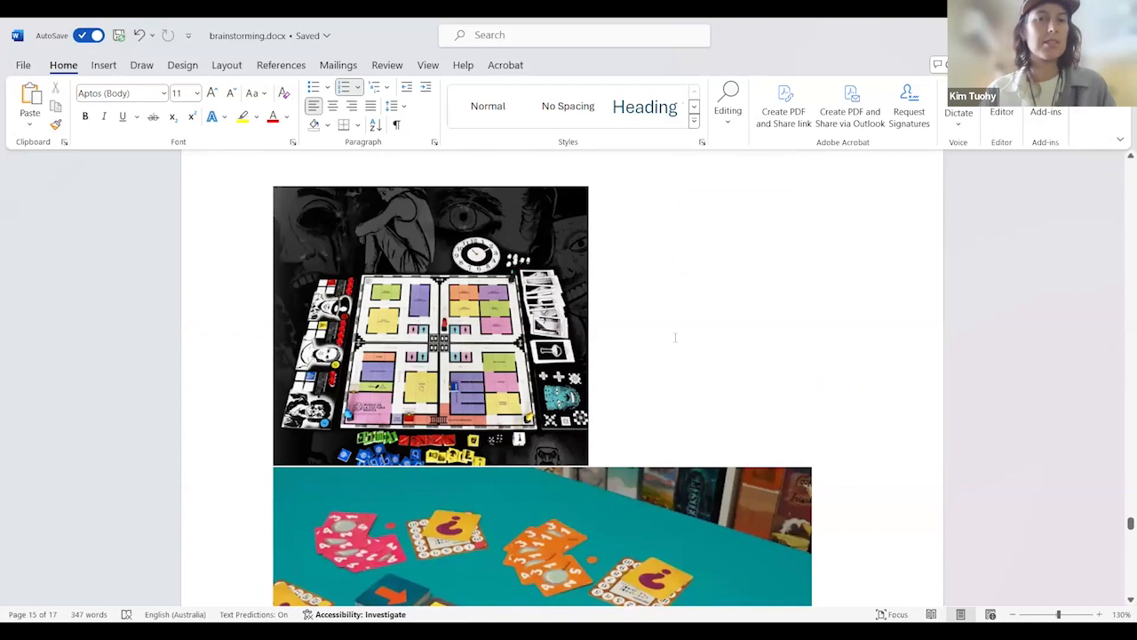
Scroll down past the simulation game images to the purple-lit screen room and phone picture.
{"action": "scroll", "scroll_direction": "down", "scroll_amount": 3}
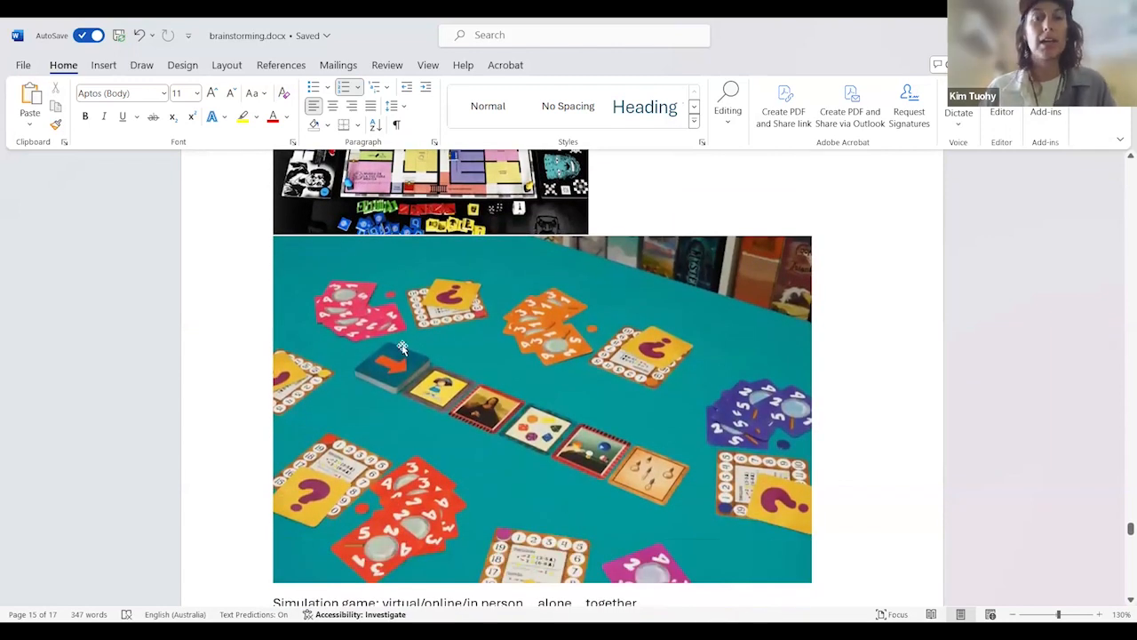
{"action": "mouse_move", "coordinate": [405, 316]}
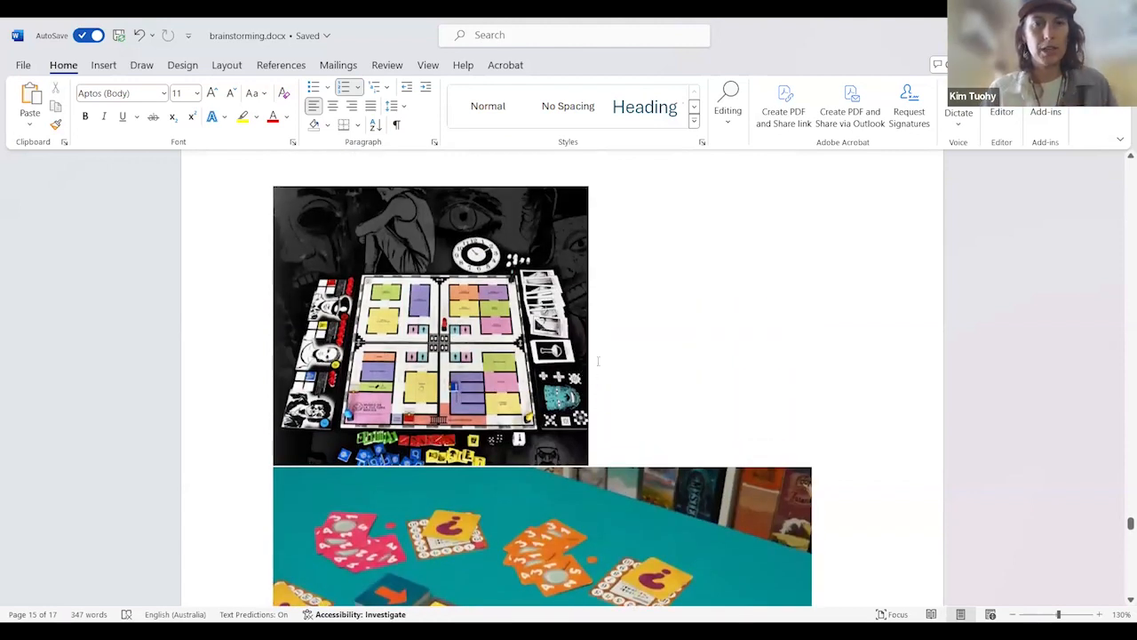
{"action": "scroll", "scroll_direction": "down", "scroll_amount": 3}
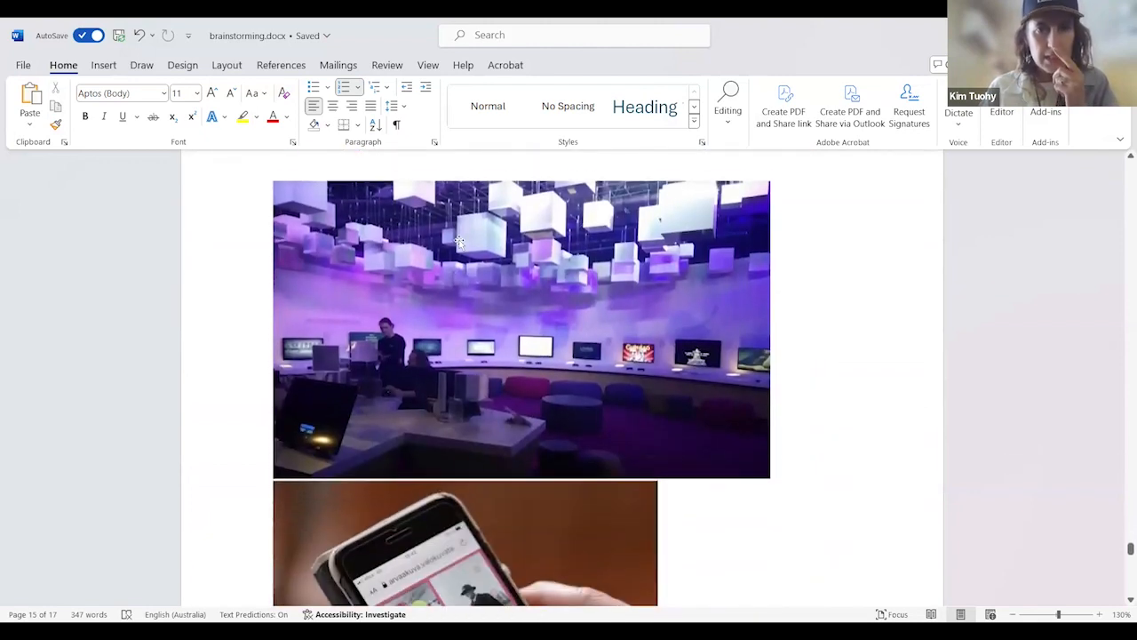
Scroll down to the festival canopy image captioned 'Create community.'.
{"action": "scroll", "scroll_direction": "down", "scroll_amount": 3}
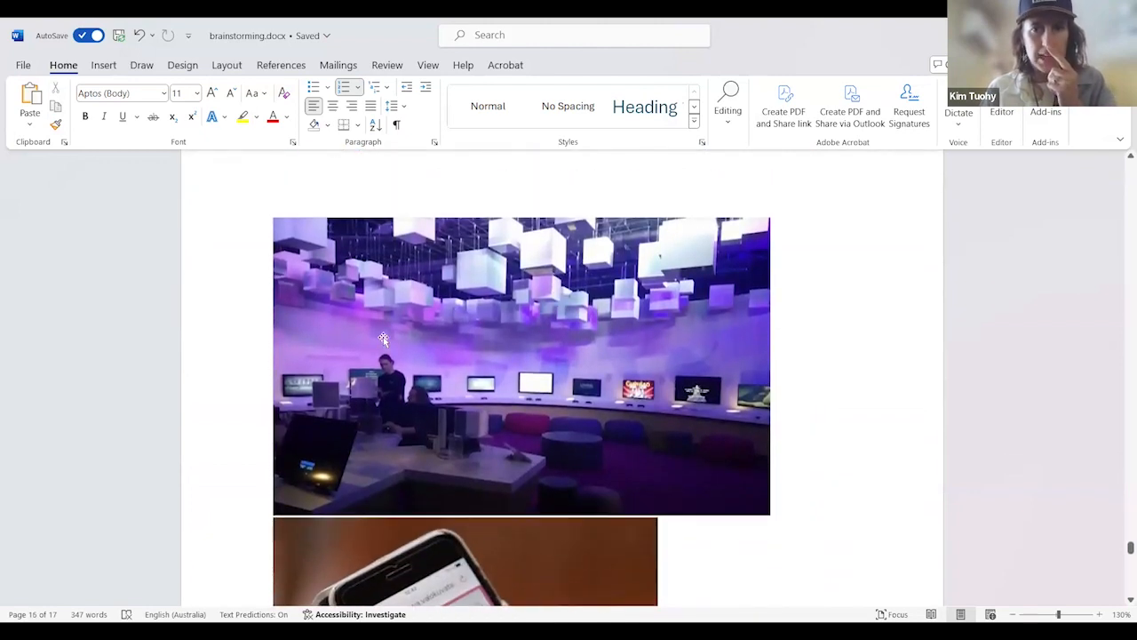
{"action": "mouse_move", "coordinate": [433, 283]}
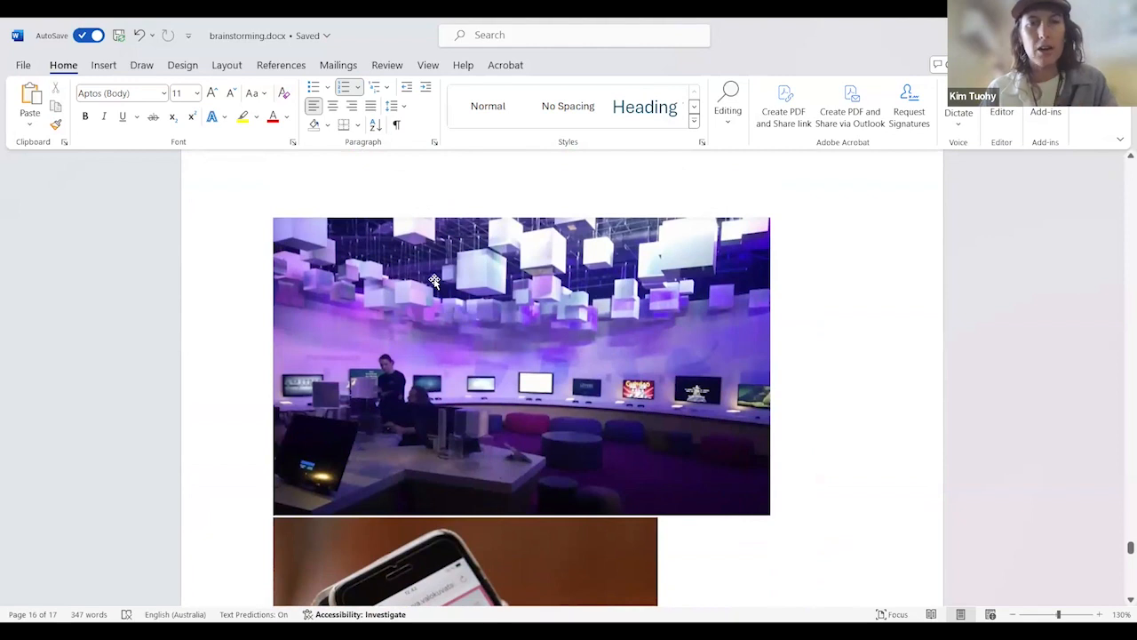
{"action": "mouse_move", "coordinate": [429, 276]}
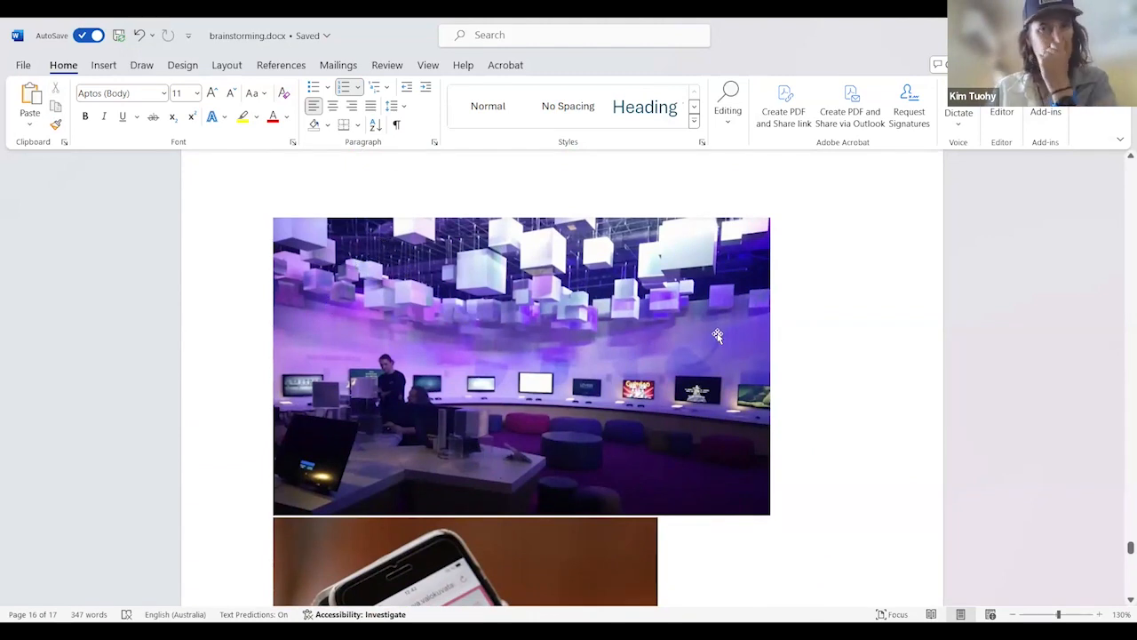
{"action": "mouse_move", "coordinate": [672, 364]}
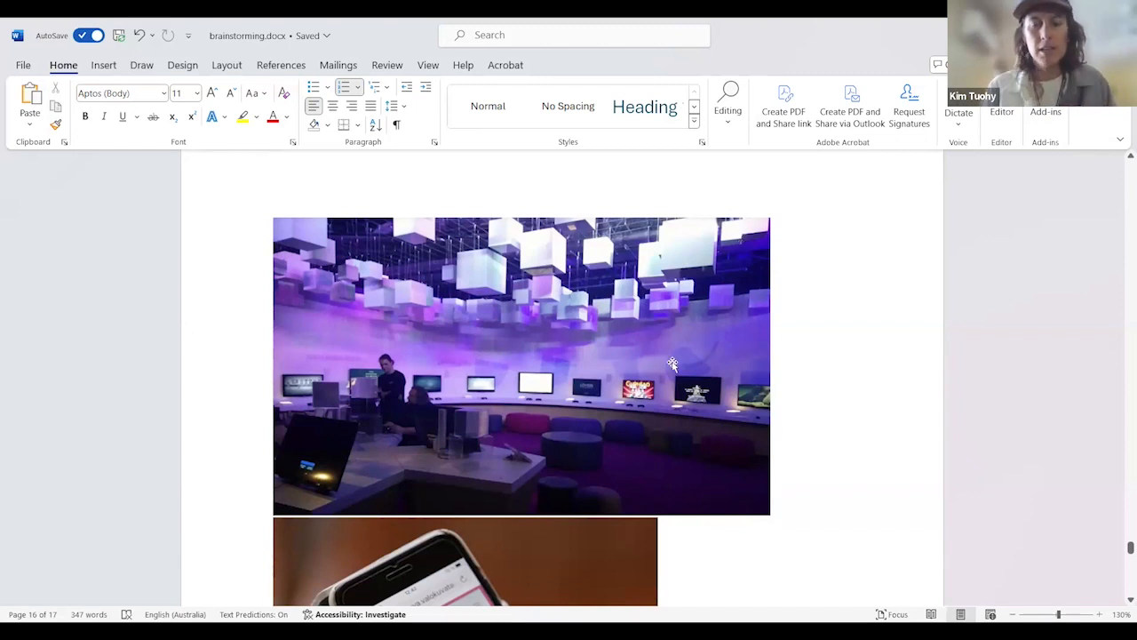
{"action": "scroll", "scroll_direction": "down", "scroll_amount": 3}
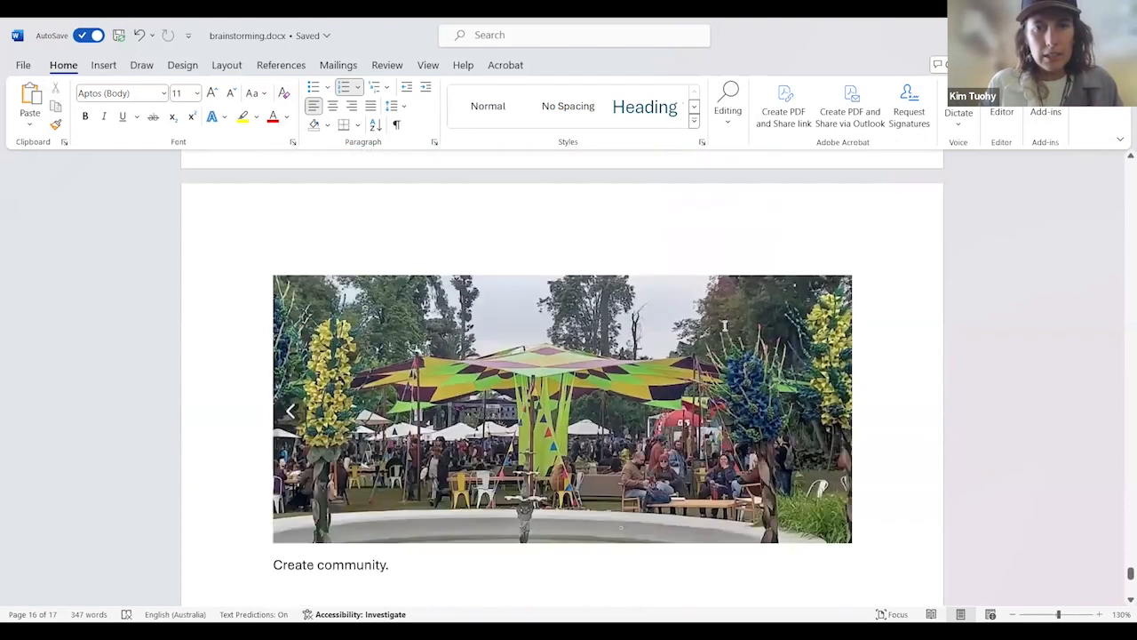
Scroll down to the mushroom cluster image captioned 'Show the journey.' near the document's end.
{"action": "scroll", "scroll_direction": "down", "scroll_amount": 3}
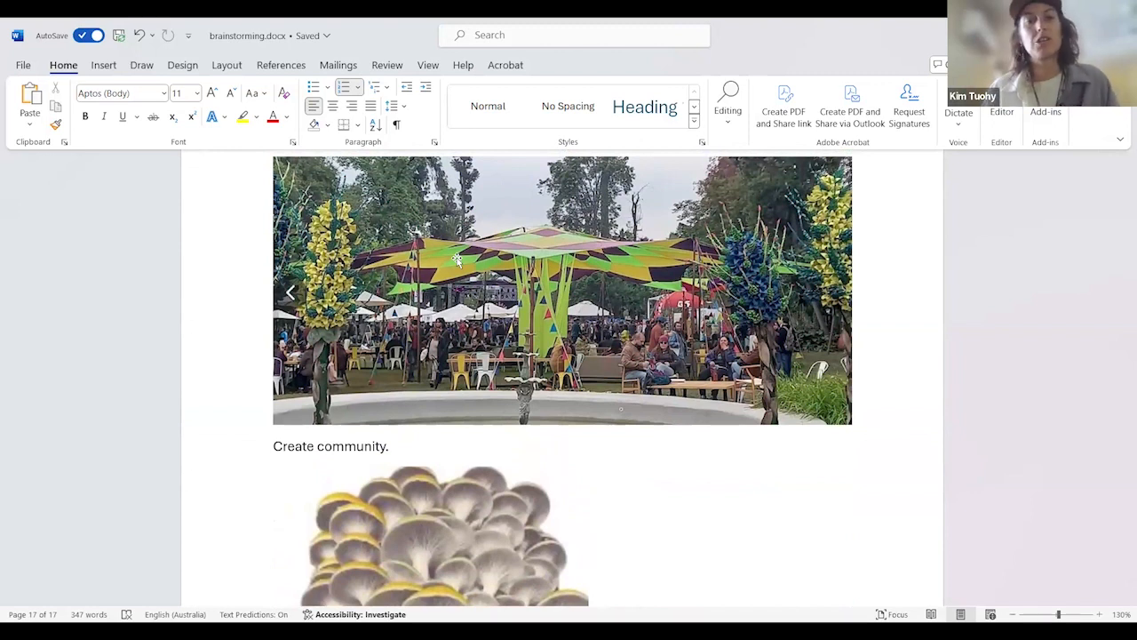
{"action": "scroll", "scroll_direction": "down", "scroll_amount": 3}
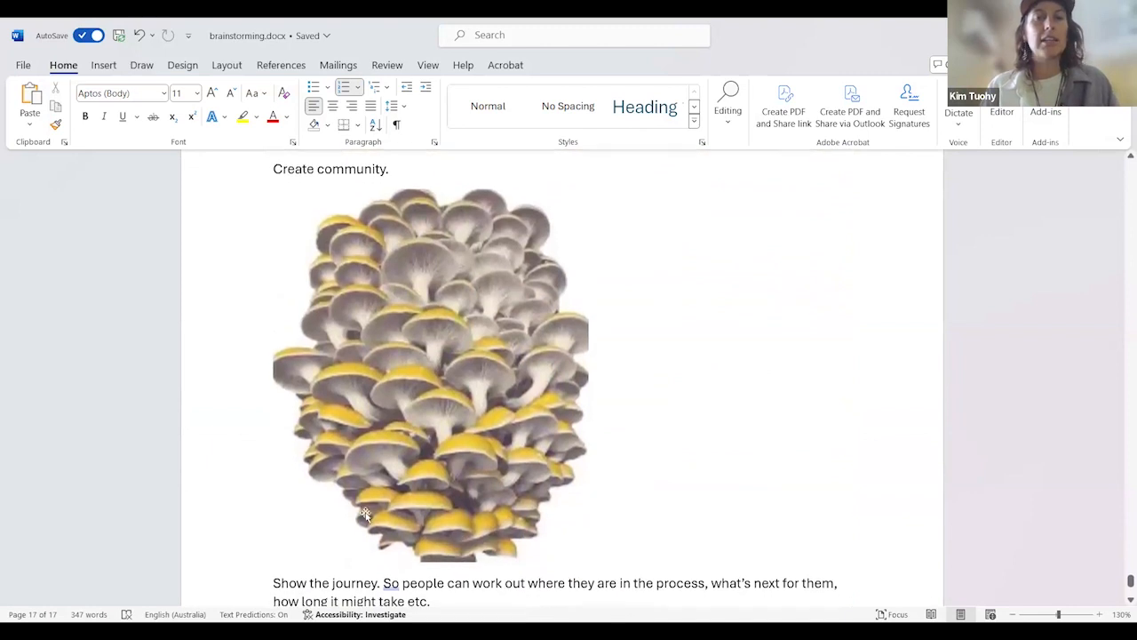
{"action": "mouse_move", "coordinate": [462, 522]}
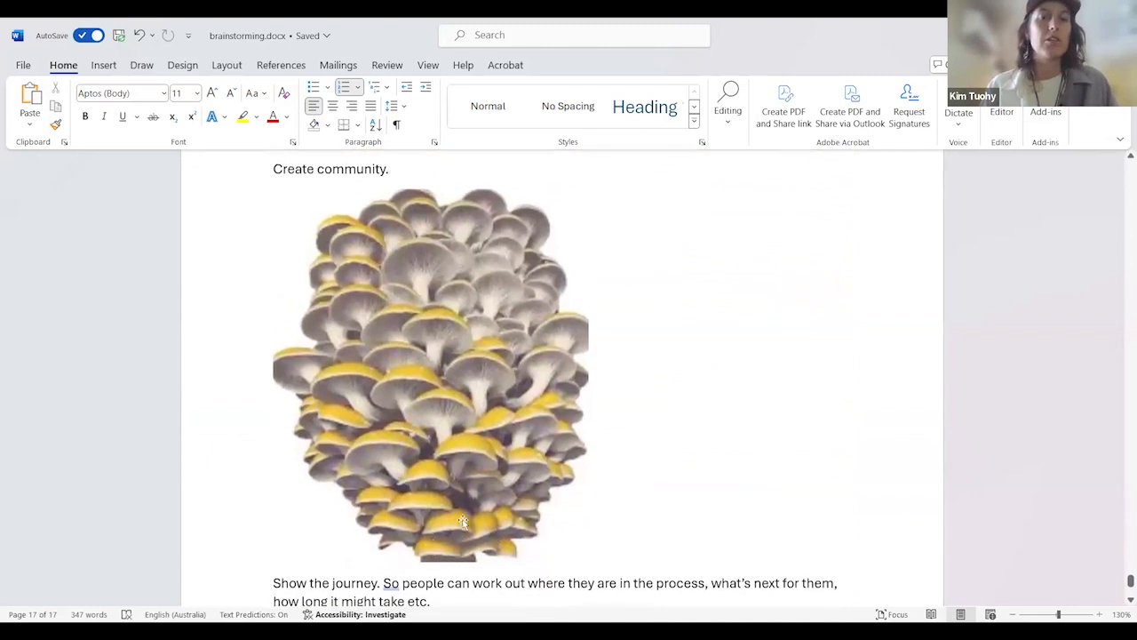
{"action": "mouse_move", "coordinate": [425, 281]}
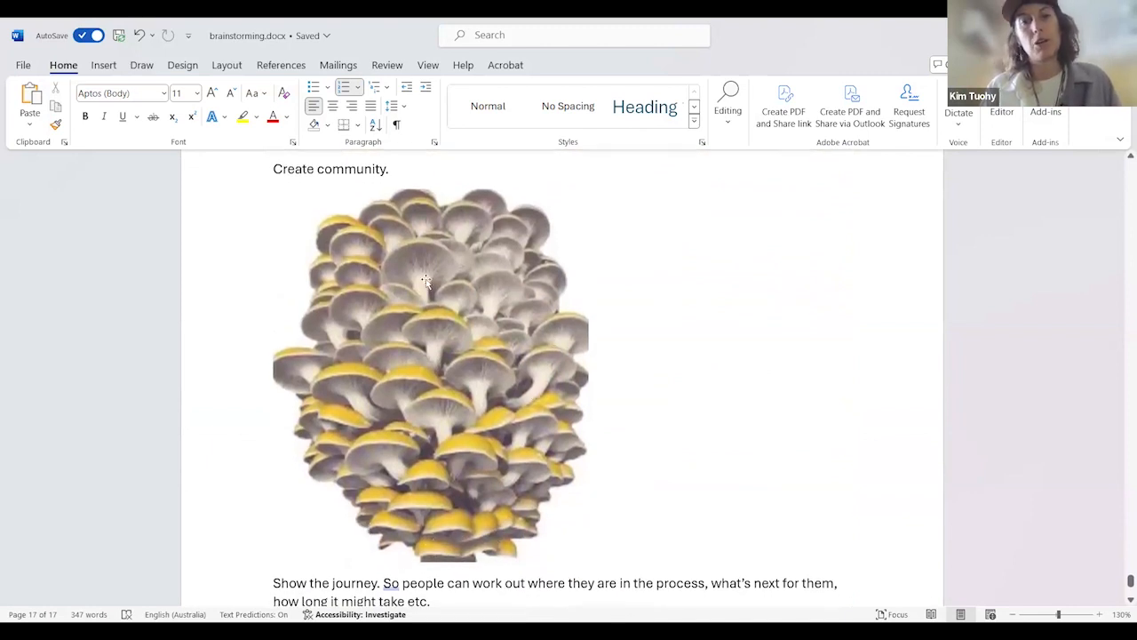
{"action": "mouse_move", "coordinate": [428, 359]}
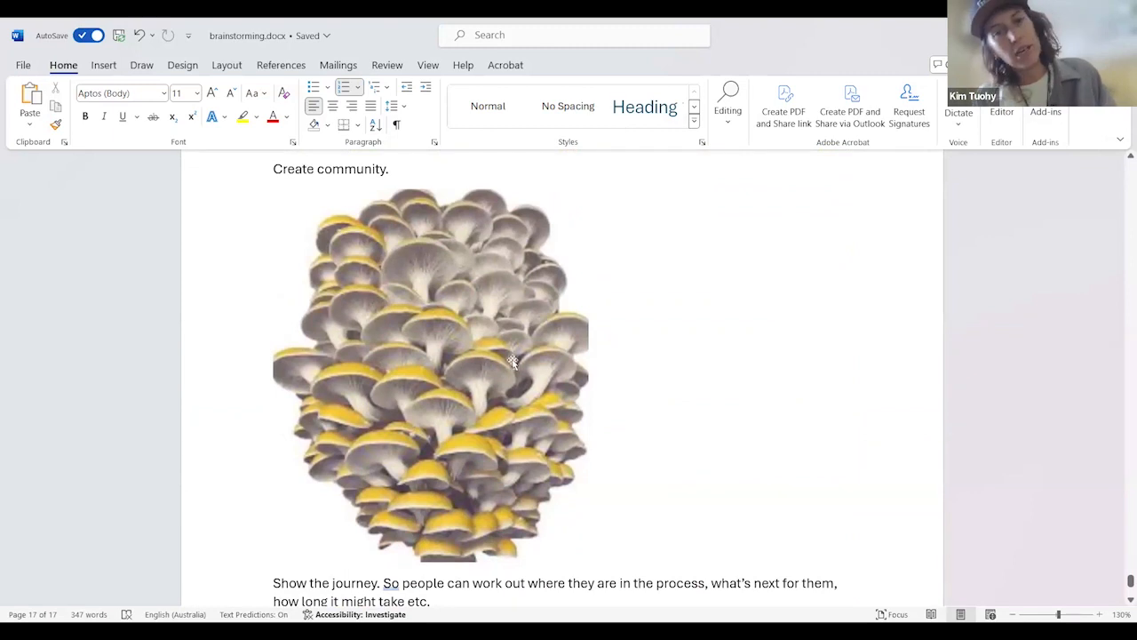
{"action": "mouse_move", "coordinate": [341, 428]}
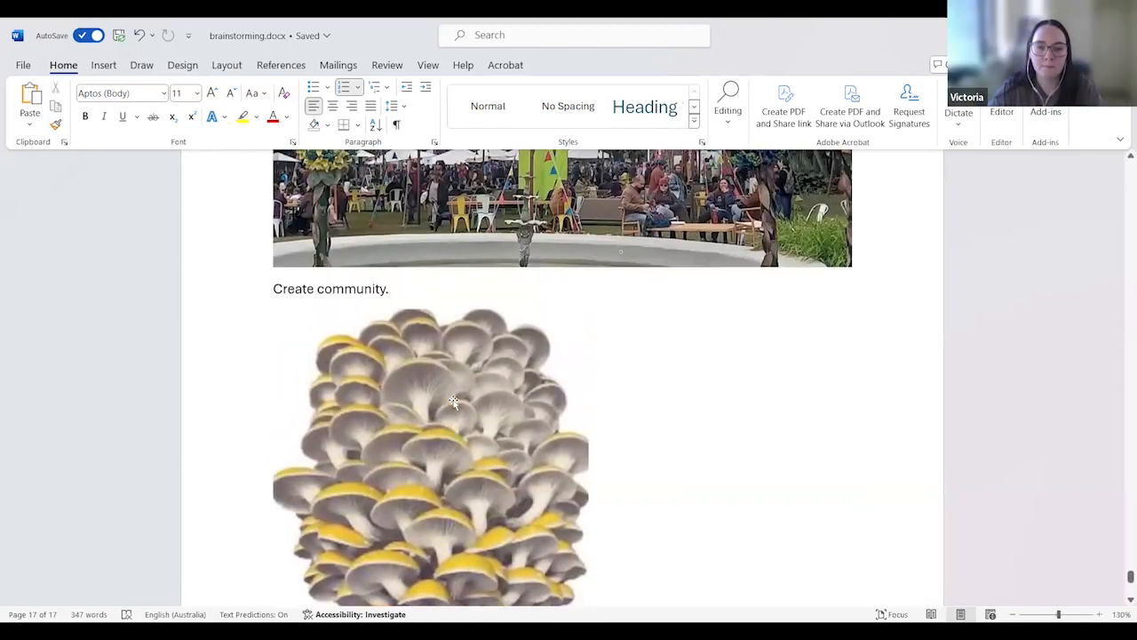
Scroll back to page 1 with the success statement and 'Problems to solve' list.
{"action": "scroll", "scroll_direction": "down", "scroll_amount": 3}
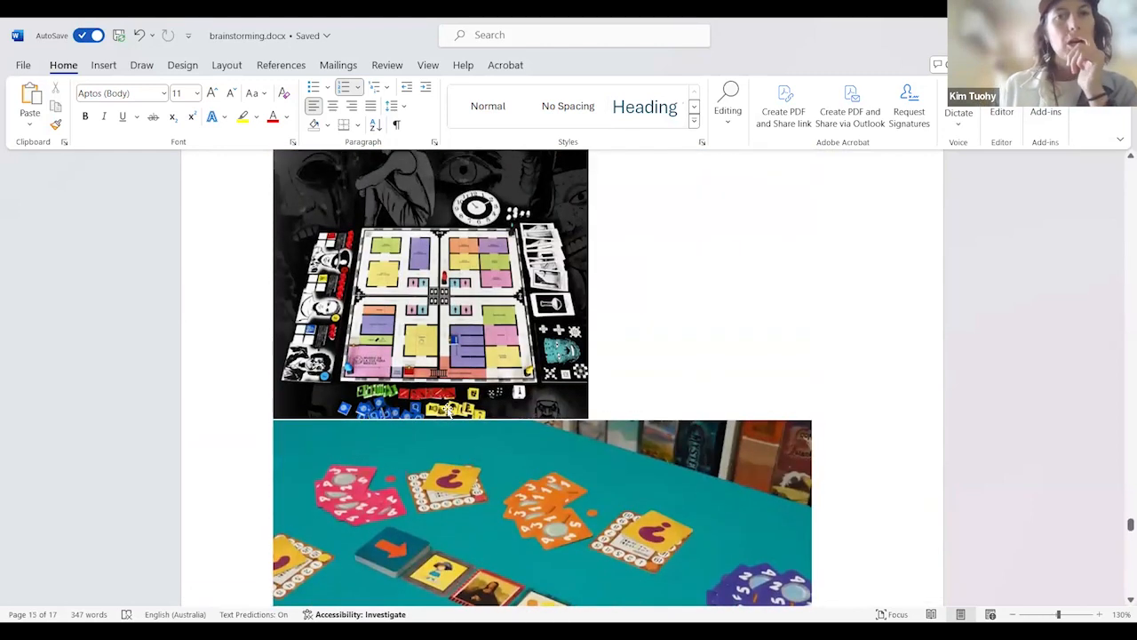
{"action": "scroll", "scroll_direction": "down", "scroll_amount": 3}
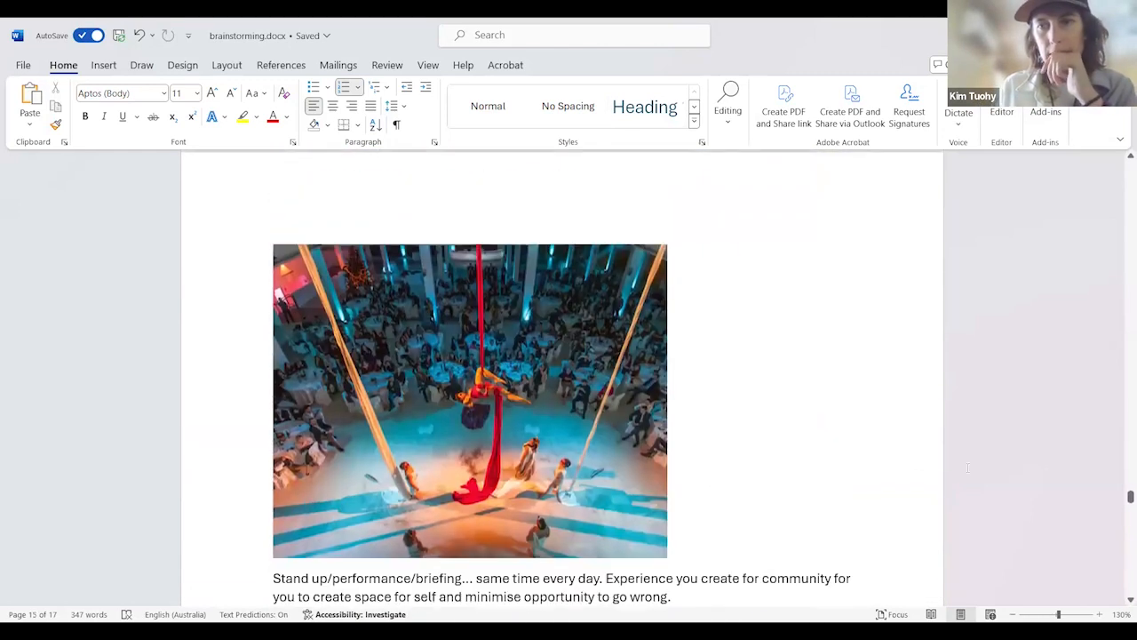
{"action": "scroll", "scroll_direction": "up", "scroll_amount": 3}
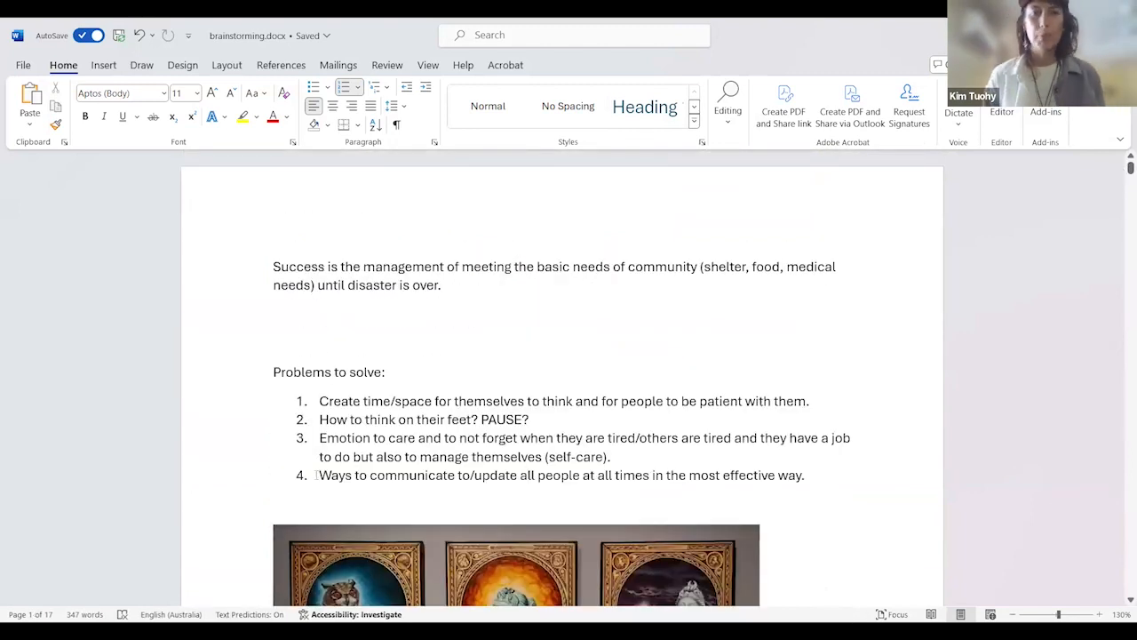
{"action": "scroll", "scroll_direction": "down", "scroll_amount": 3}
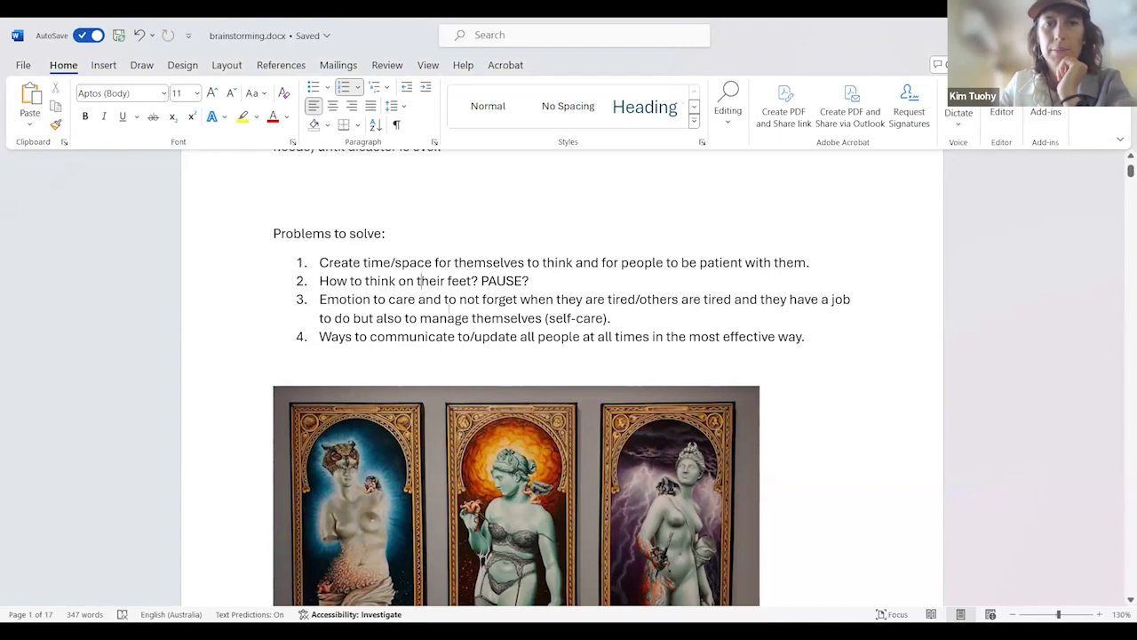
{"action": "left_click_drag", "start_coordinate": [320, 263], "coordinate": [540, 263]}
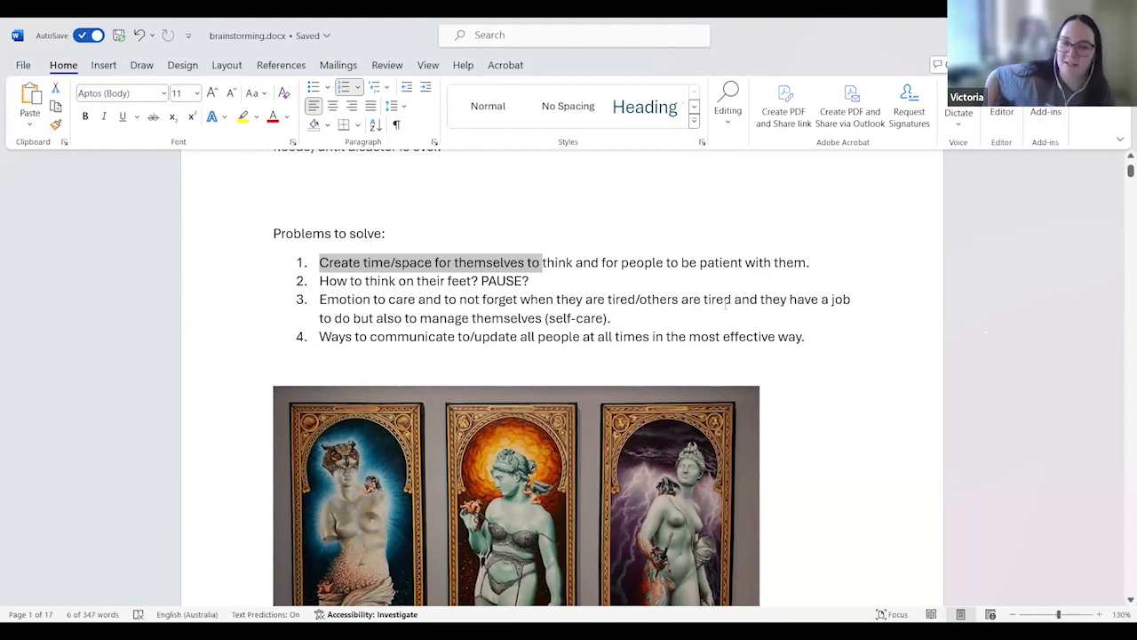
{"action": "left_click", "coordinate": [725, 301]}
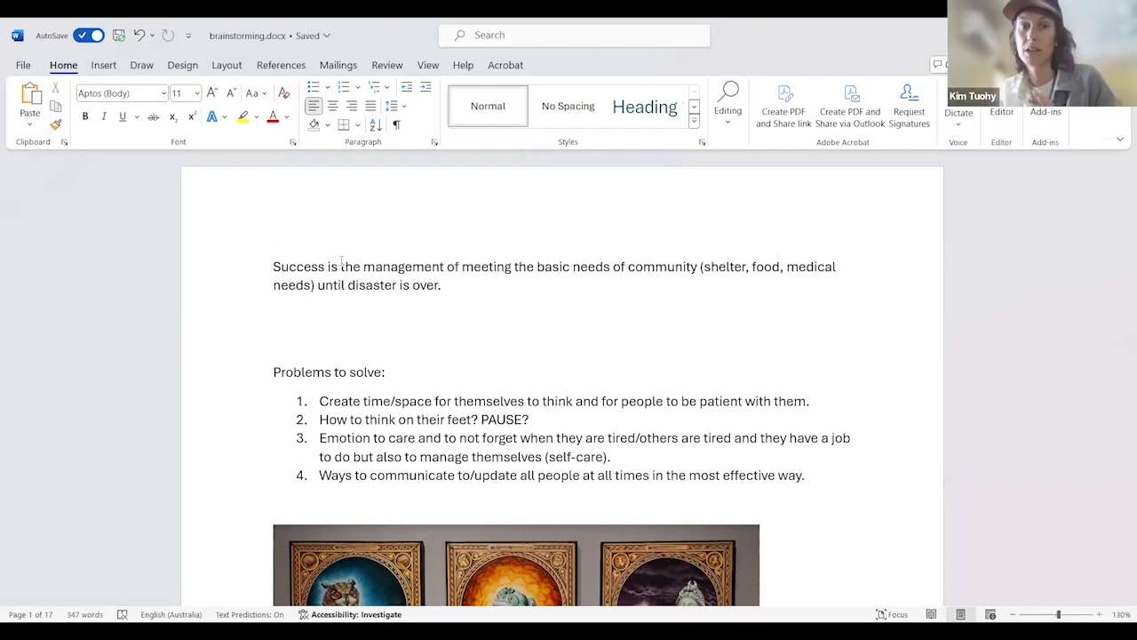
{"action": "left_click", "coordinate": [445, 284]}
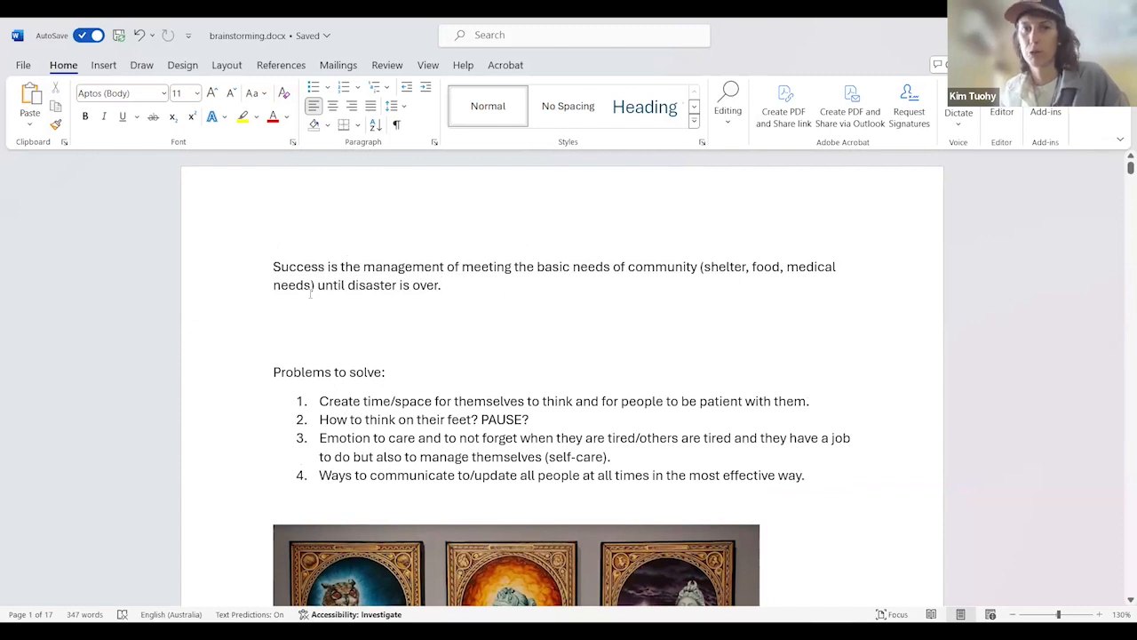
{"action": "left_click", "coordinate": [441, 284]}
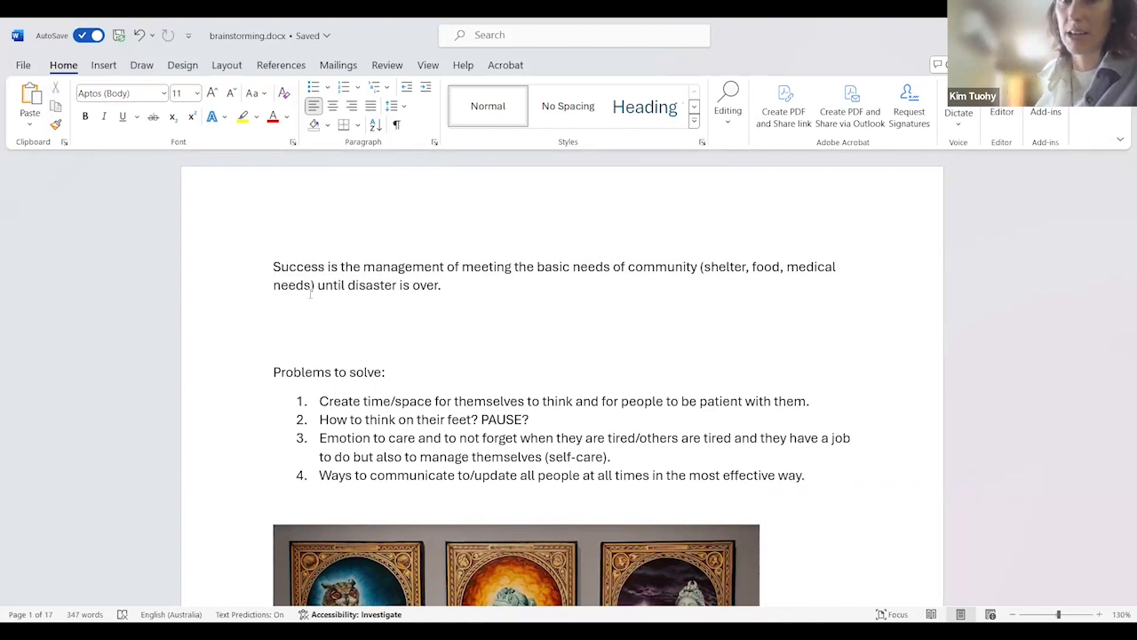
{"action": "left_click", "coordinate": [441, 285]}
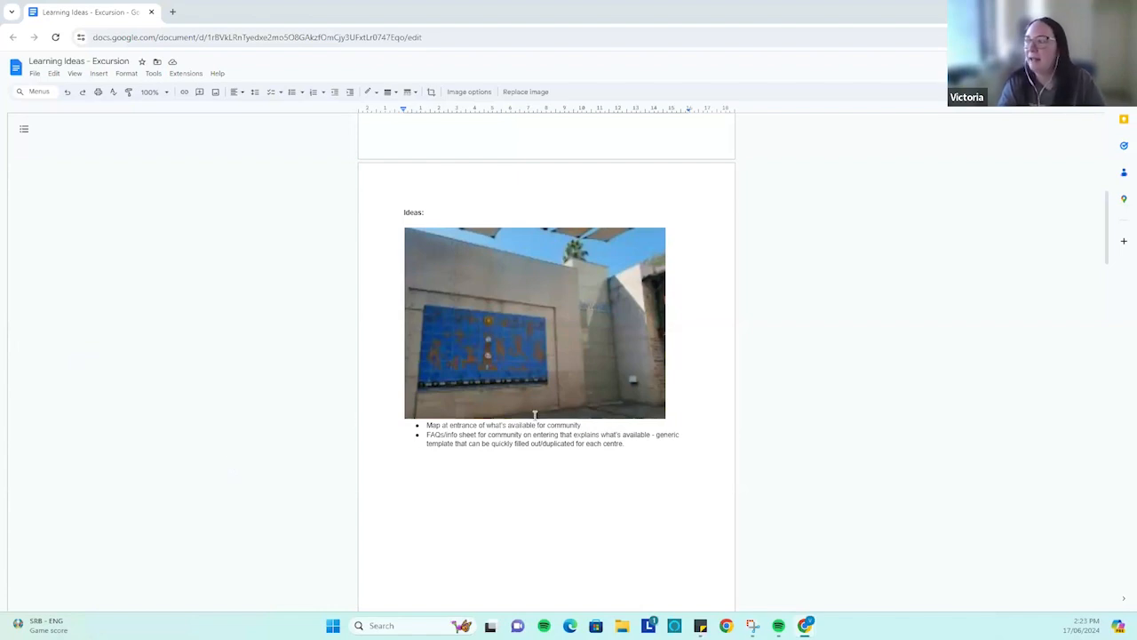
{"action": "scroll", "scroll_direction": "down", "scroll_amount": 3}
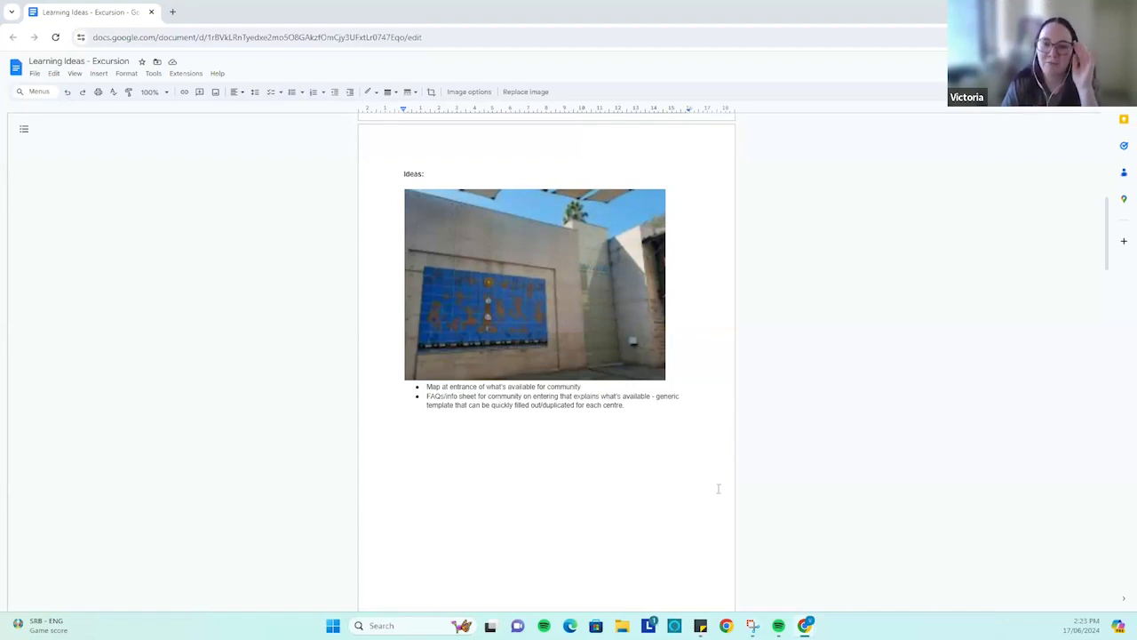
{"action": "scroll", "scroll_direction": "down", "scroll_amount": 3}
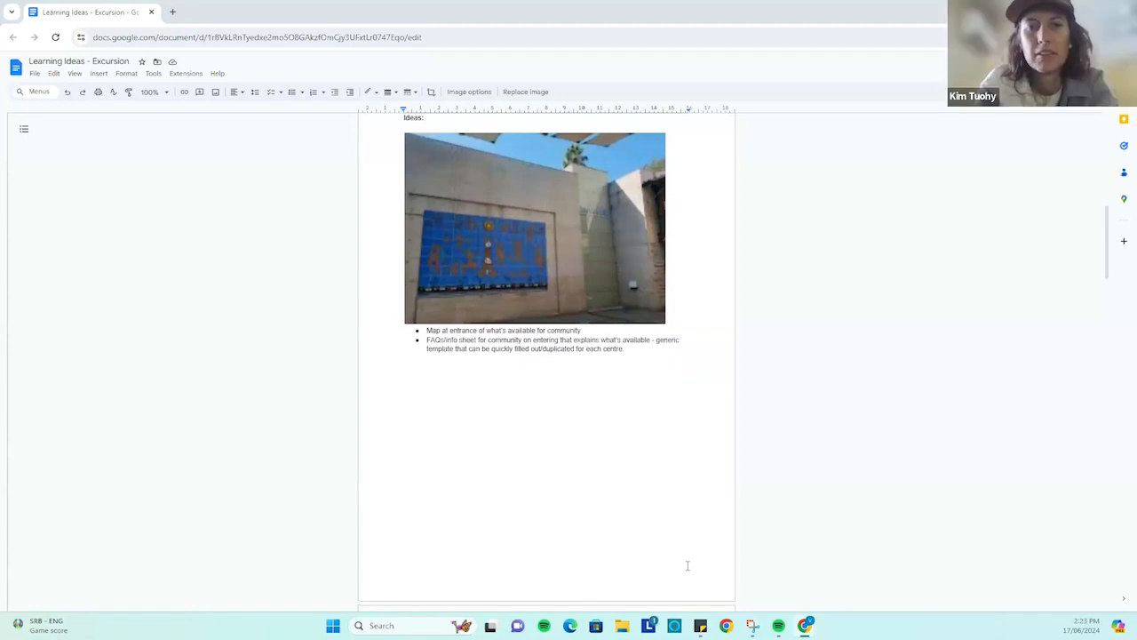
{"action": "scroll", "scroll_direction": "down", "scroll_amount": 3}
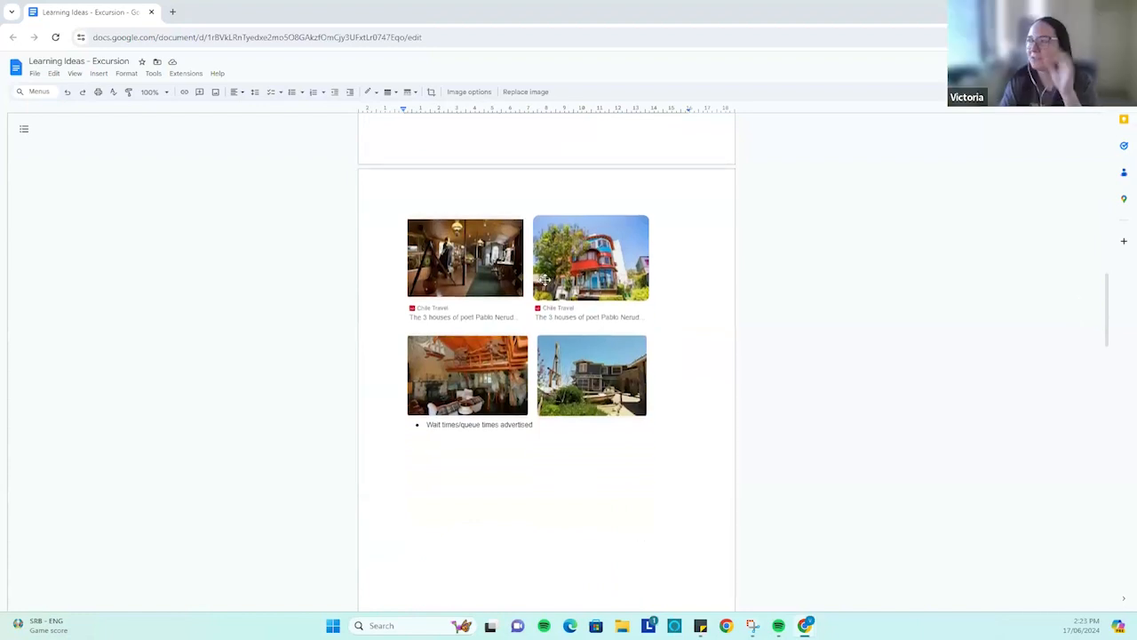
{"action": "mouse_move", "coordinate": [572, 270]}
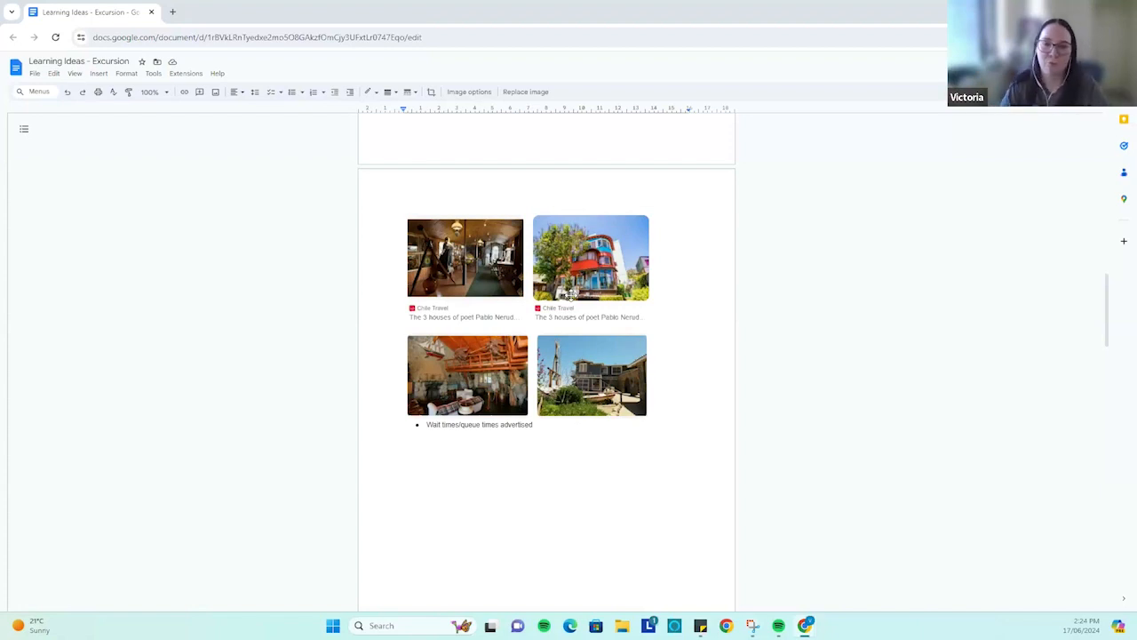
{"action": "scroll", "scroll_direction": "down", "scroll_amount": 3}
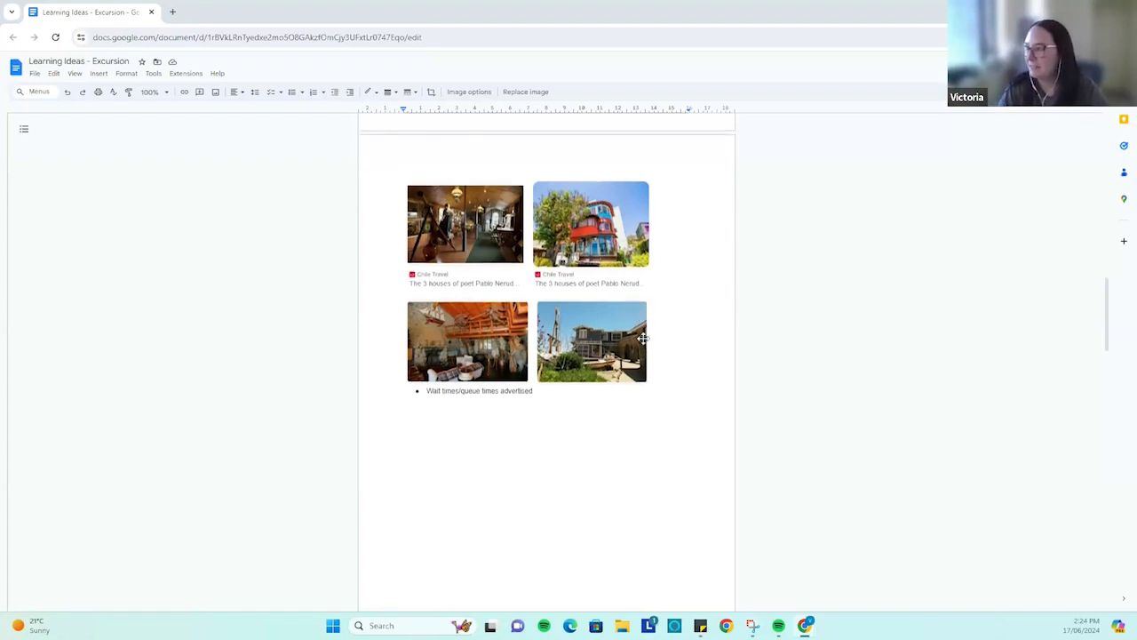
{"action": "scroll", "scroll_direction": "down", "scroll_amount": 3}
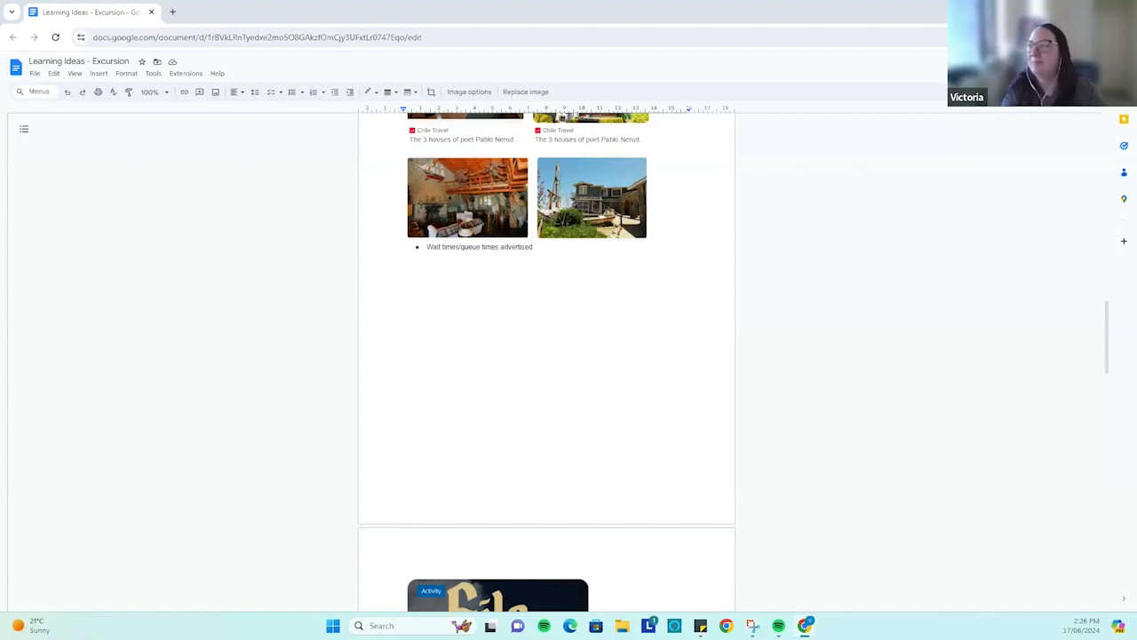
{"action": "mouse_move", "coordinate": [345, 425]}
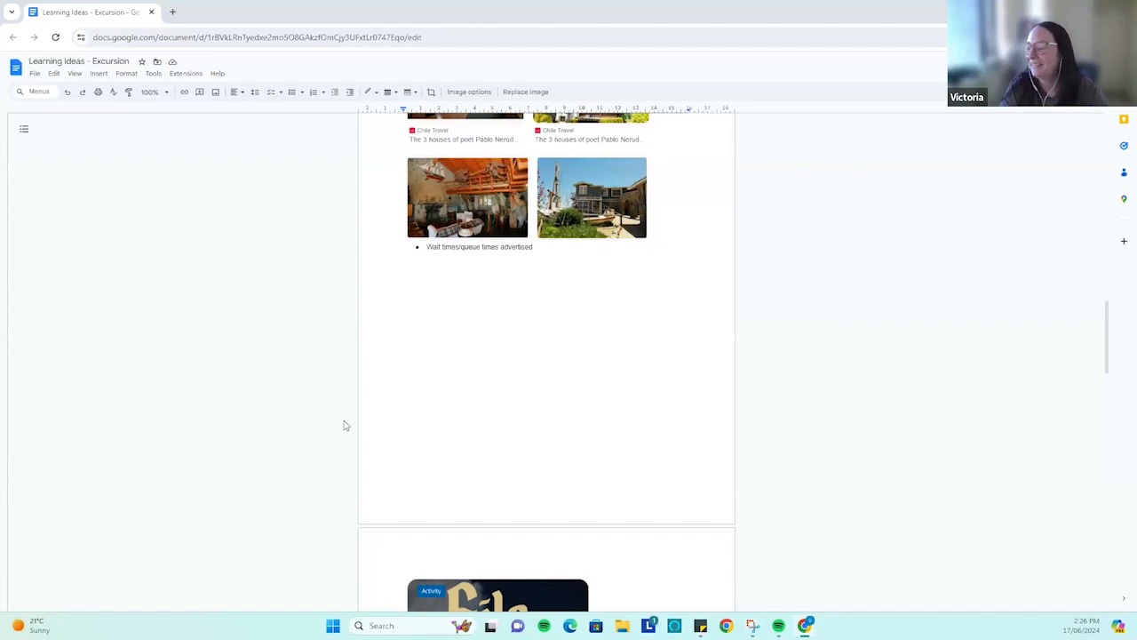
{"action": "scroll", "scroll_direction": "down", "scroll_amount": 3}
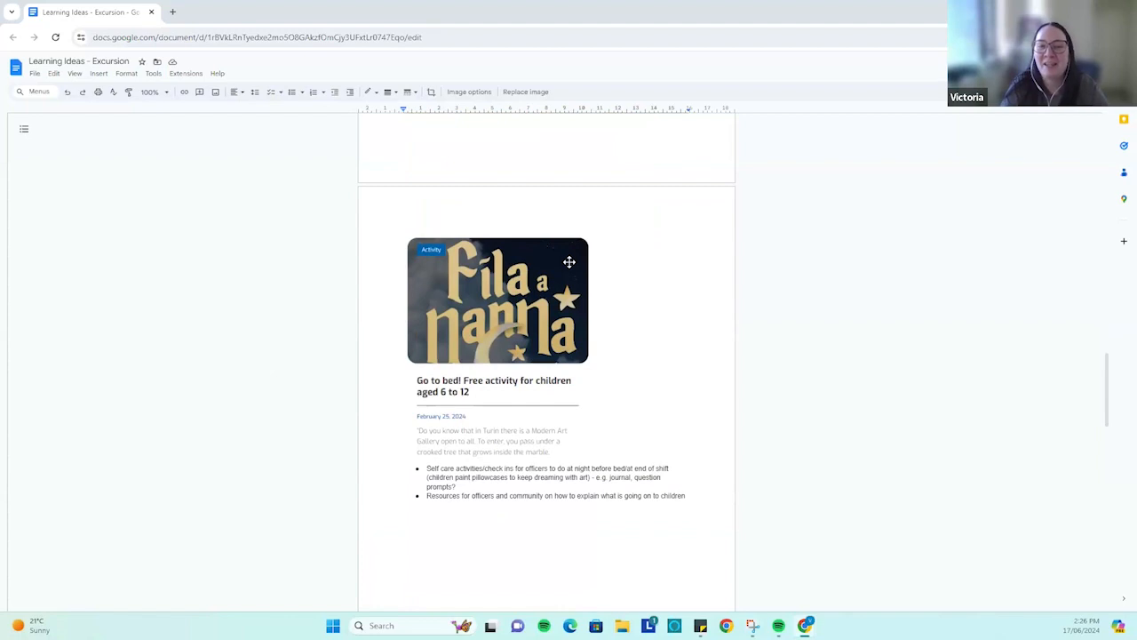
{"action": "mouse_move", "coordinate": [542, 389]}
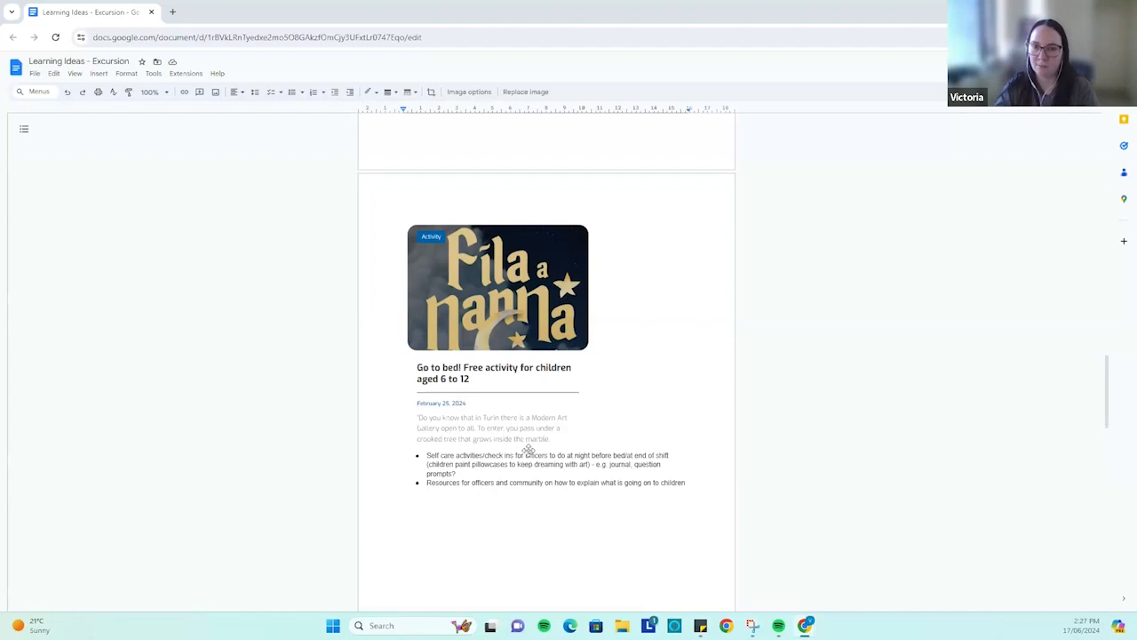
{"action": "mouse_move", "coordinate": [96, 430]}
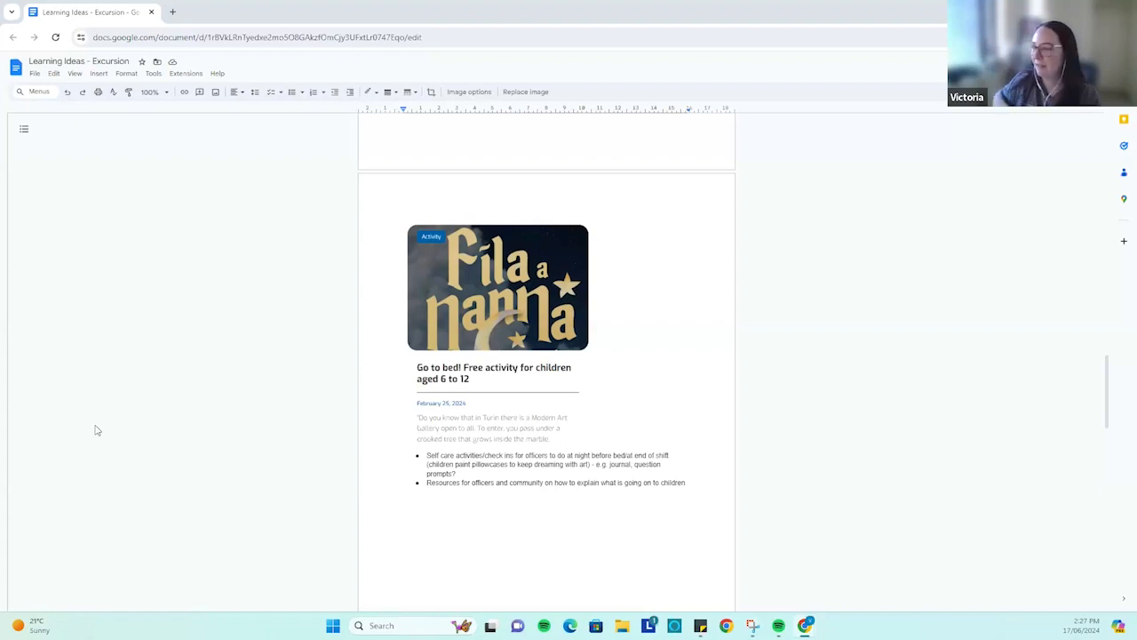
{"action": "mouse_move", "coordinate": [235, 460]}
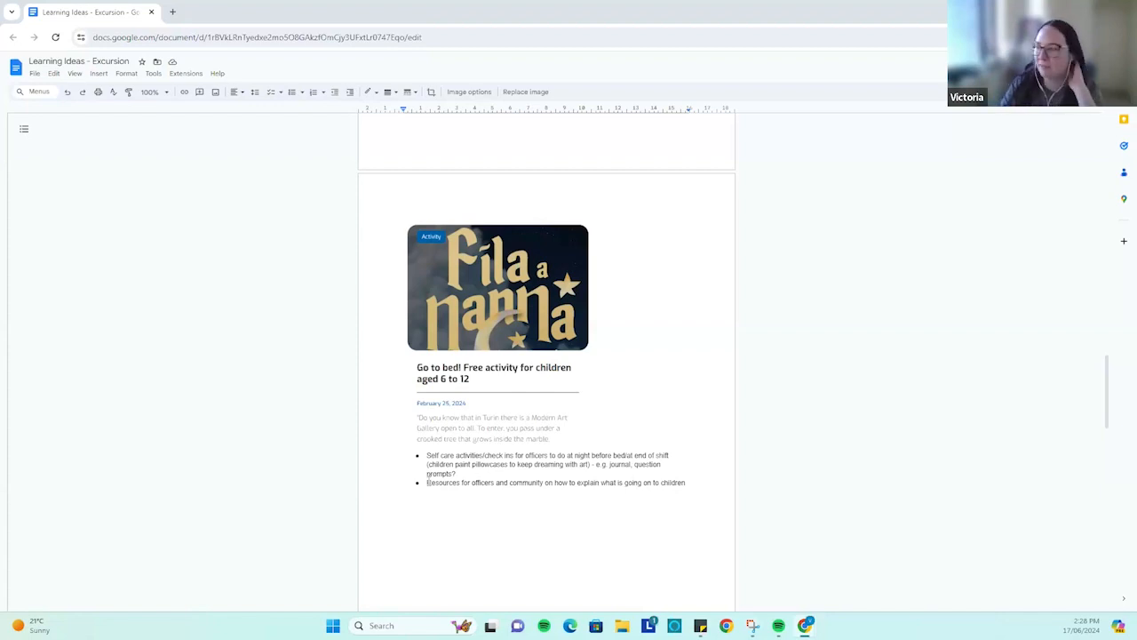
{"action": "scroll", "scroll_direction": "down", "scroll_amount": 3}
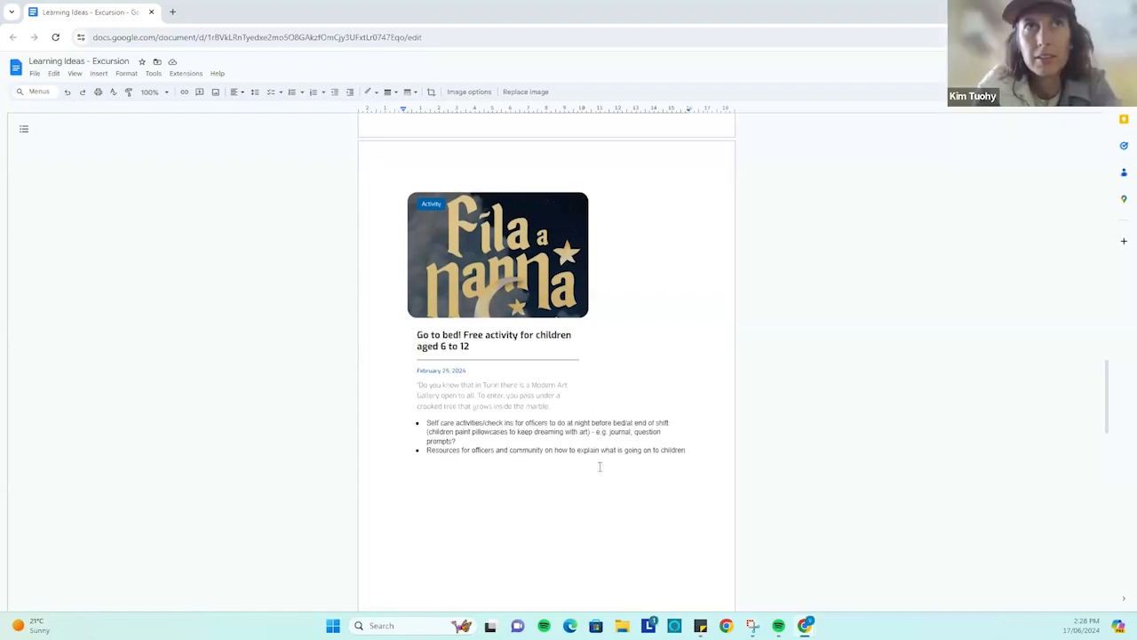
{"action": "scroll", "scroll_direction": "down", "scroll_amount": 3}
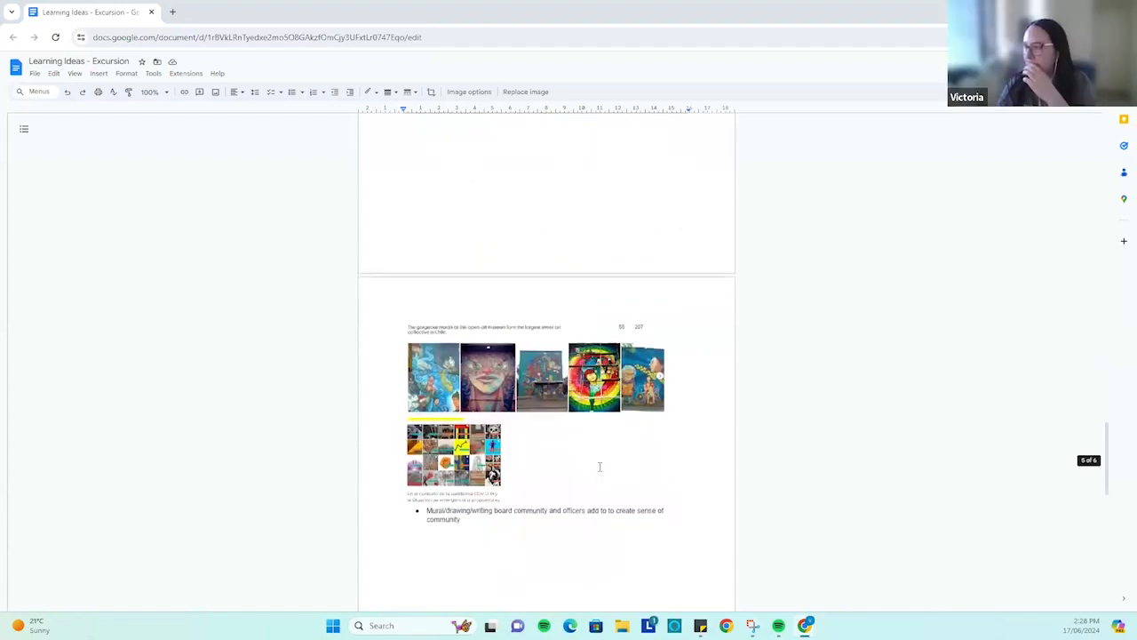
{"action": "scroll", "scroll_direction": "down", "scroll_amount": 3}
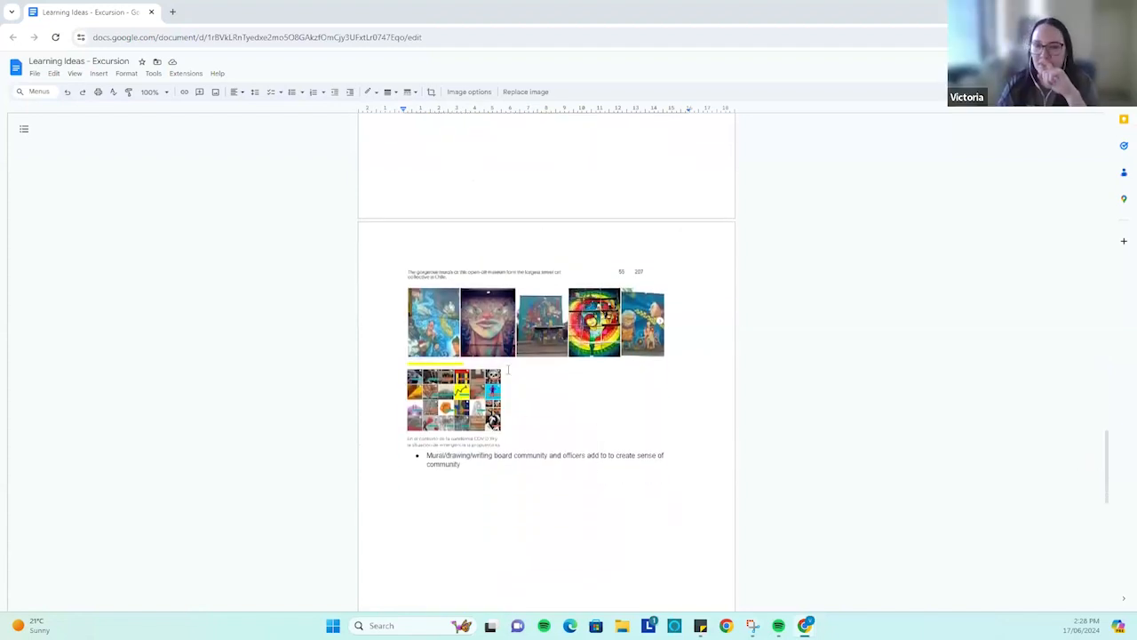